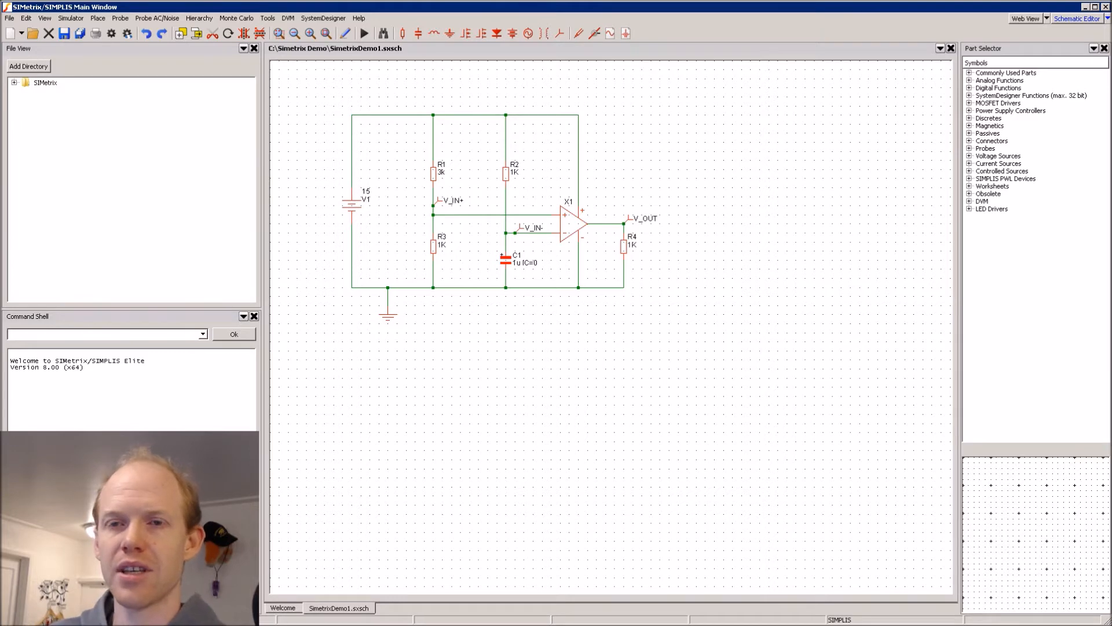
pyautogui.moveTo(850, 240)
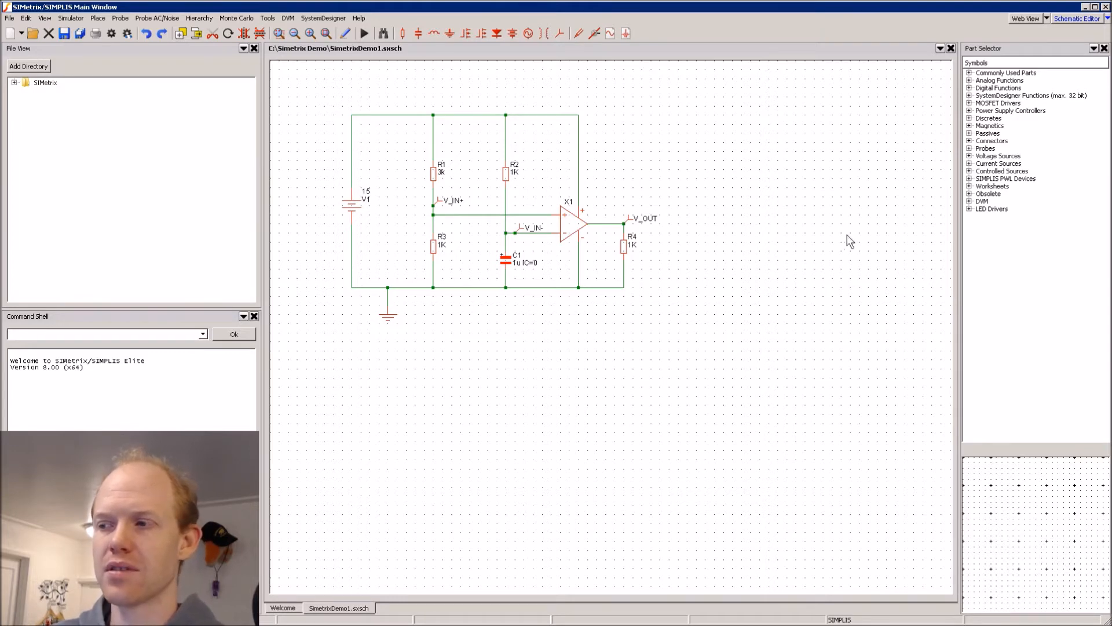
pyautogui.moveTo(392, 328)
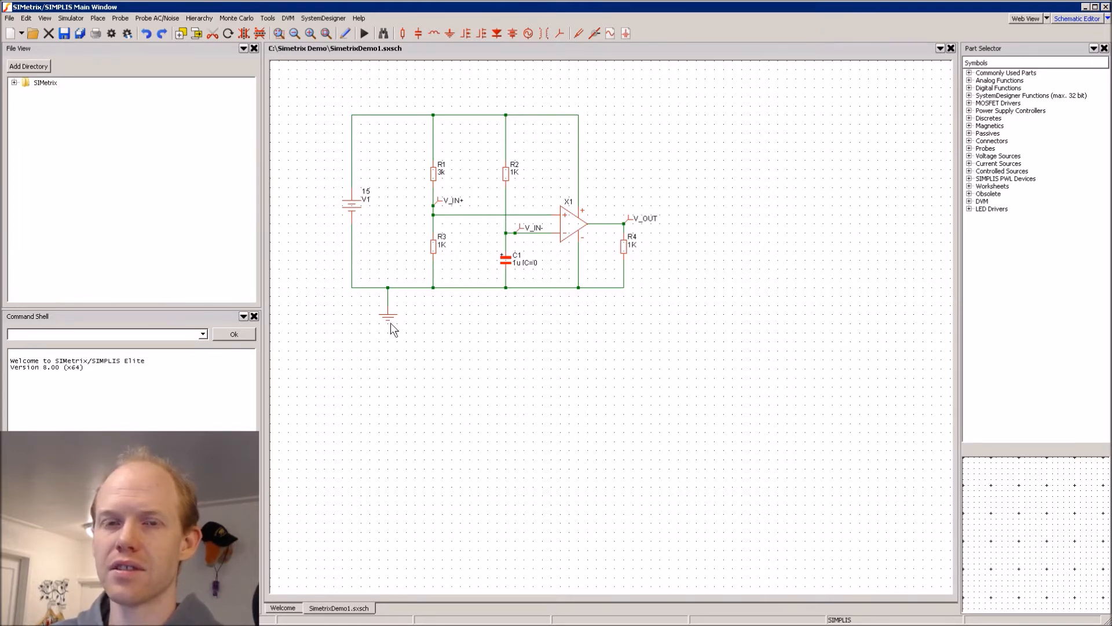
pyautogui.moveTo(731, 160)
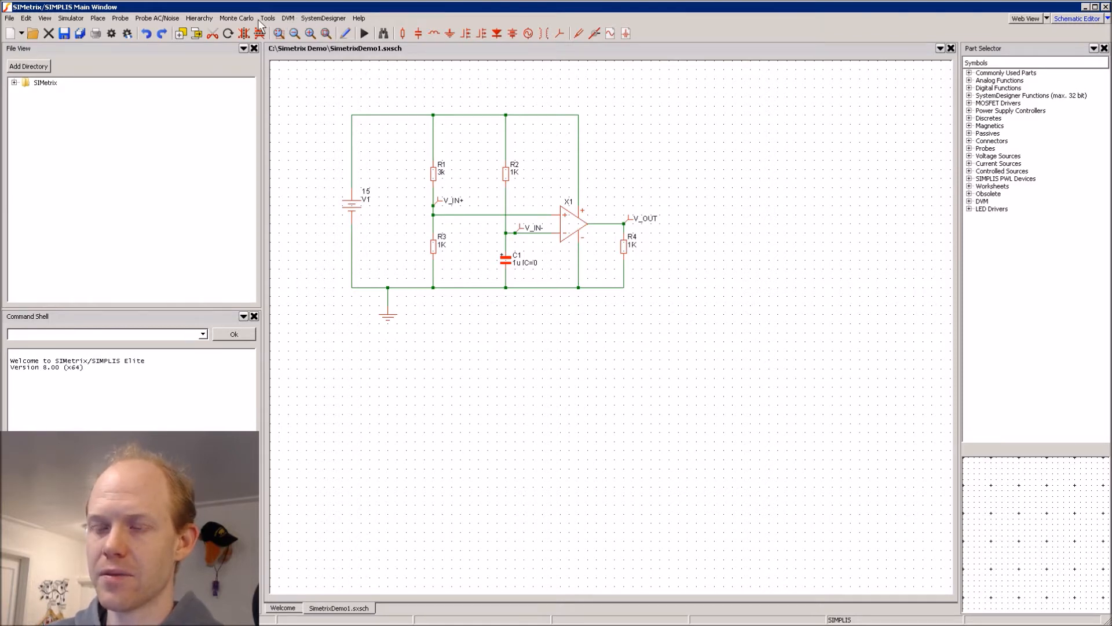
# - Open the Simetrix Demo folder and add a new text document named Load_Values
pyautogui.click(268, 18)
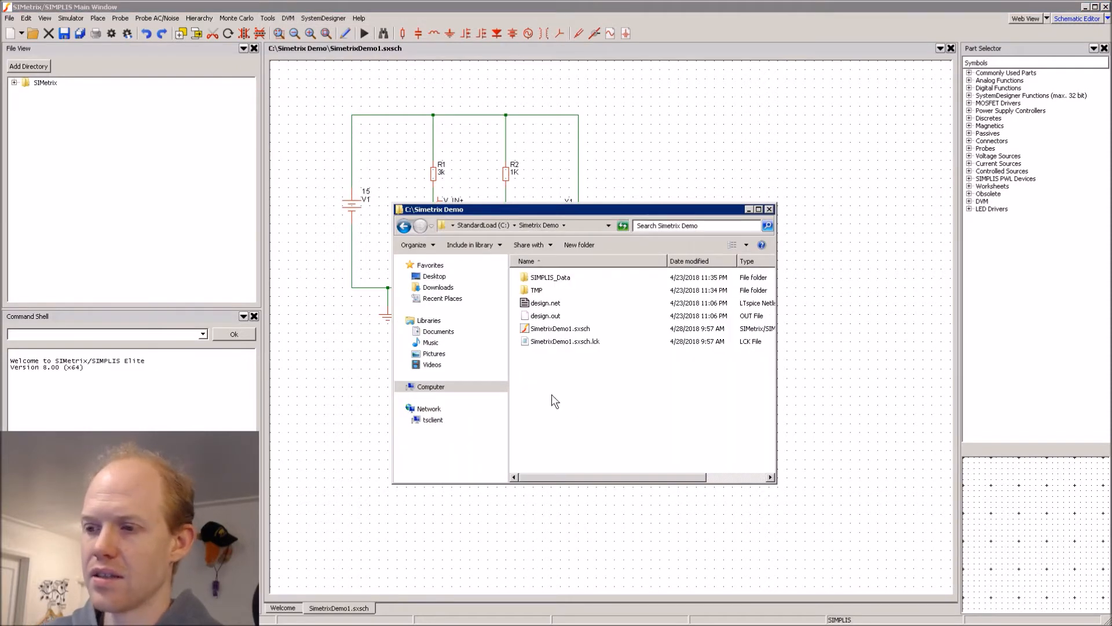
pyautogui.rightClick(553, 400)
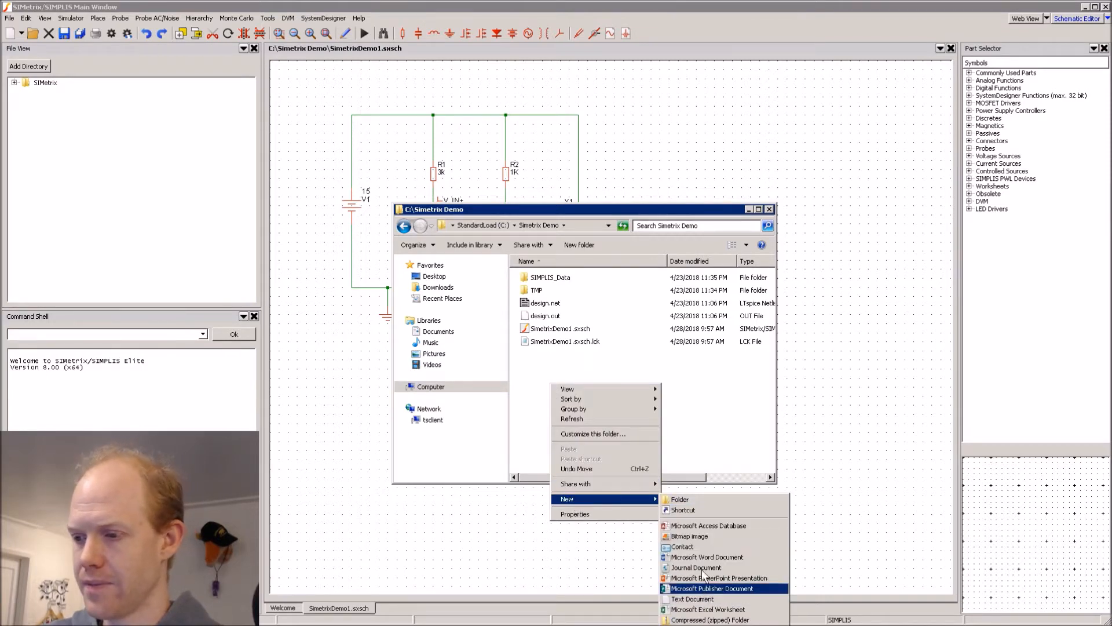
pyautogui.click(691, 598)
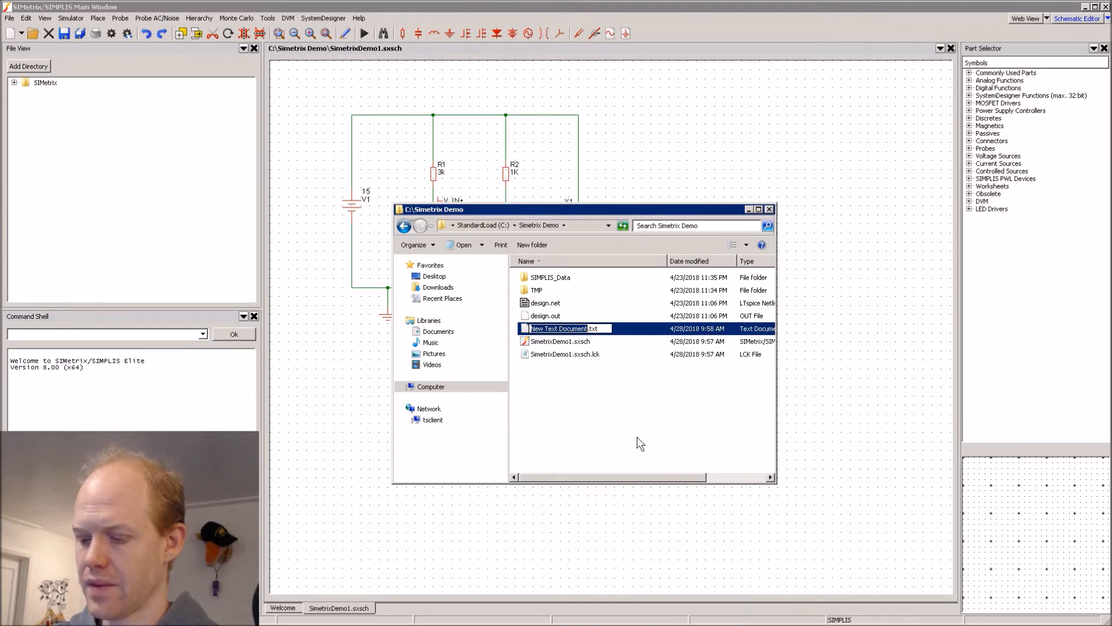
pyautogui.write('Load_Values')
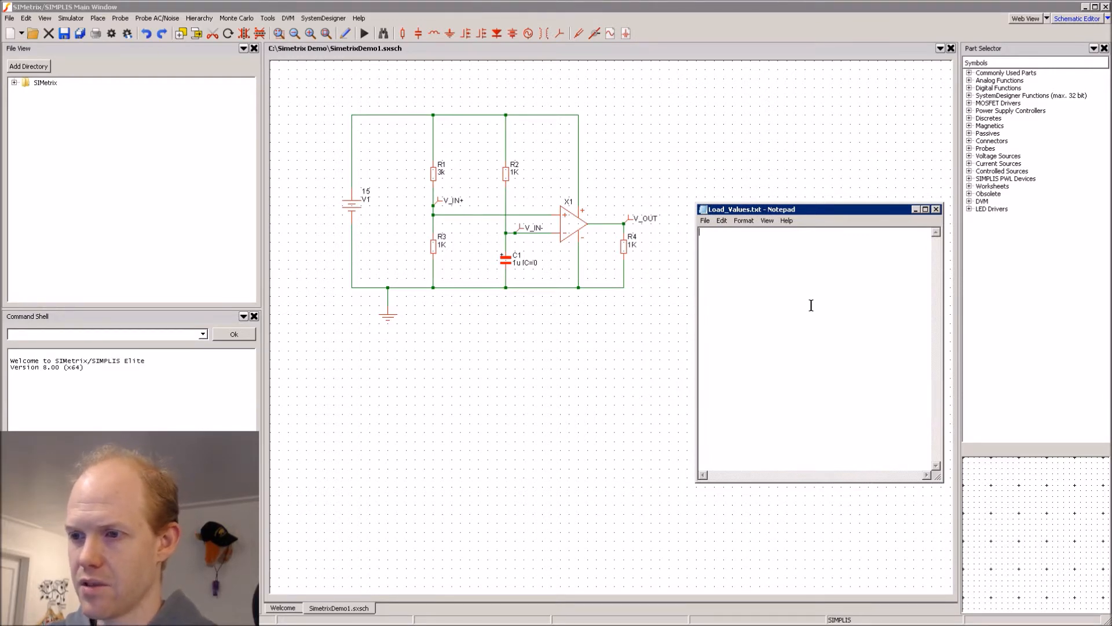
# - Type value lines such as V1.VALUE 10, R3.VALUE 2k, C1.VALUE 0.5u, checking R2's properties
pyautogui.write('V1.')
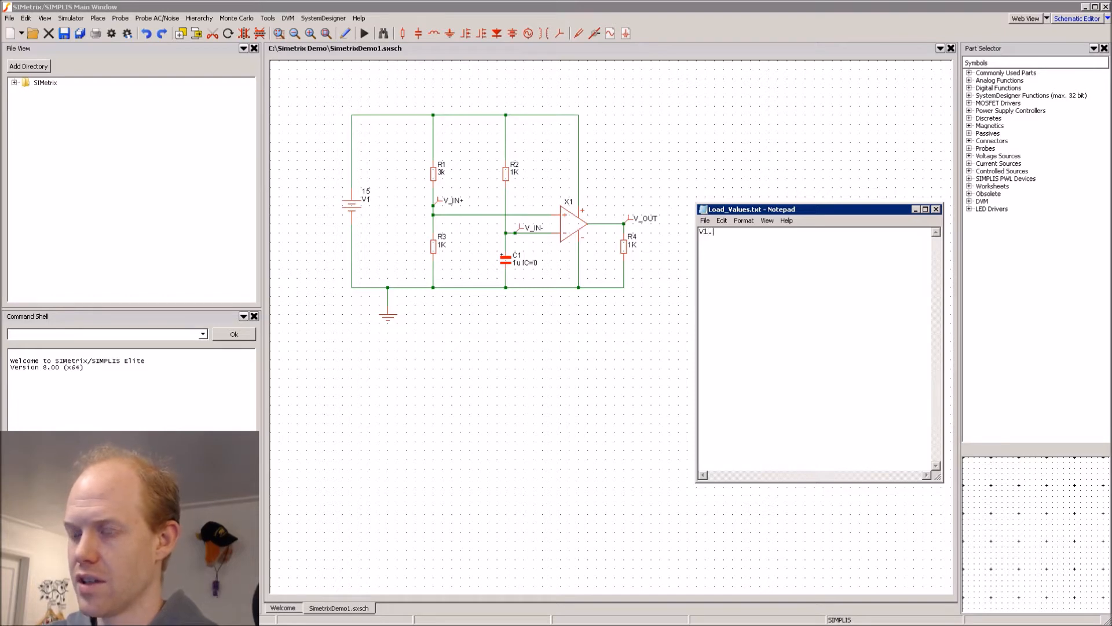
pyautogui.write('VALUE')
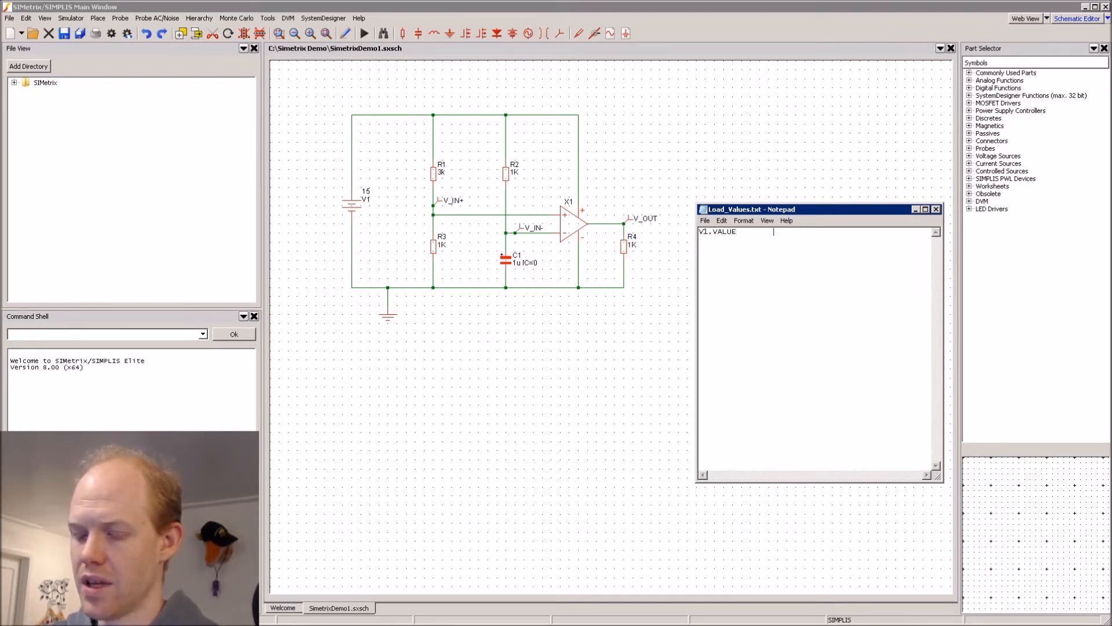
pyautogui.write('10')
pyautogui.write('R1.VALUE')
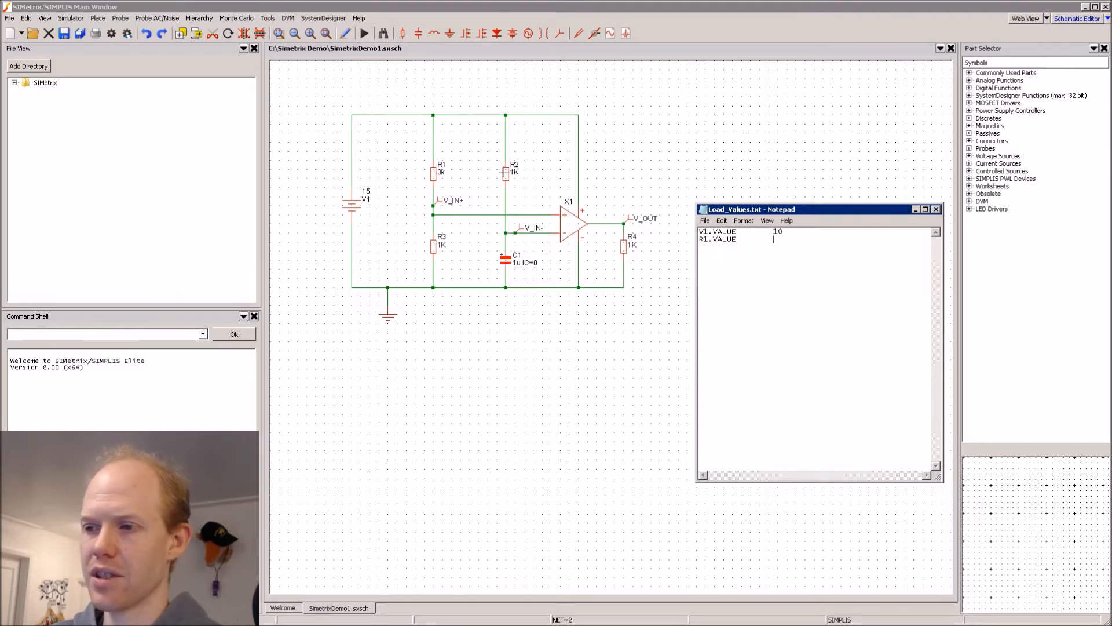
pyautogui.rightClick(505, 163)
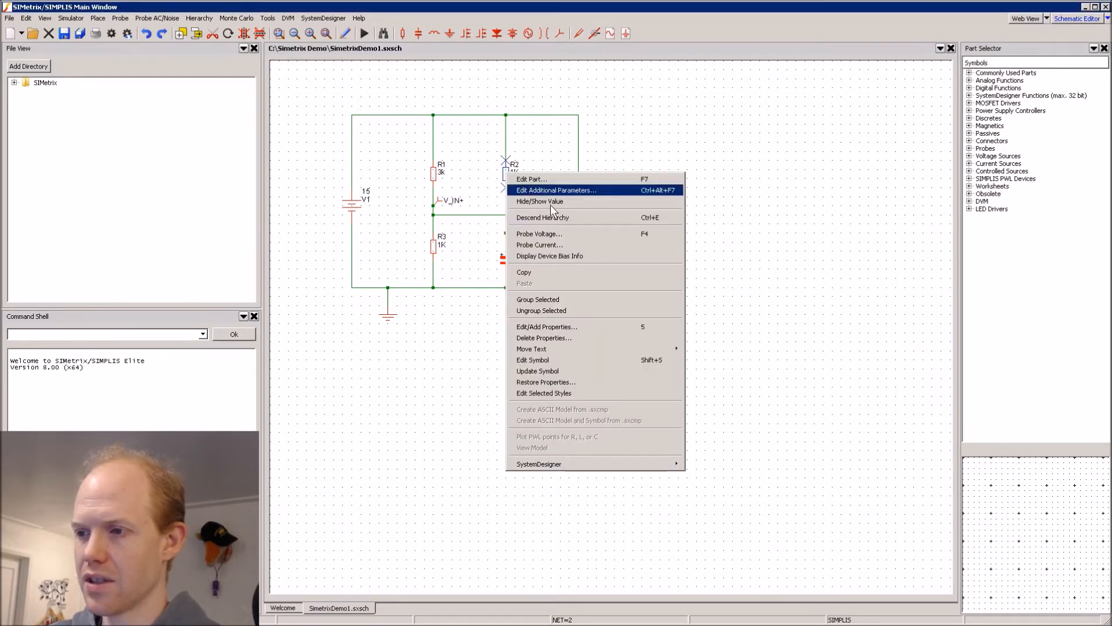
pyautogui.moveTo(553, 326)
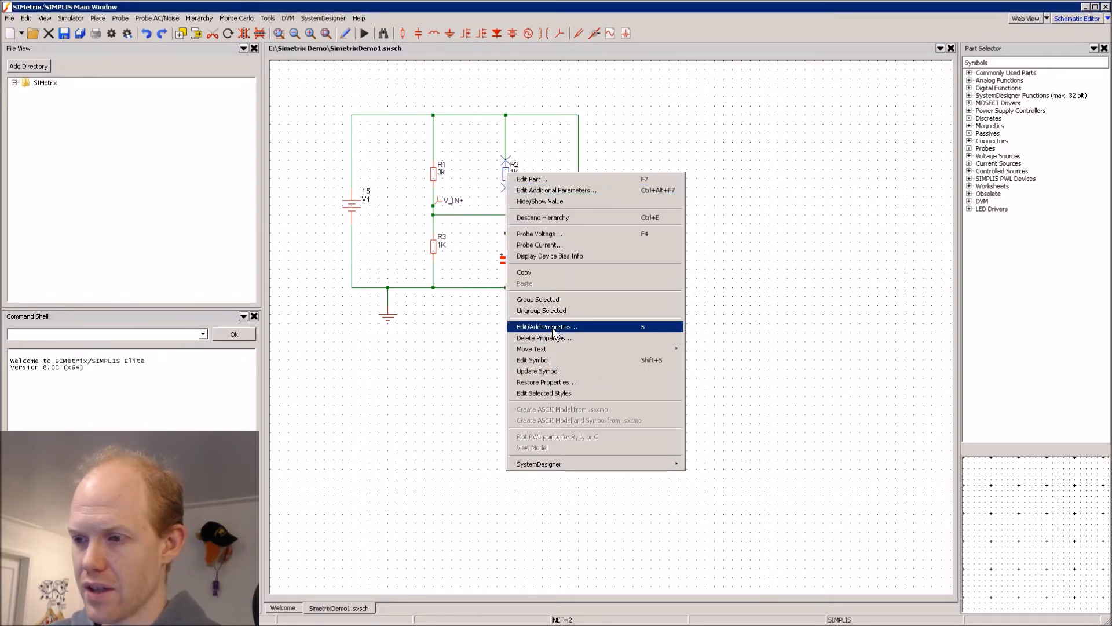
pyautogui.click(546, 326)
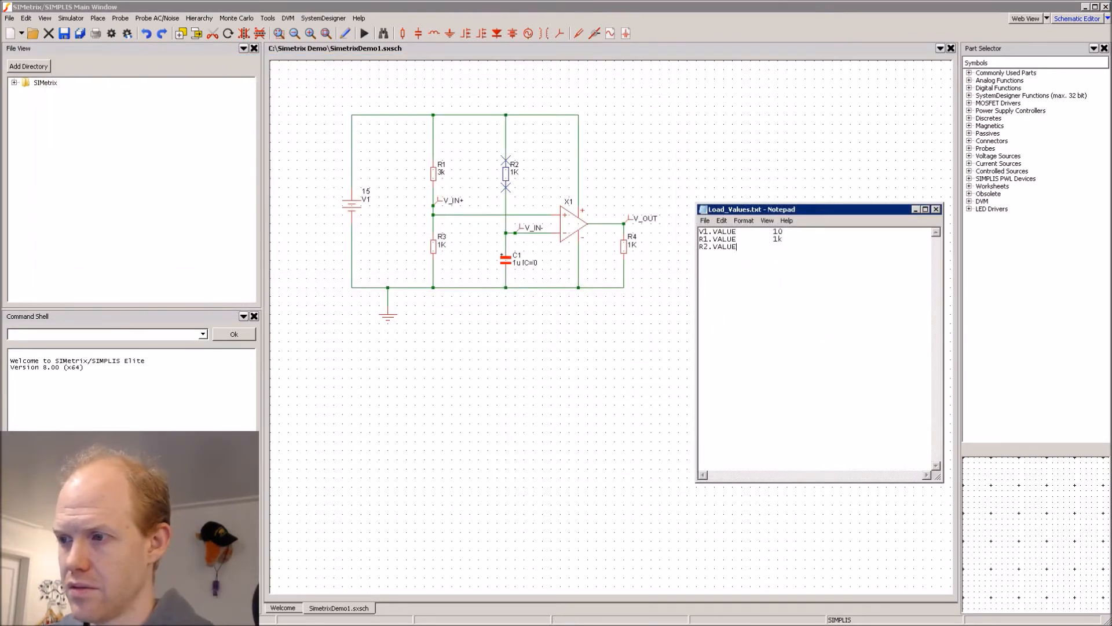
pyautogui.write('R3.VALUE\t2k')
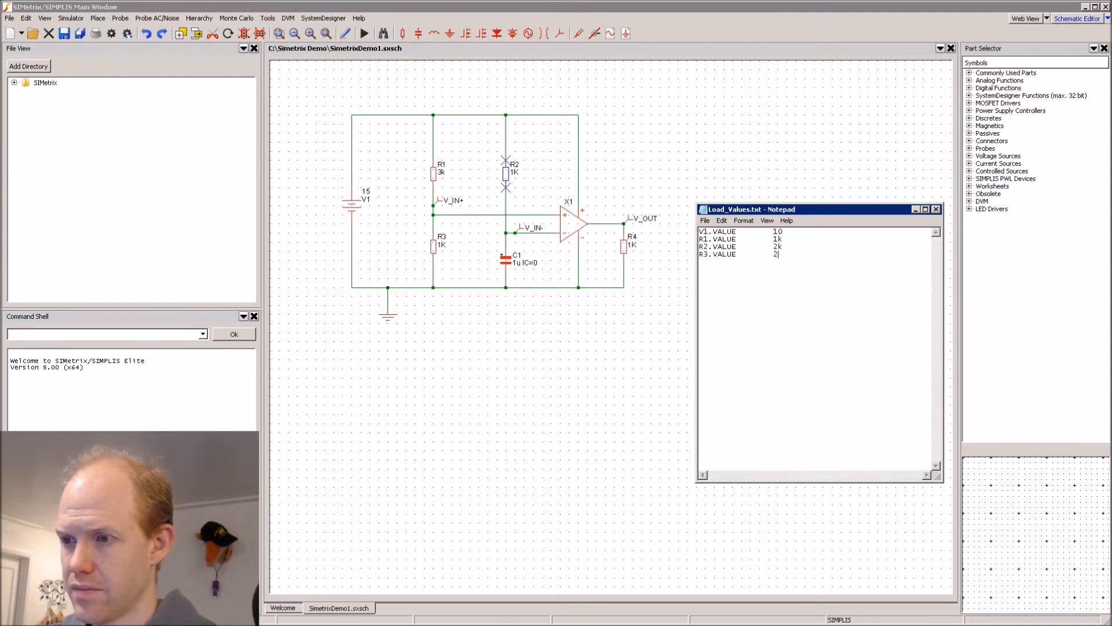
pyautogui.write('k')
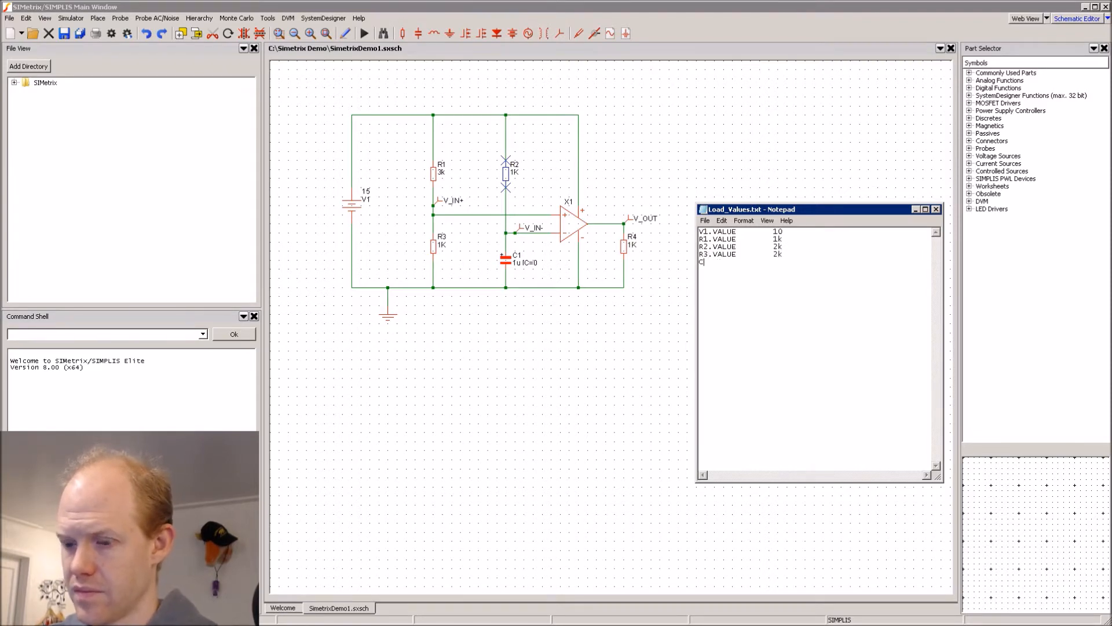
pyautogui.write('C1.VALUE\t0.5u')
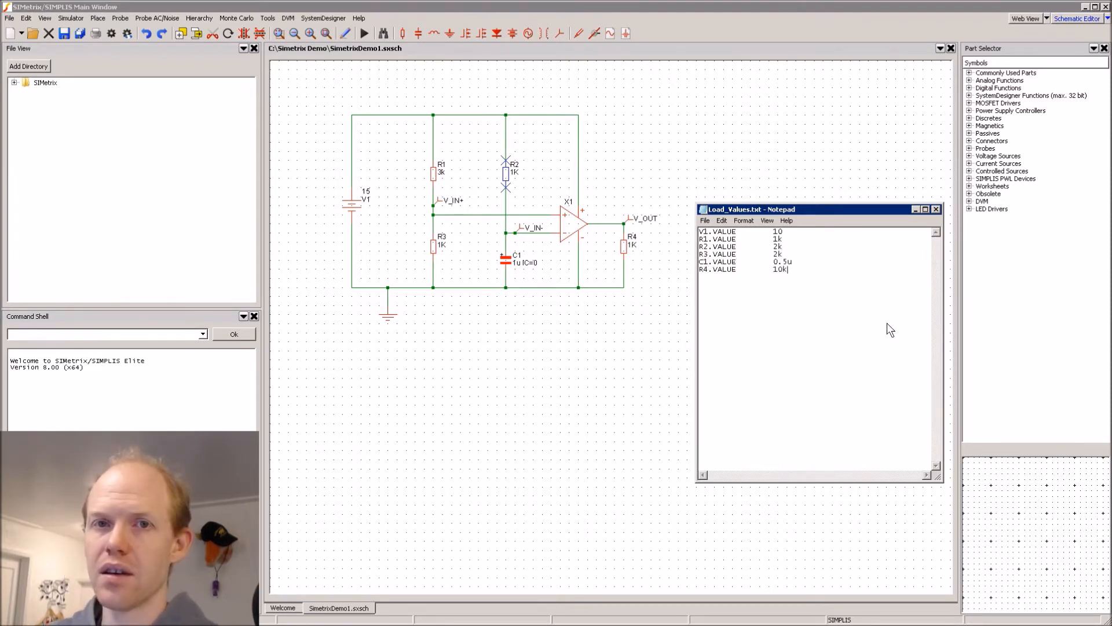
pyautogui.moveTo(912, 224)
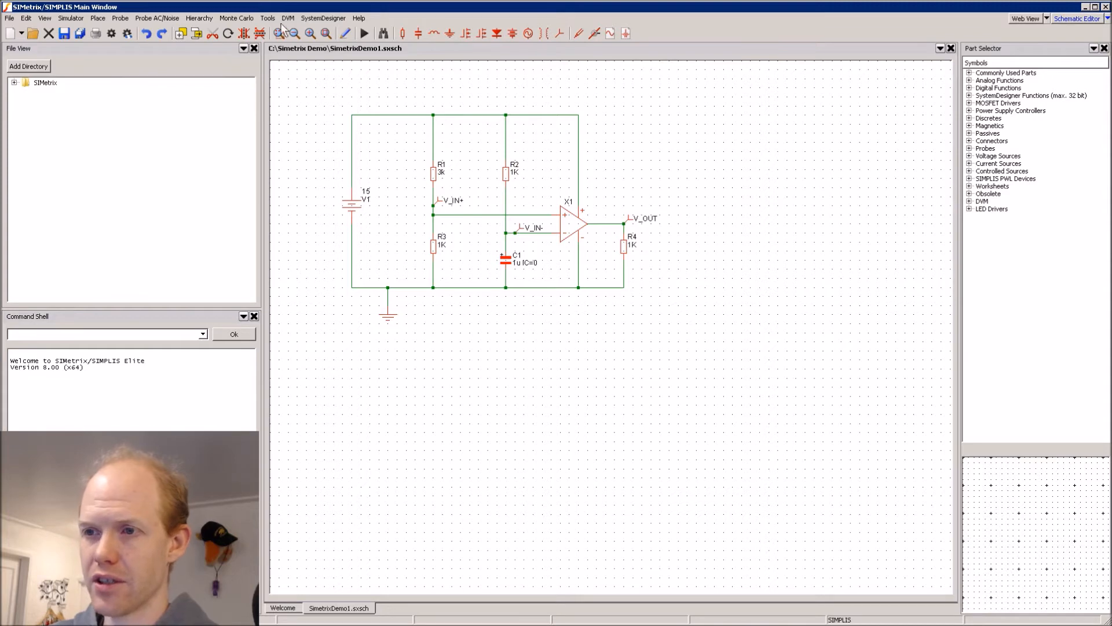
# - Load Load_Values.txt through Tools > Load Component Values into the schematic
pyautogui.click(268, 18)
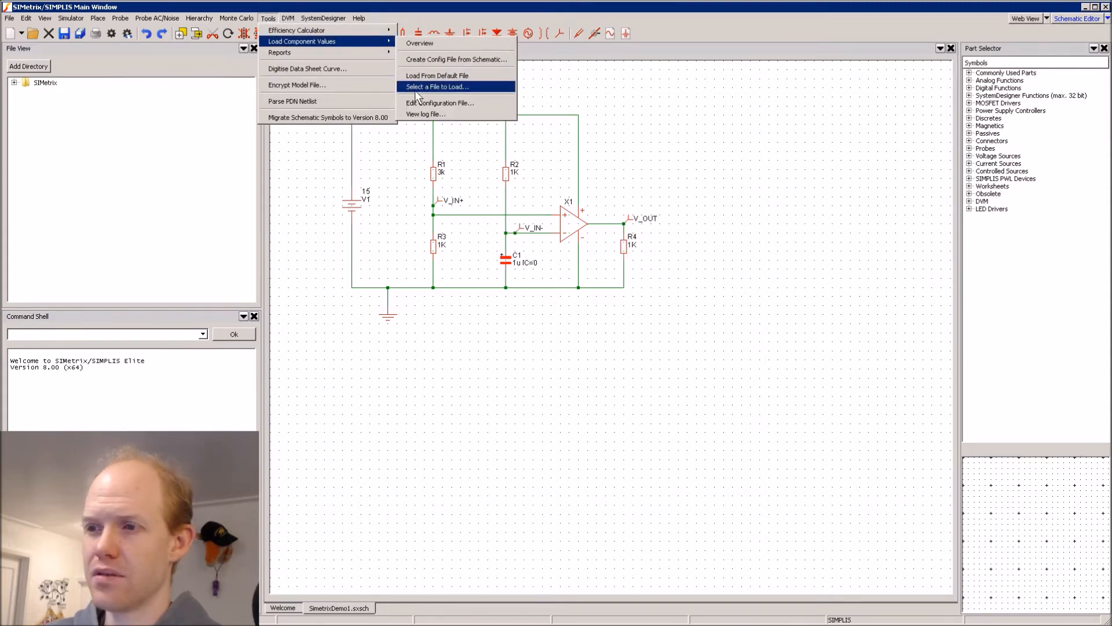
pyautogui.click(436, 86)
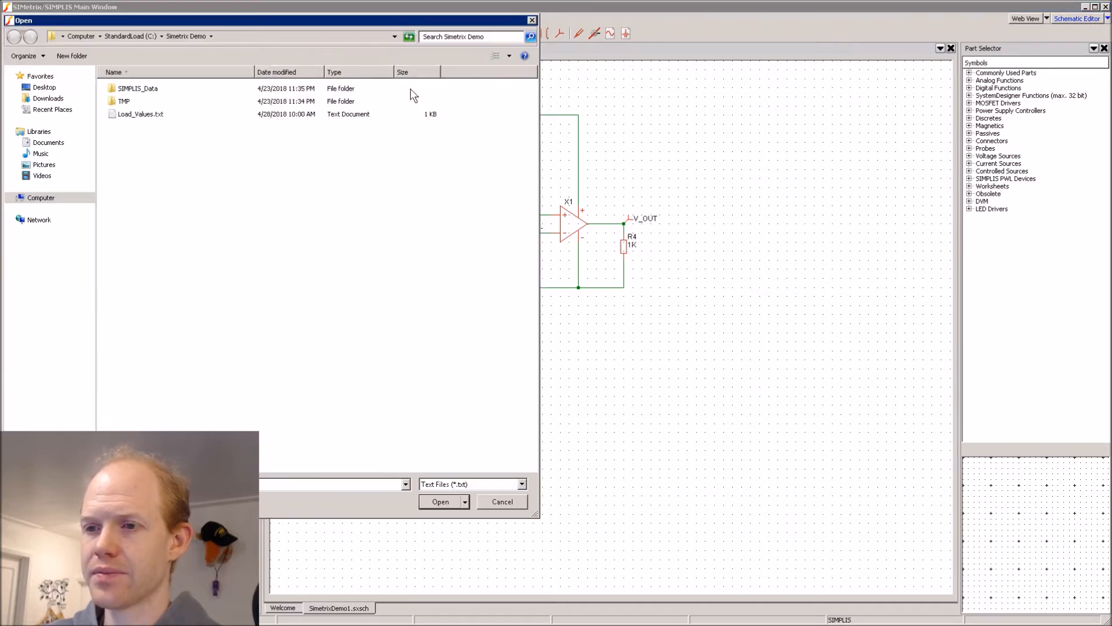
pyautogui.moveTo(137, 121)
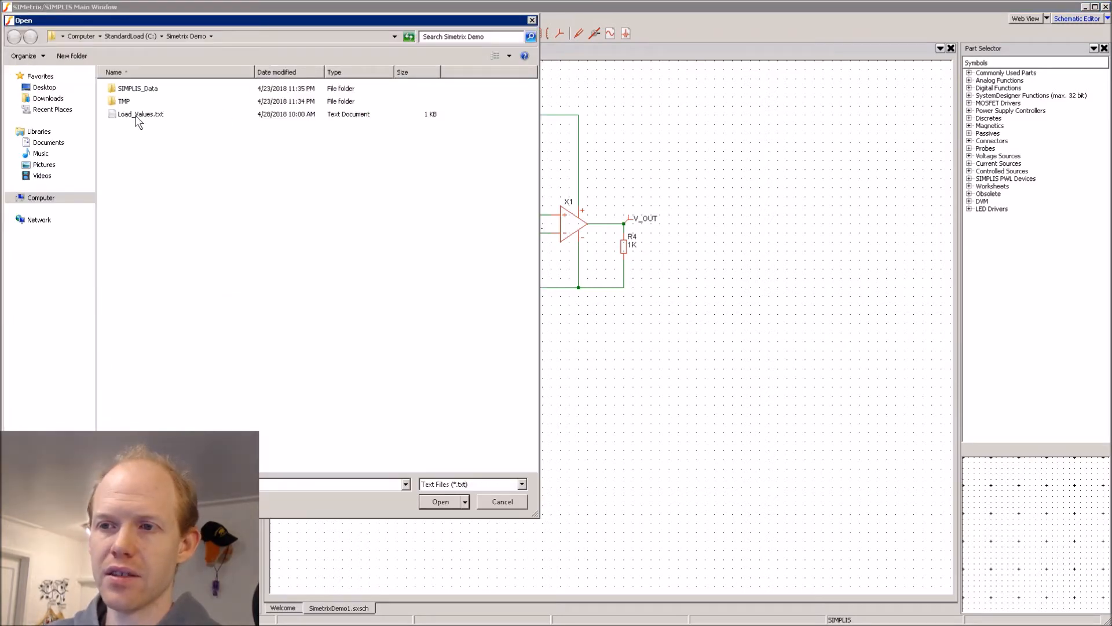
pyautogui.click(140, 114)
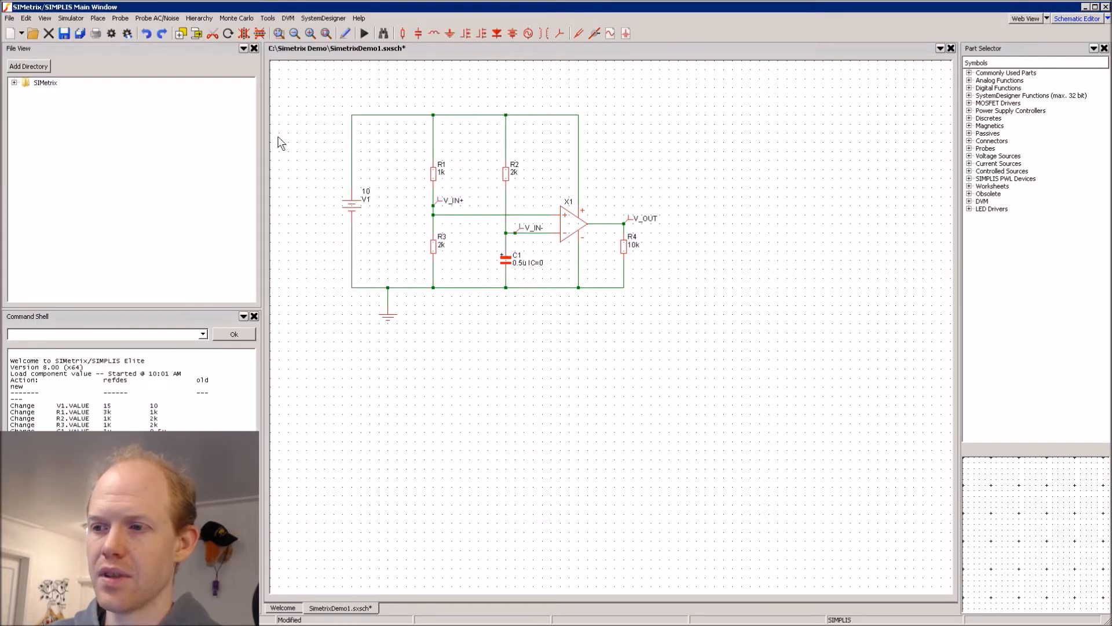
pyautogui.moveTo(14, 381)
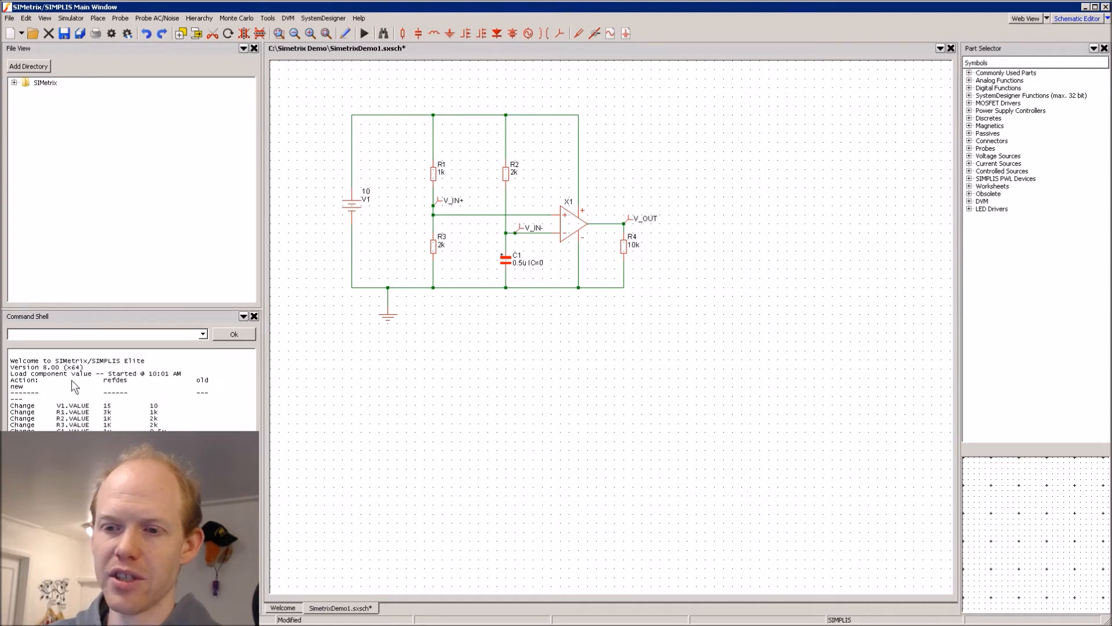
pyautogui.moveTo(633, 243)
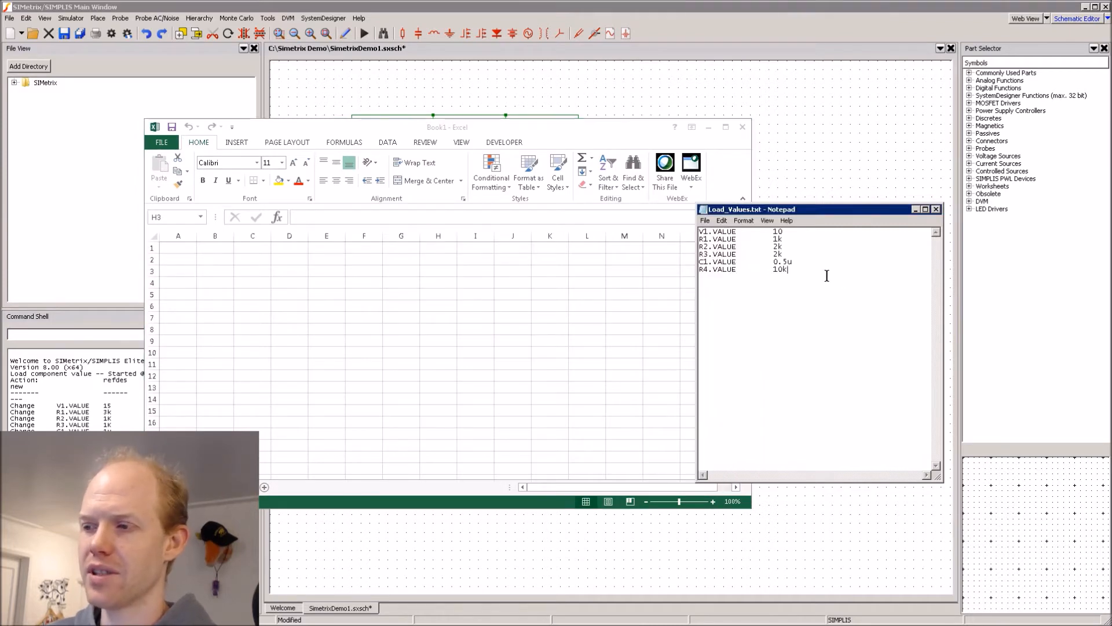
# - Paste the Load_Values part names and values into Excel starting at cell A1
pyautogui.press('ctrl+a')
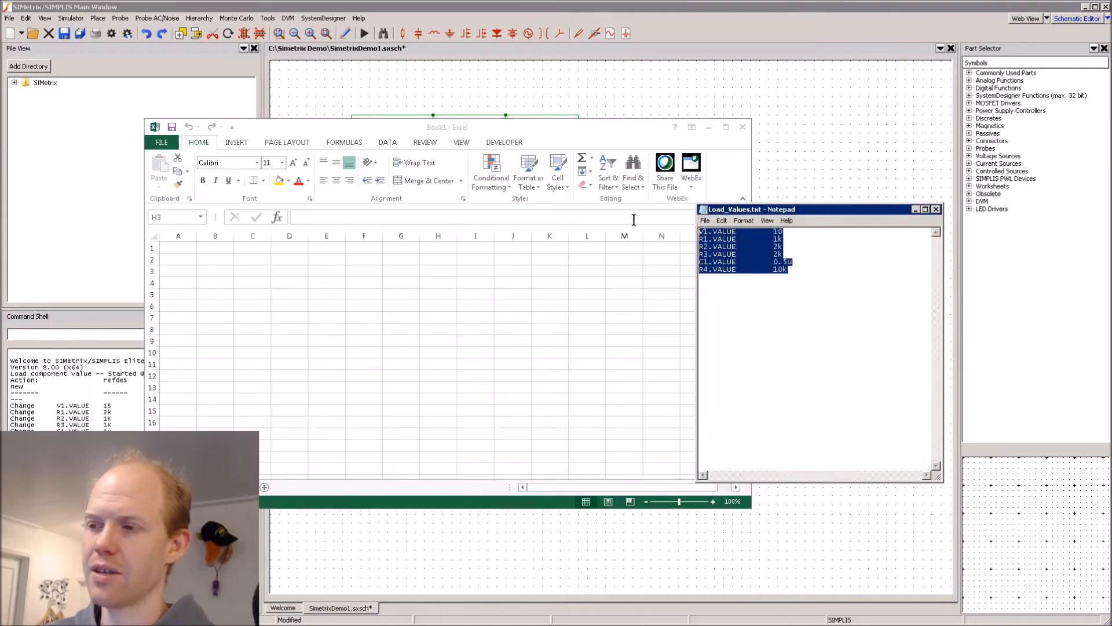
pyautogui.click(177, 247)
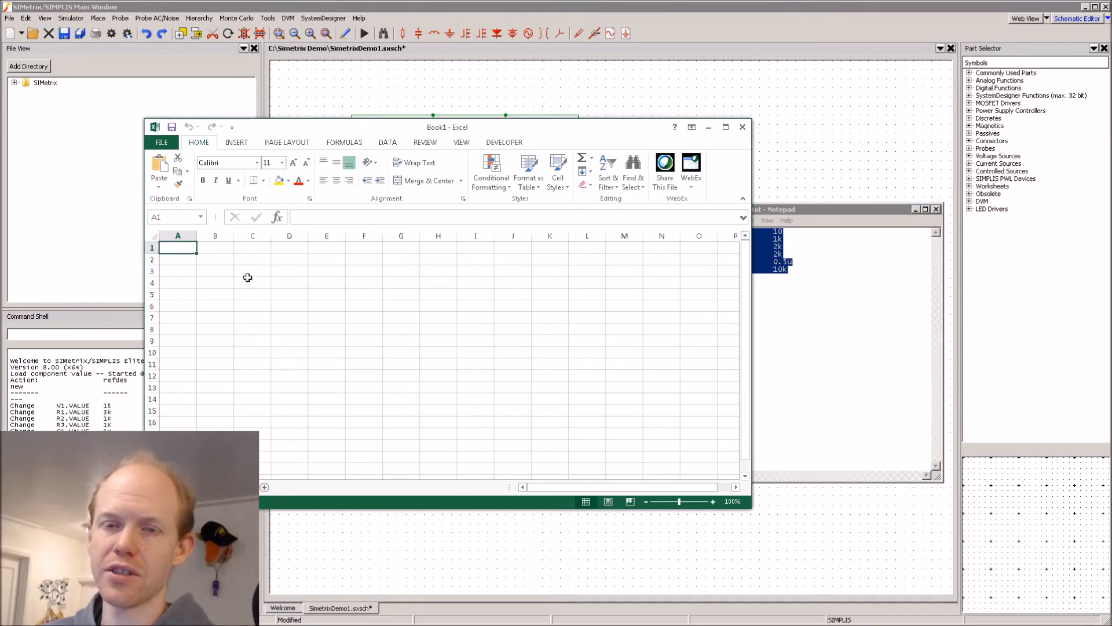
pyautogui.press('ctrl+v')
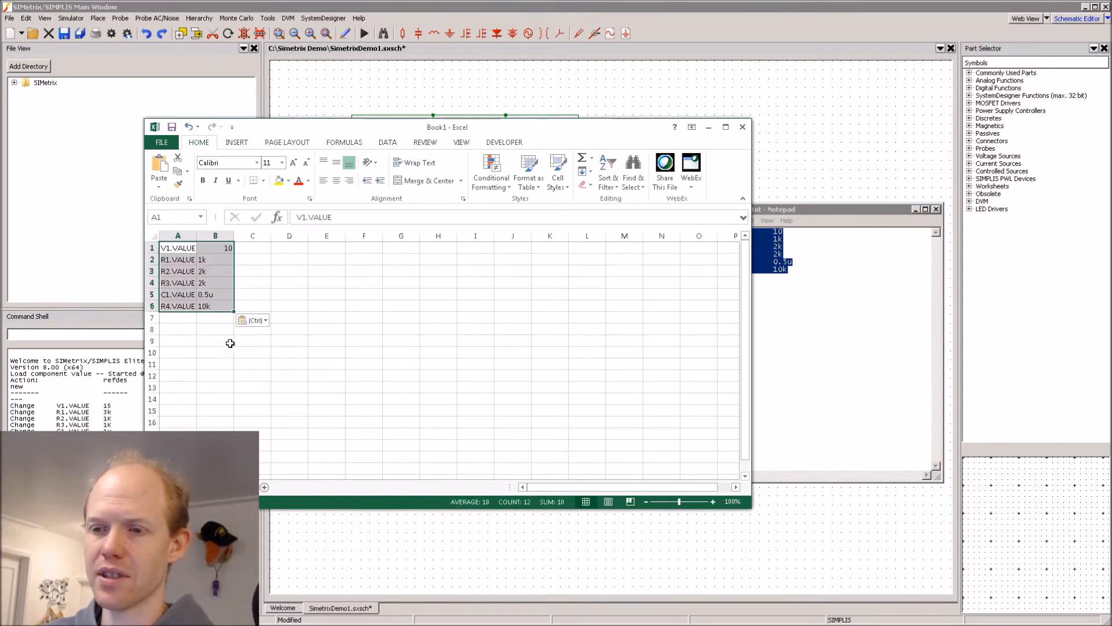
pyautogui.click(215, 283)
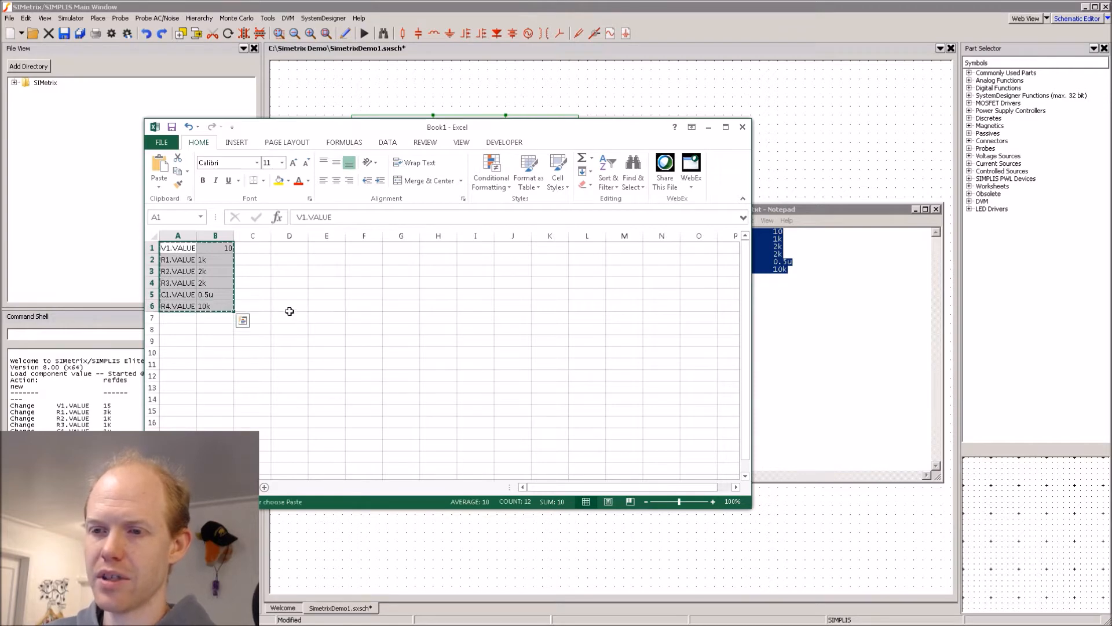
pyautogui.click(780, 208)
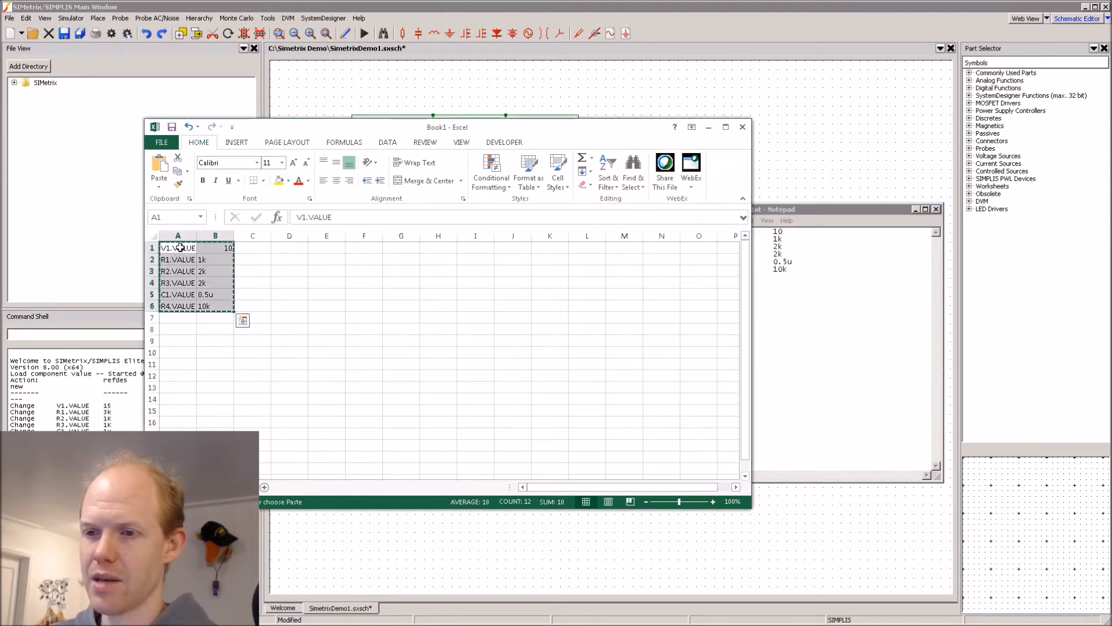
pyautogui.click(660, 328)
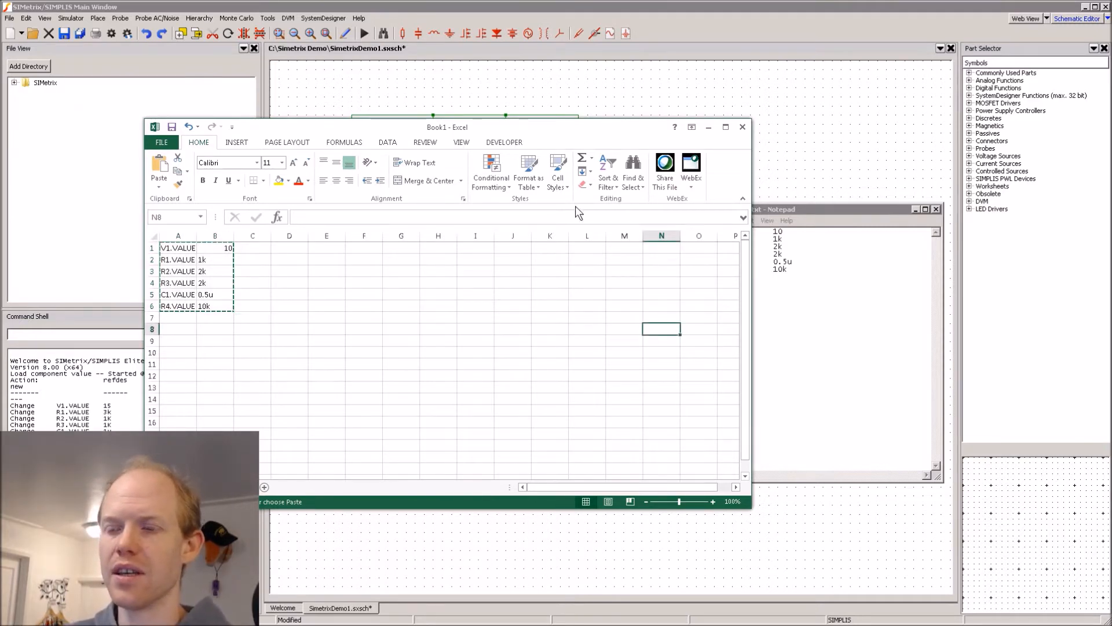
pyautogui.moveTo(254, 261)
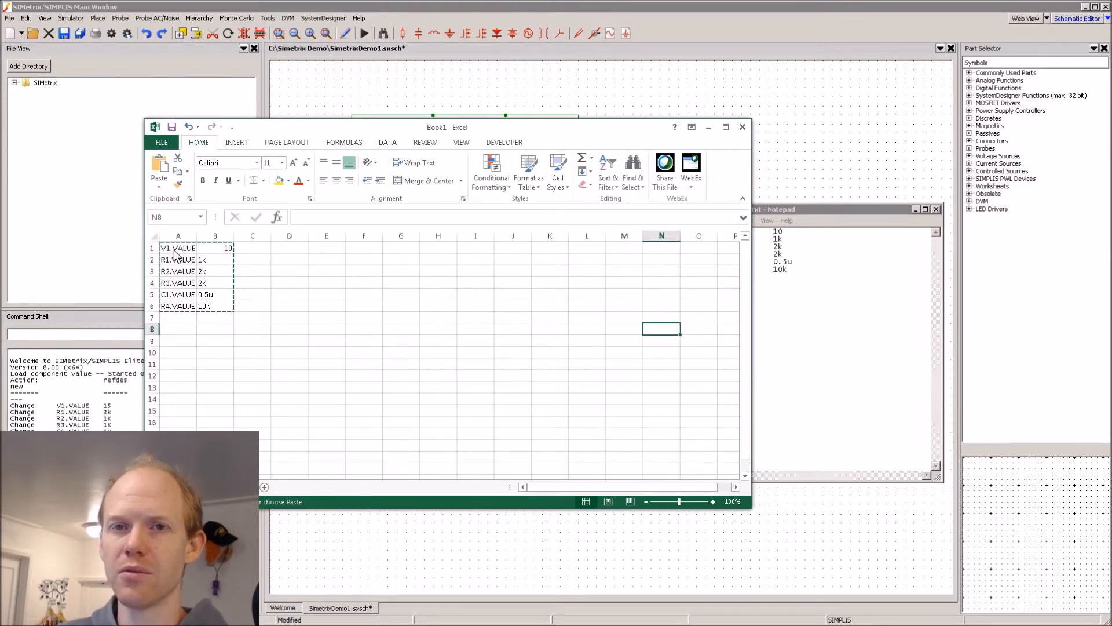
# - Insert an empty row above the first data row
pyautogui.click(288, 317)
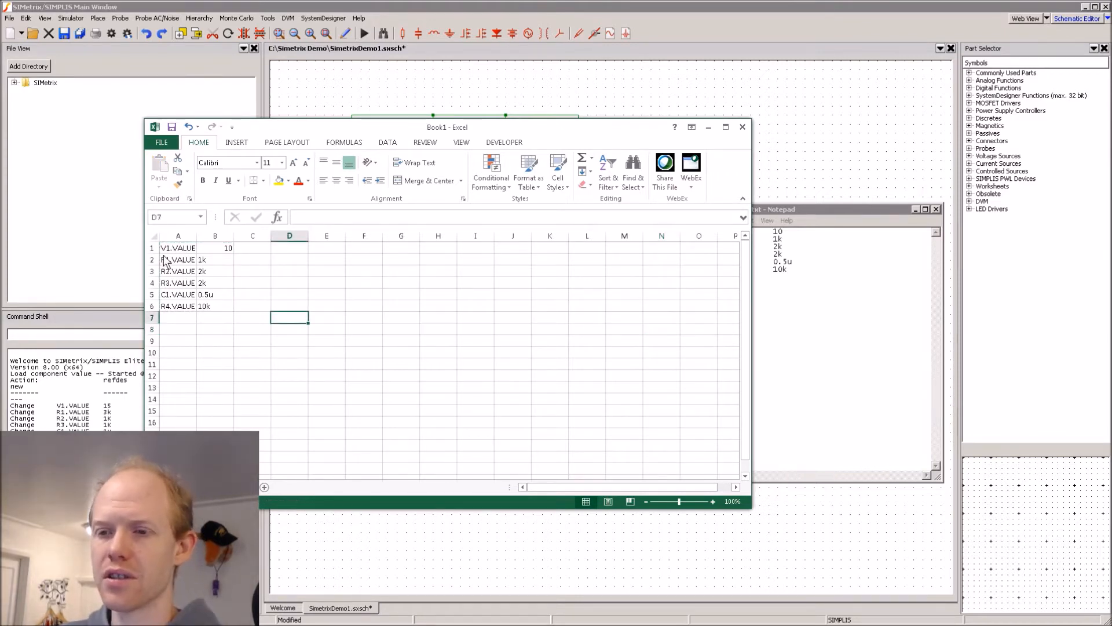
pyautogui.rightClick(151, 247)
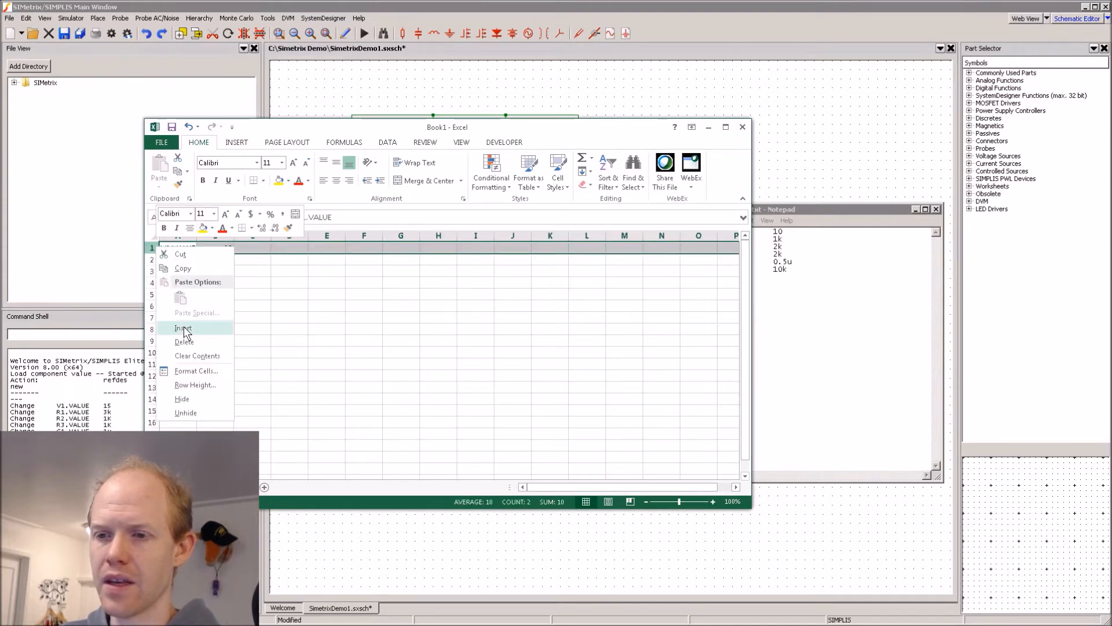
pyautogui.click(184, 328)
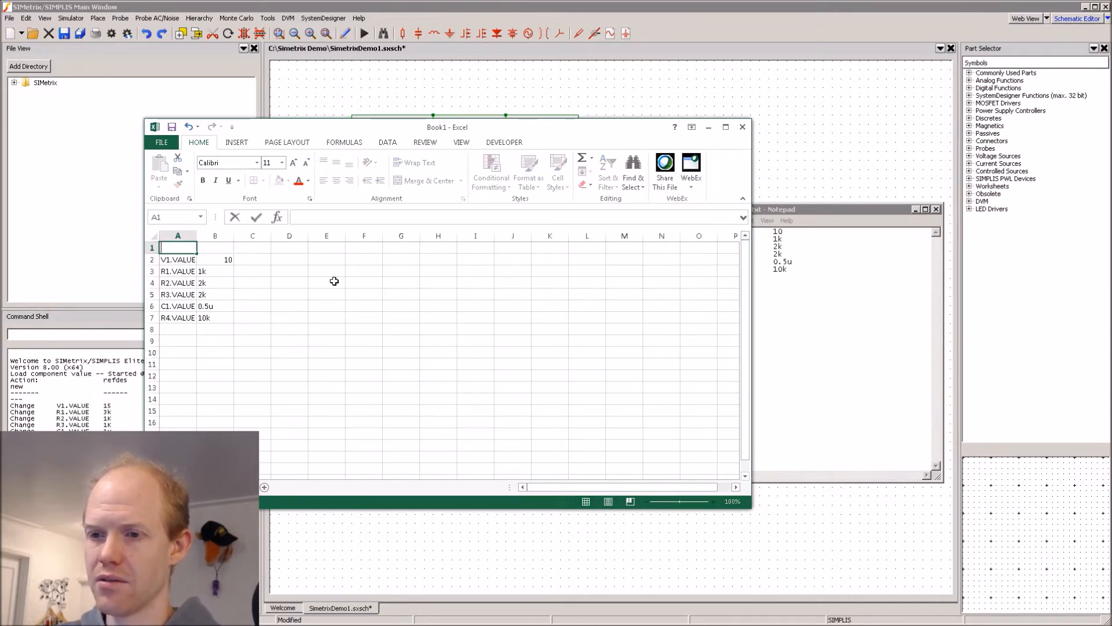
# - Type headers ref, prop, nom, bol_min, bol_max, eol_min, eol_max across row 1
pyautogui.write('ref')
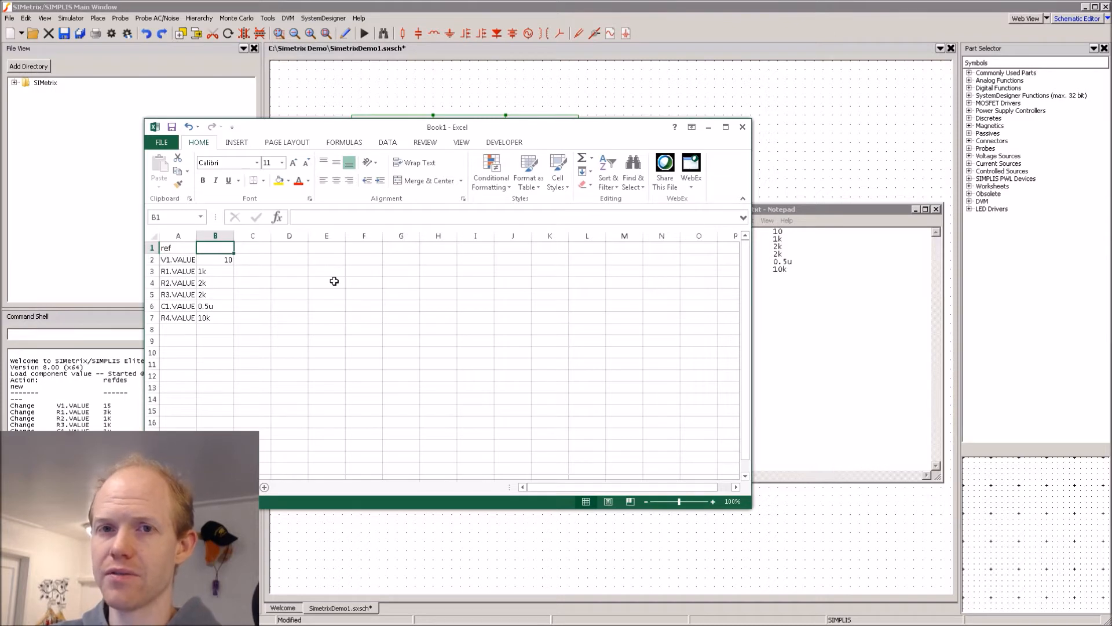
pyautogui.write('p')
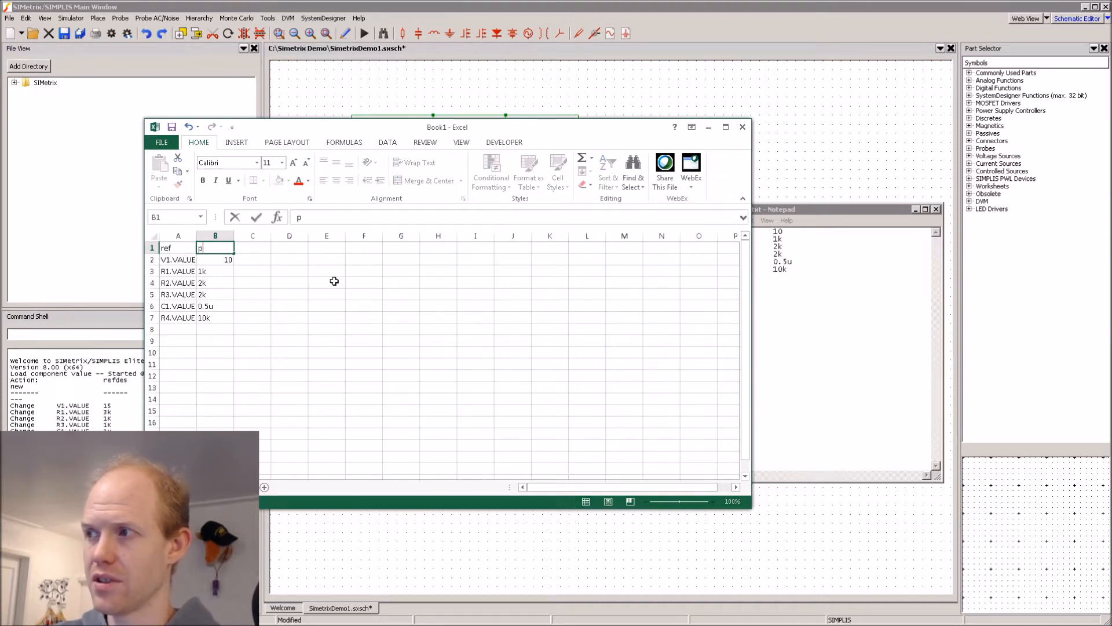
pyautogui.write('rop')
pyautogui.click(252, 248)
pyautogui.write('no')
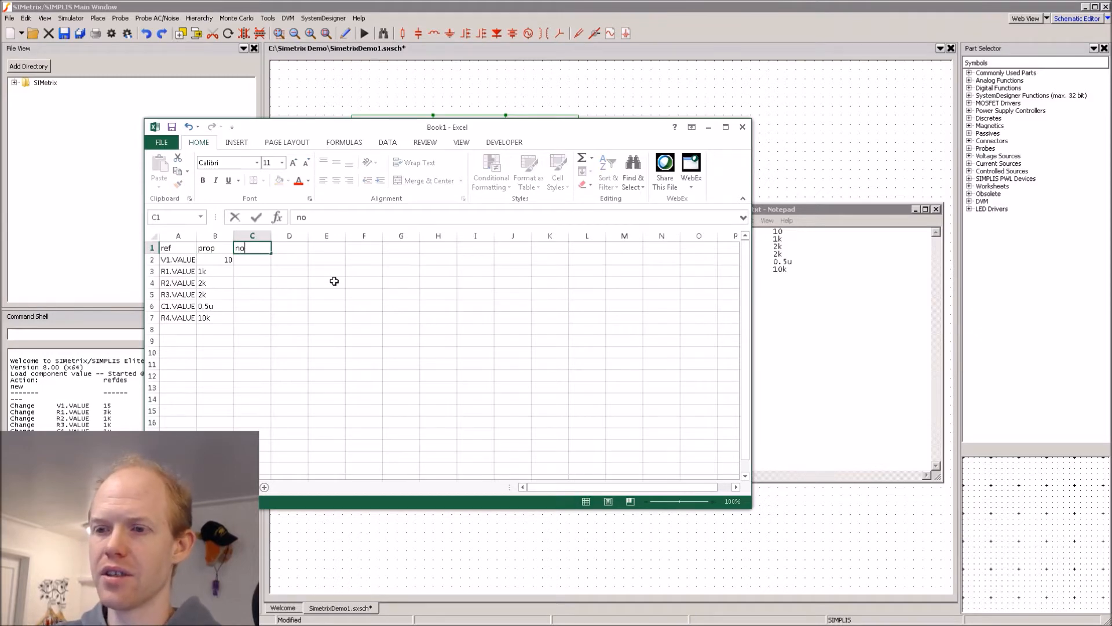
pyautogui.press('Return')
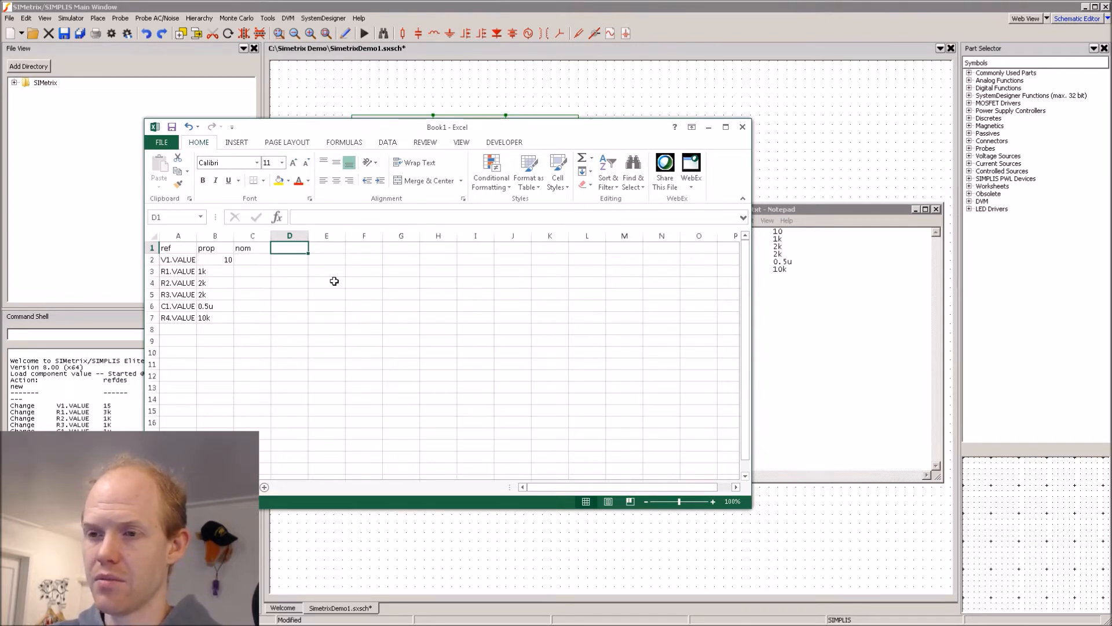
pyautogui.write('bol_max')
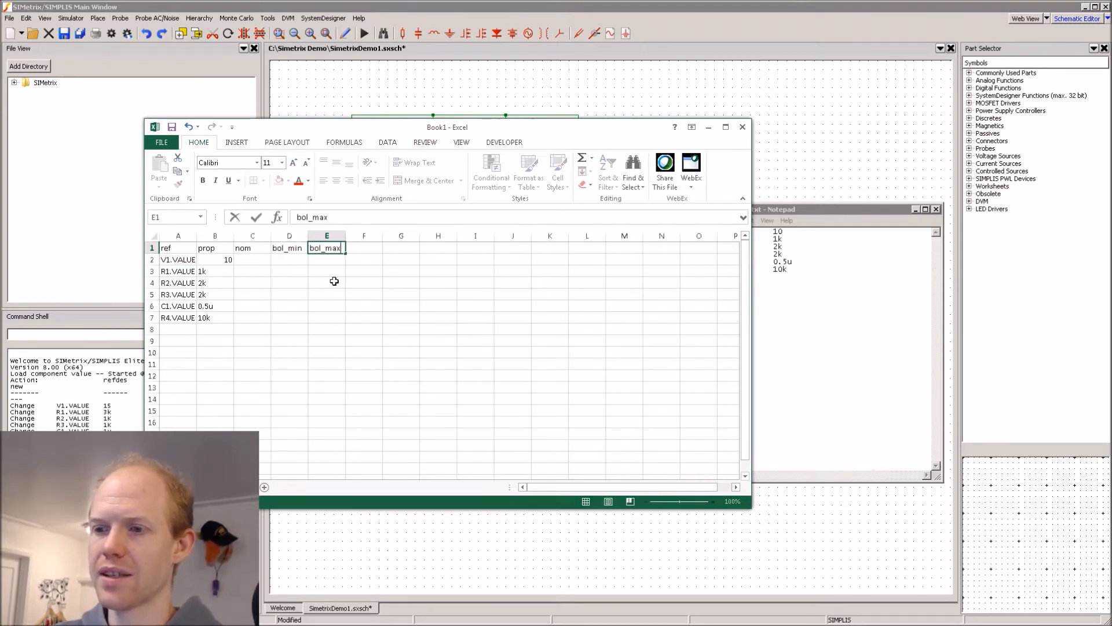
pyautogui.write('eol_min')
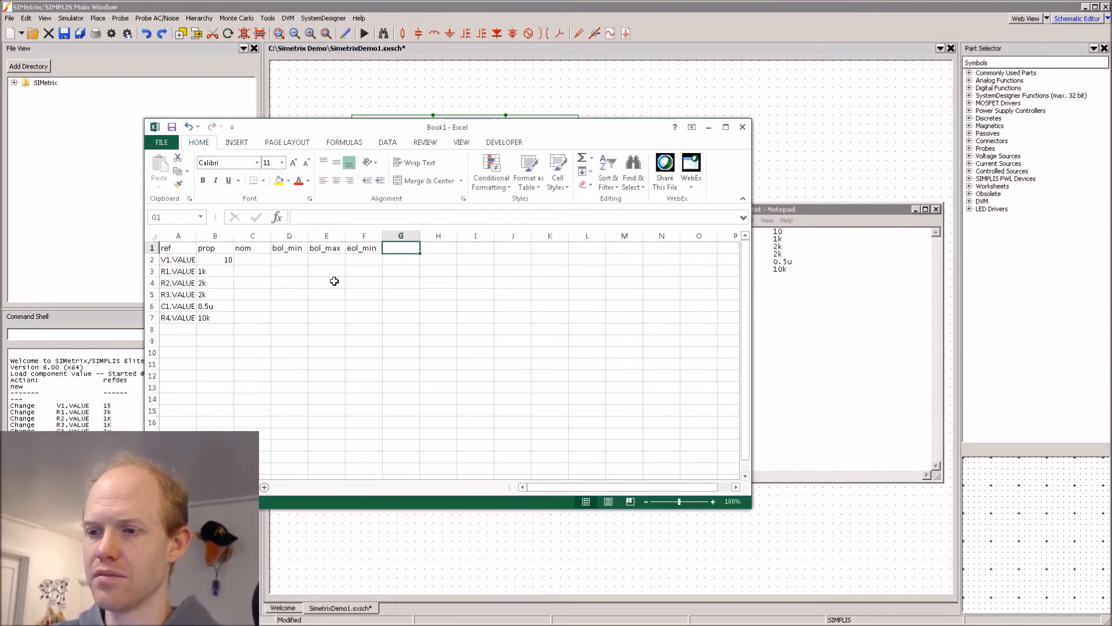
pyautogui.write('eol_ma')
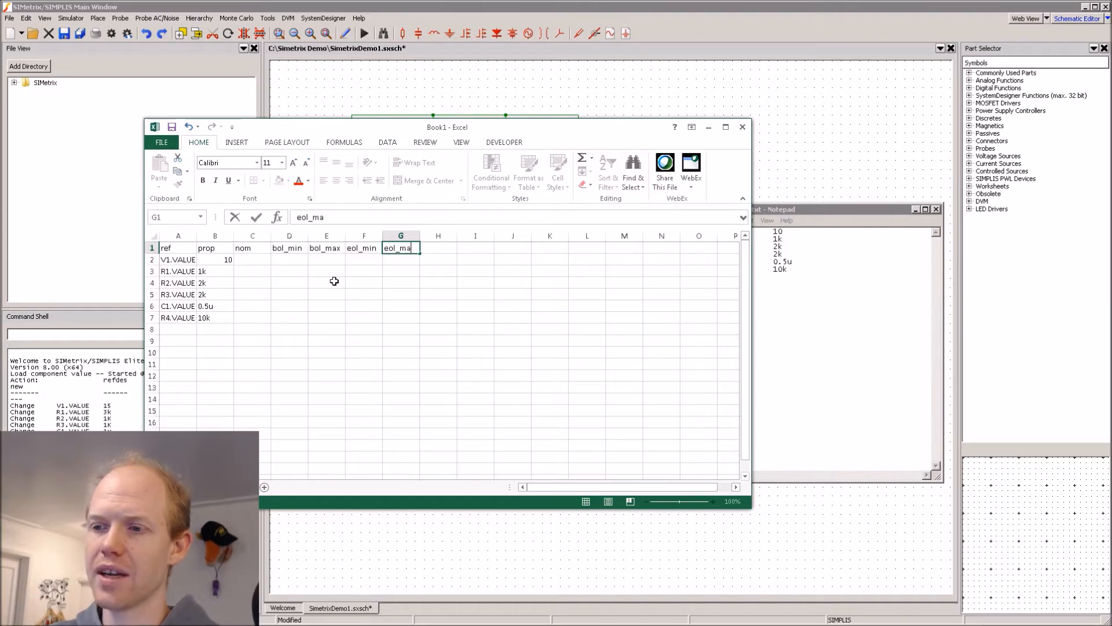
pyautogui.click(252, 270)
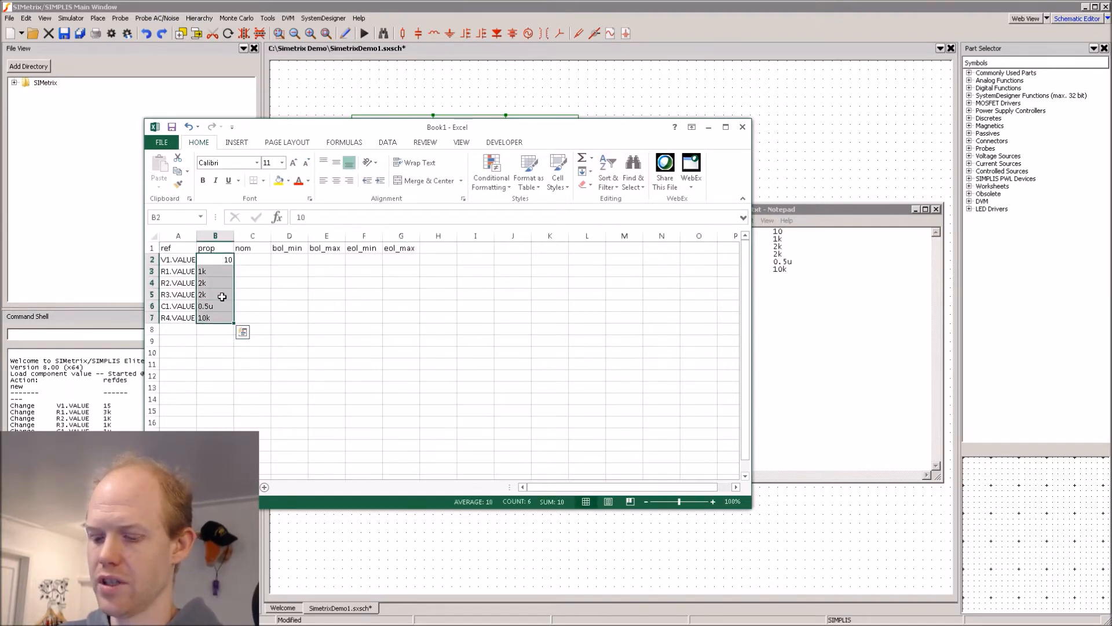
# - Move the values into column C and retype them as numbers like 1000 and 0.0000005
pyautogui.click(252, 259)
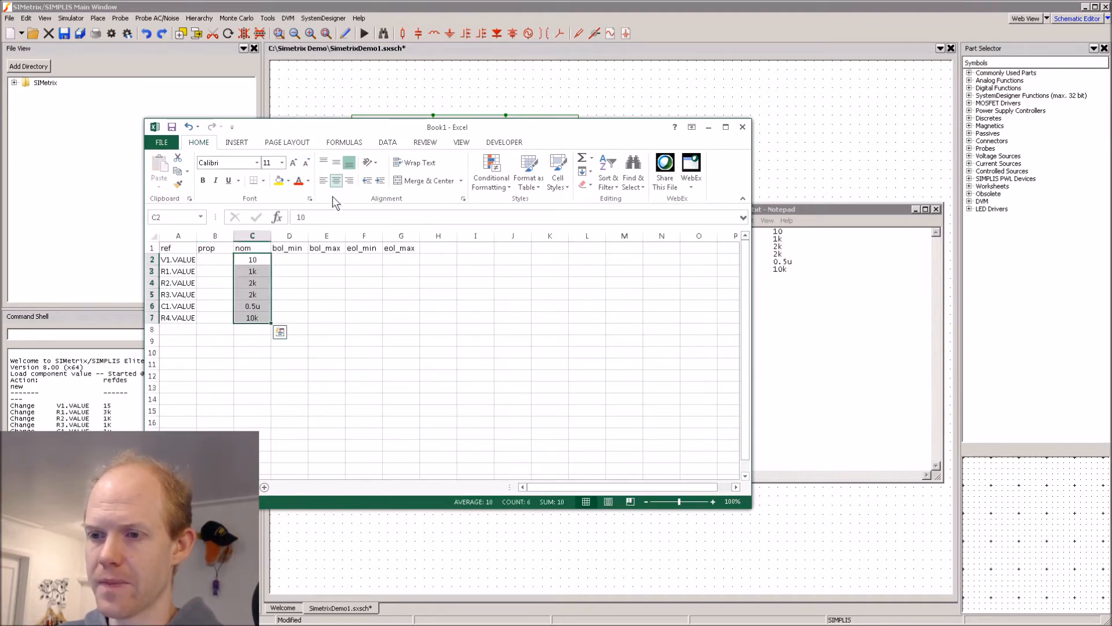
pyautogui.click(288, 259)
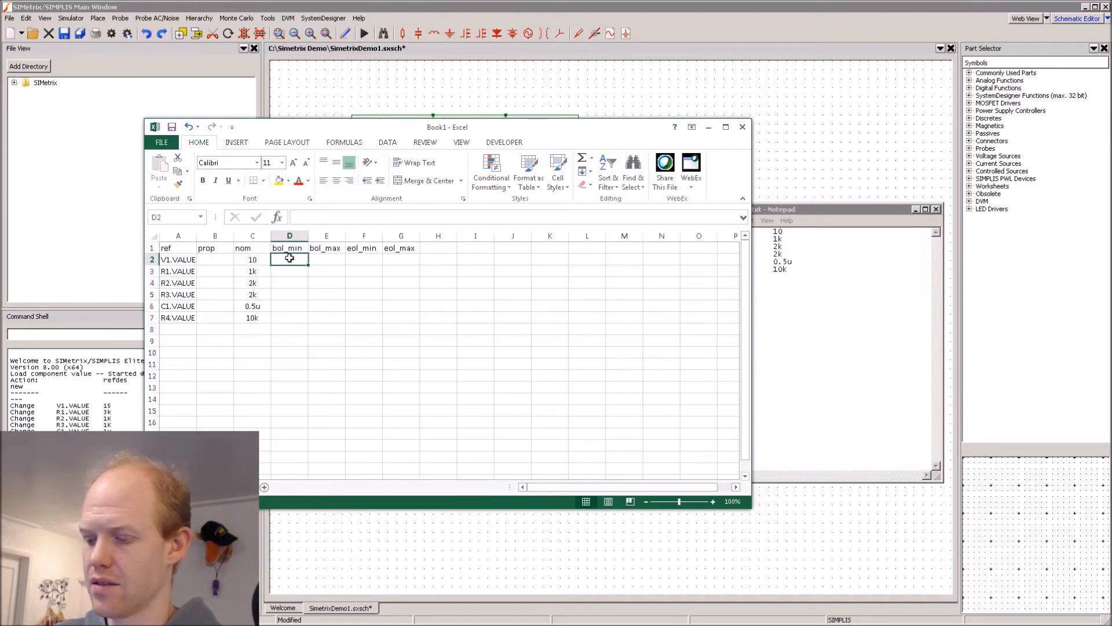
pyautogui.click(252, 271)
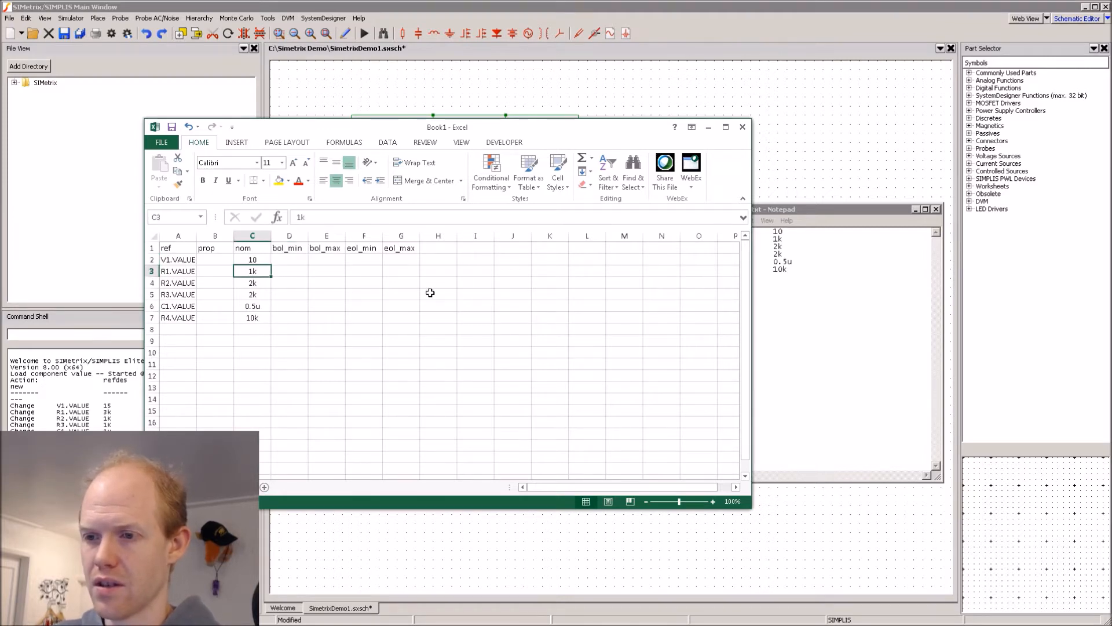
pyautogui.write('1000')
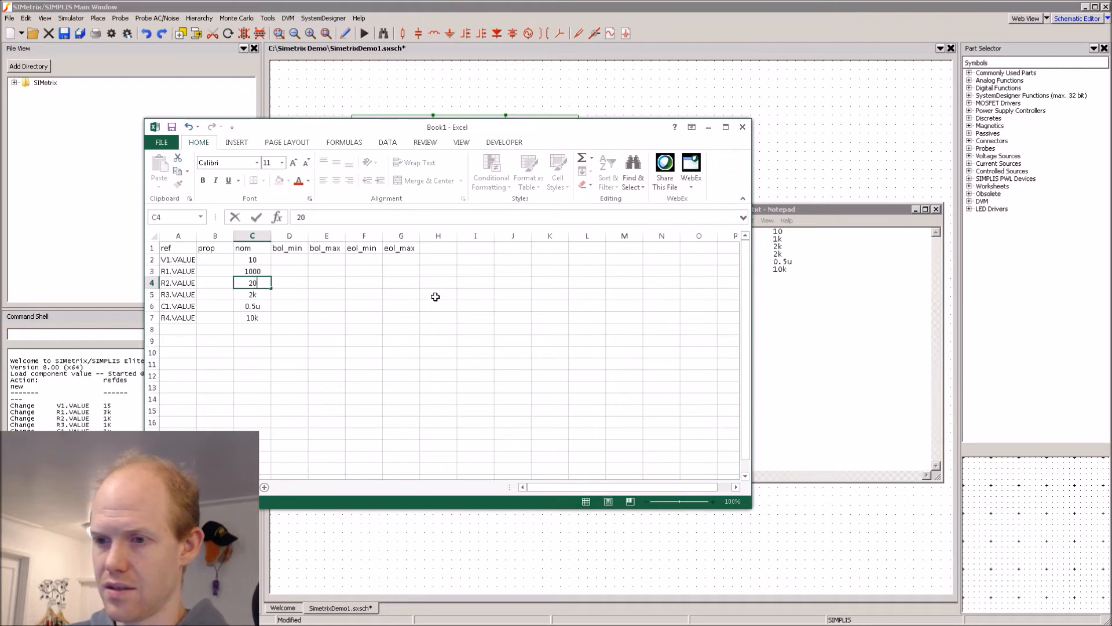
pyautogui.press('Return')
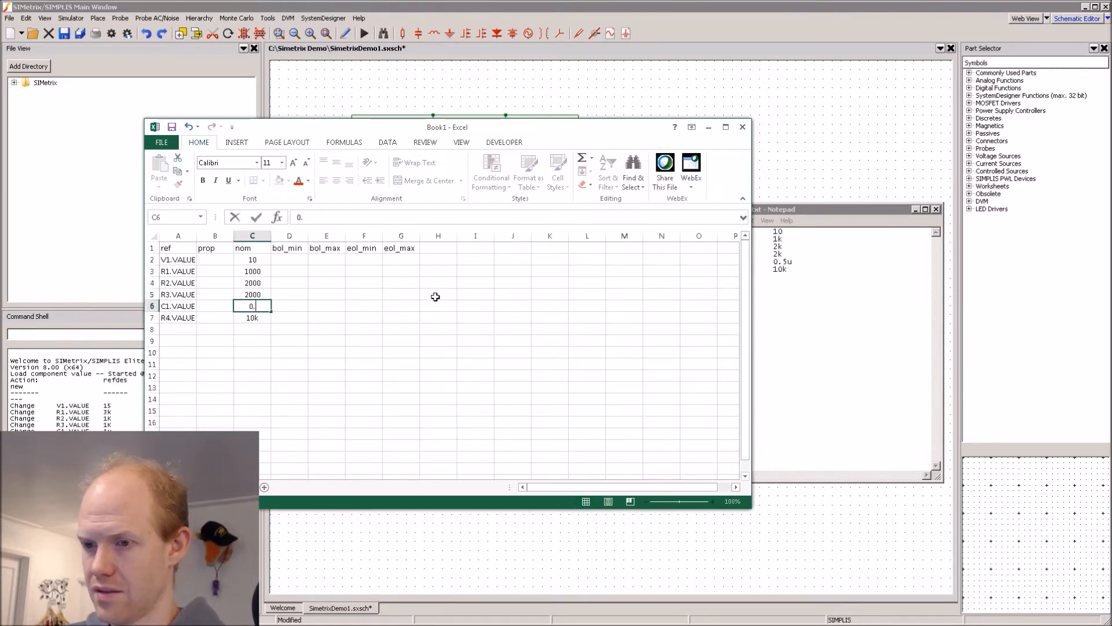
pyautogui.write('00005')
pyautogui.click(289, 259)
pyautogui.write('=')
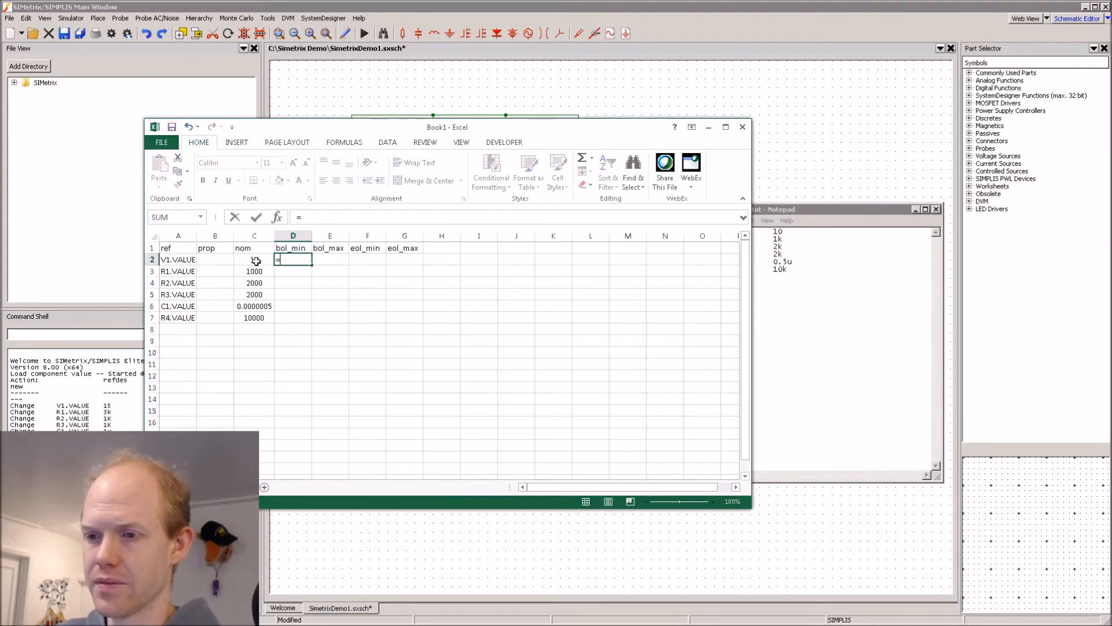
# - Enter limit formulas like =C2*0.95 for bol_min and bol_max of V1
pyautogui.click(253, 259)
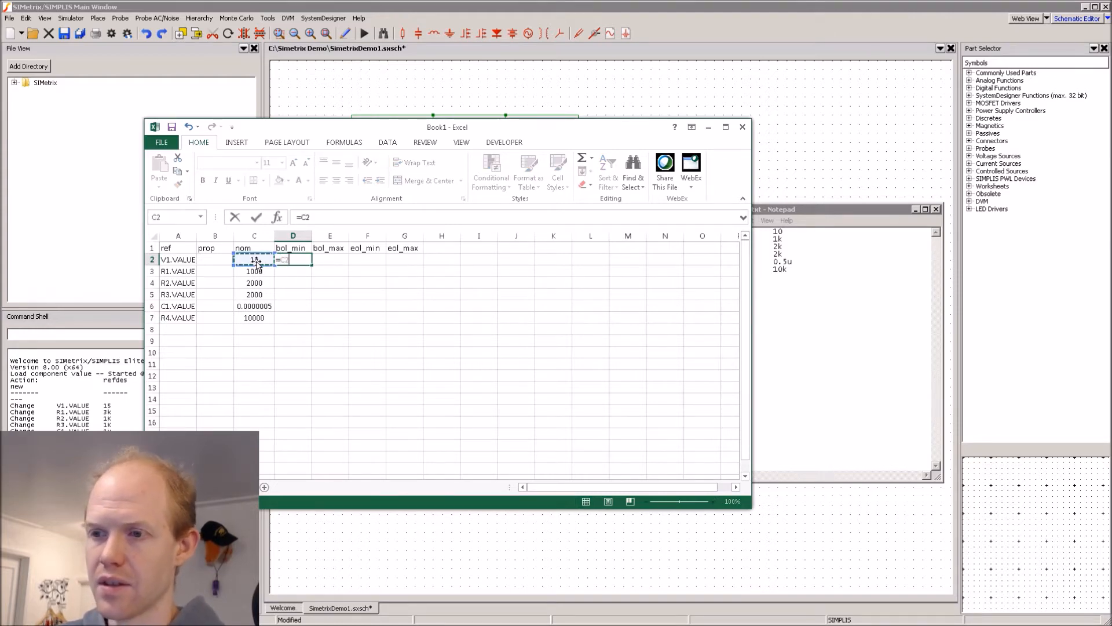
pyautogui.write('*')
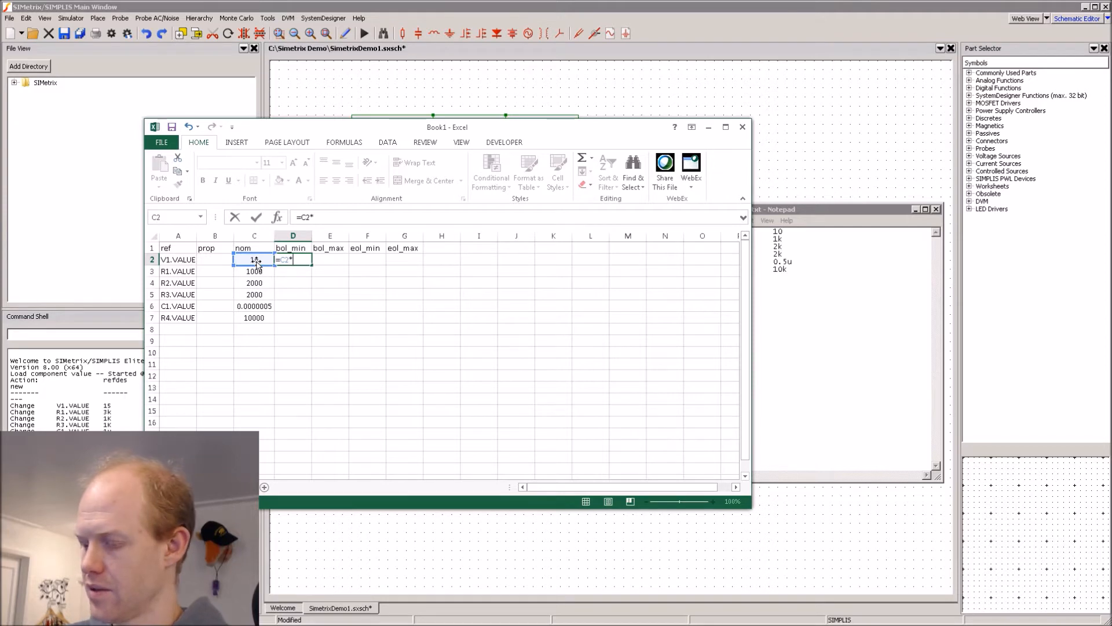
pyautogui.write('0.95')
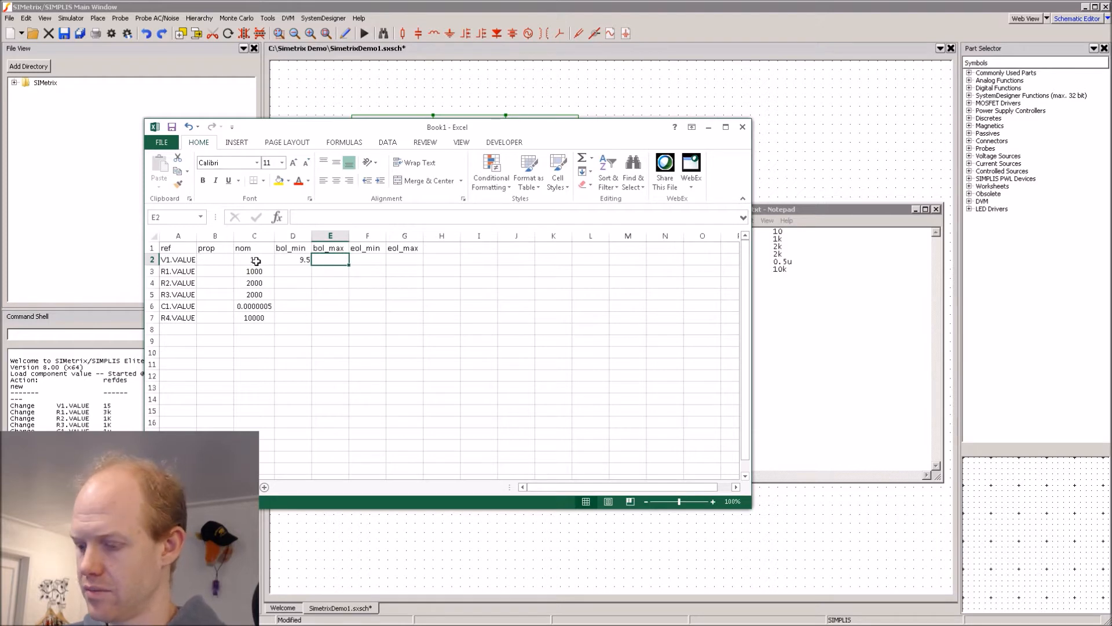
pyautogui.write('=C2')
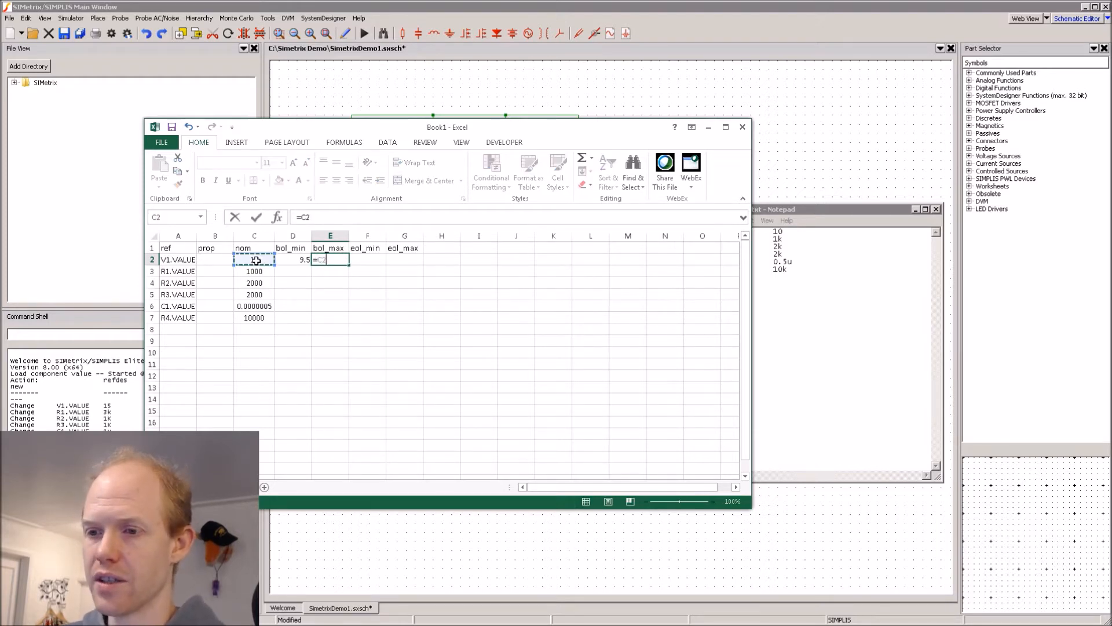
pyautogui.press('Return')
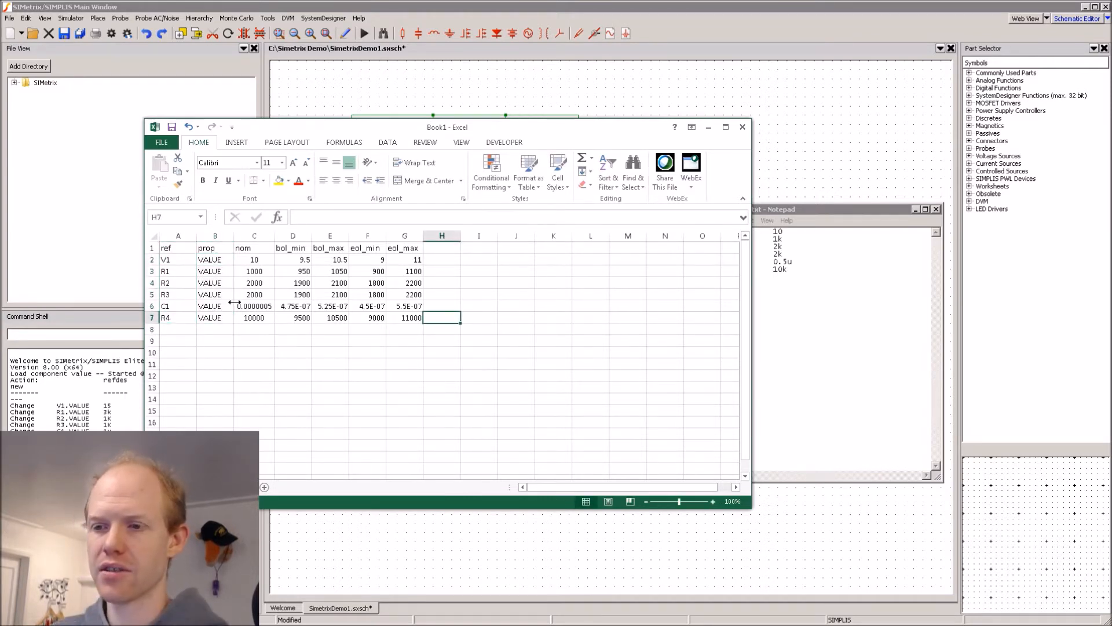
# - Format C1's limit cells as Number with more decimals, then copy the table
pyautogui.click(292, 306)
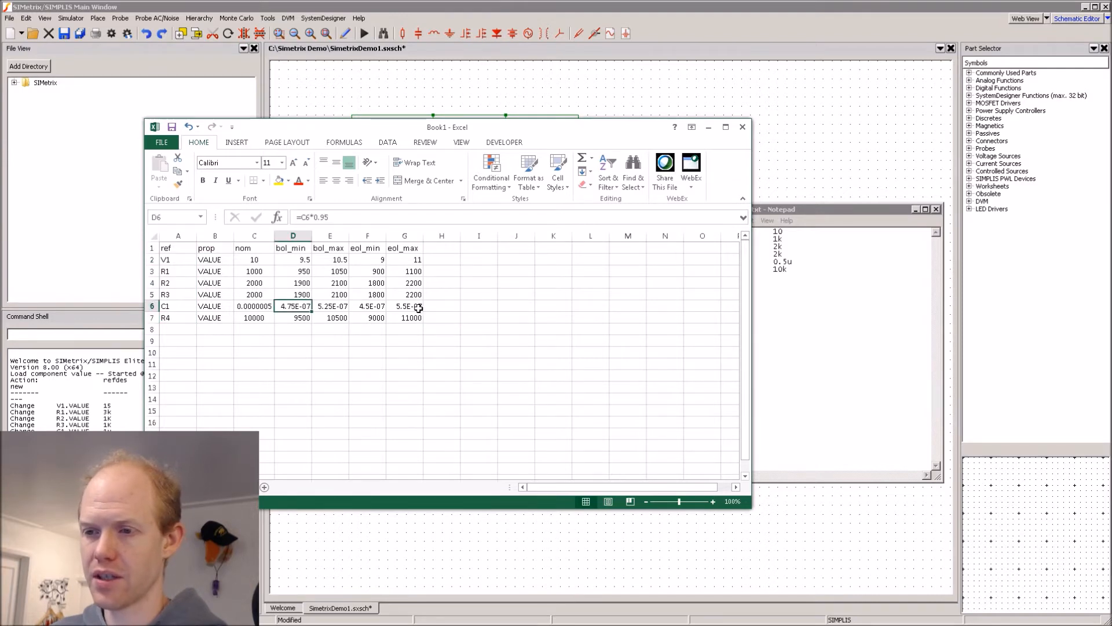
pyautogui.rightClick(404, 307)
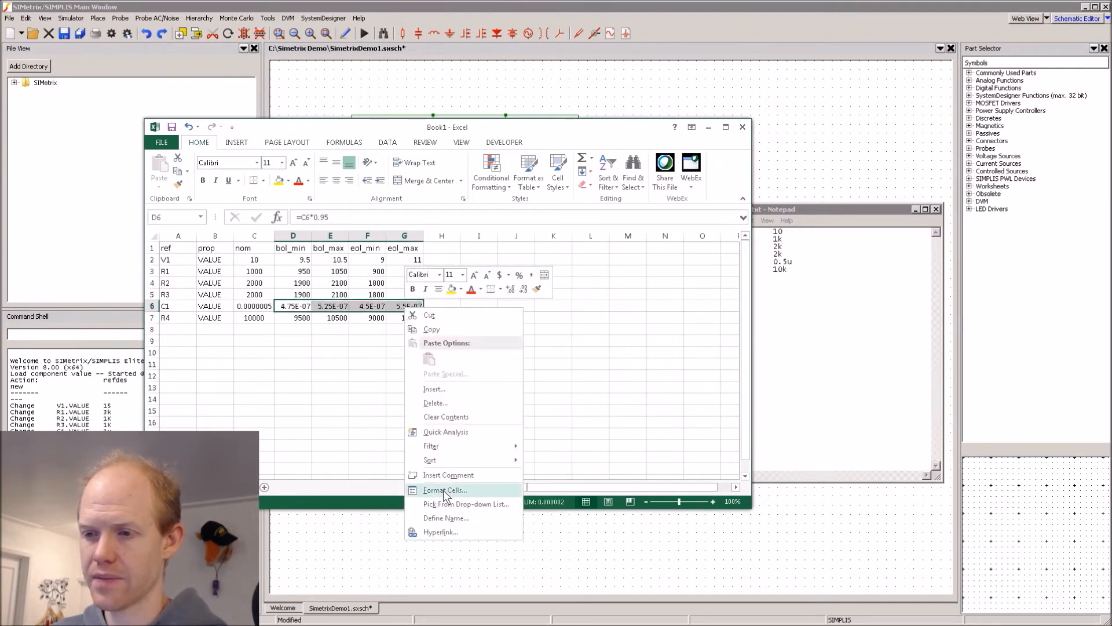
pyautogui.click(443, 490)
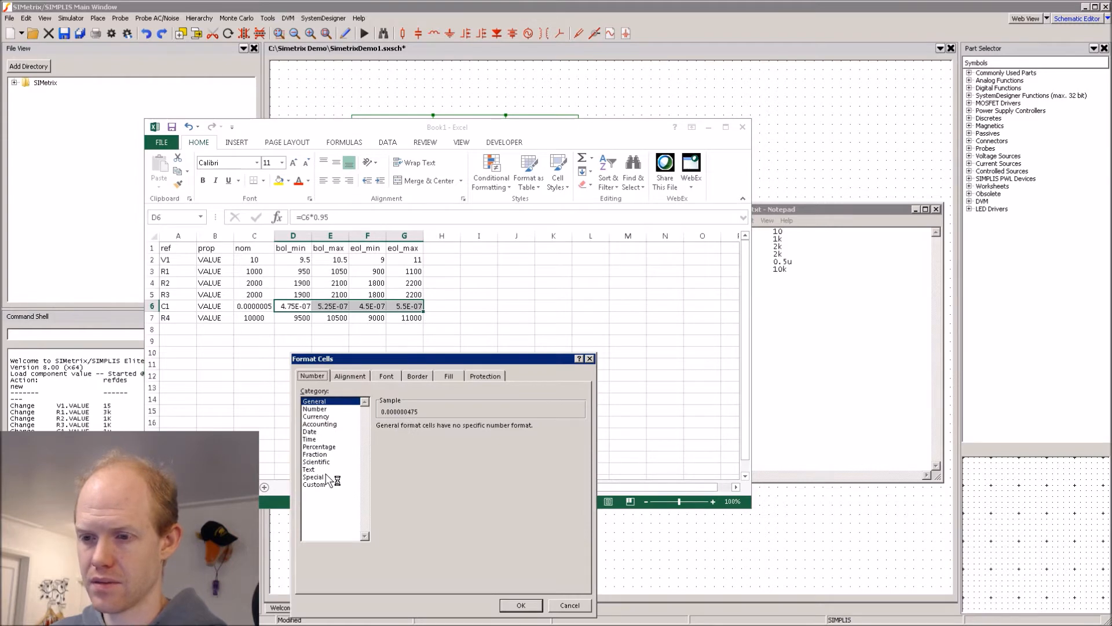
pyautogui.click(314, 409)
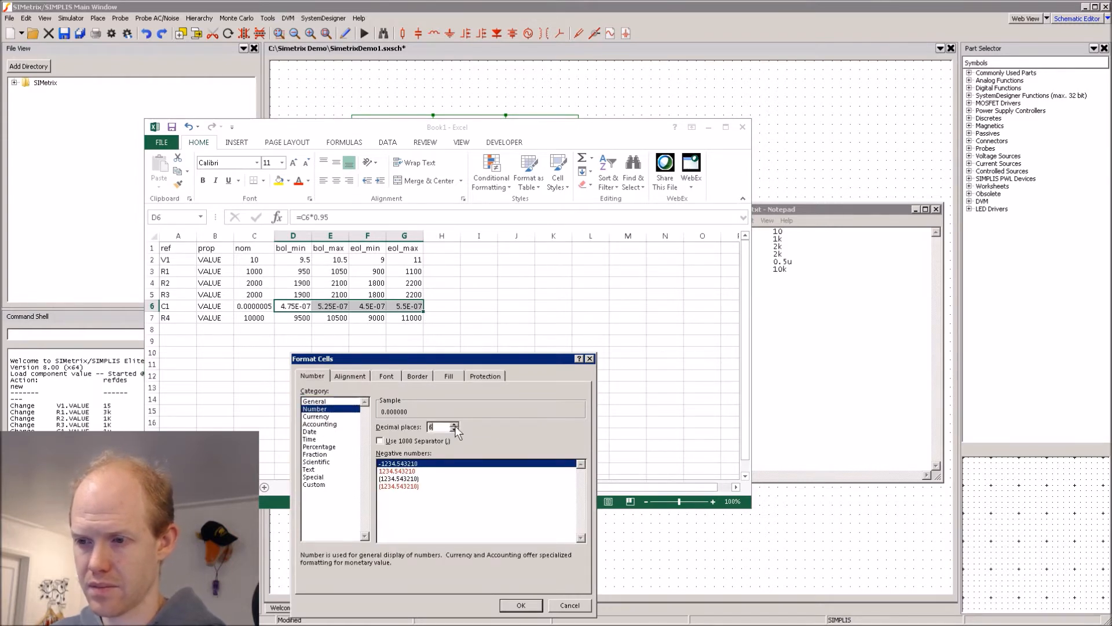
pyautogui.click(520, 604)
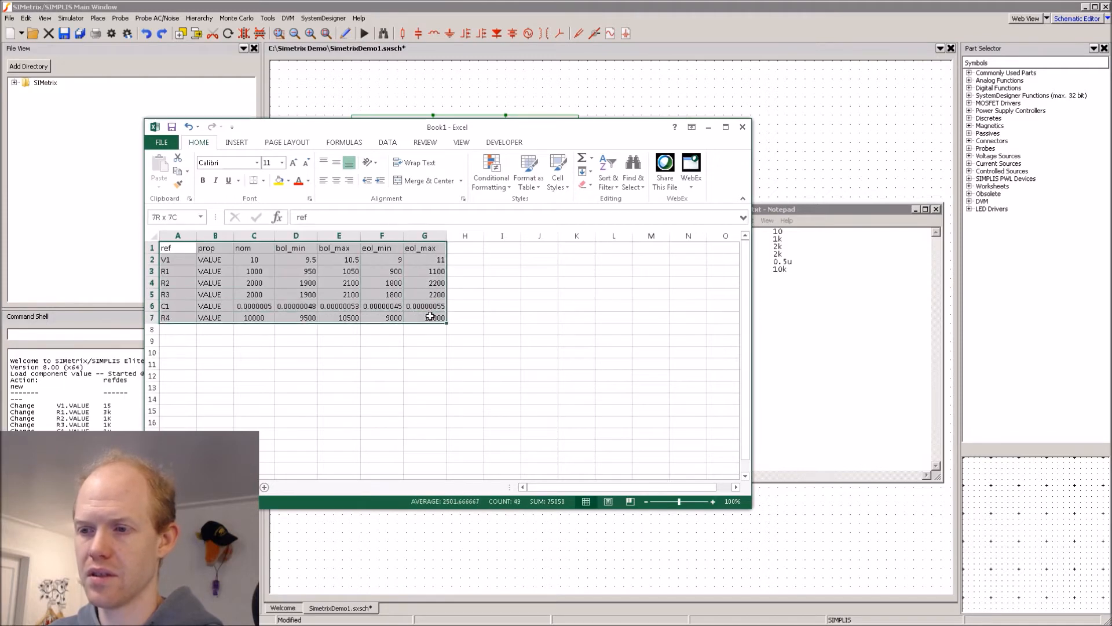
pyautogui.press('ctrl+c')
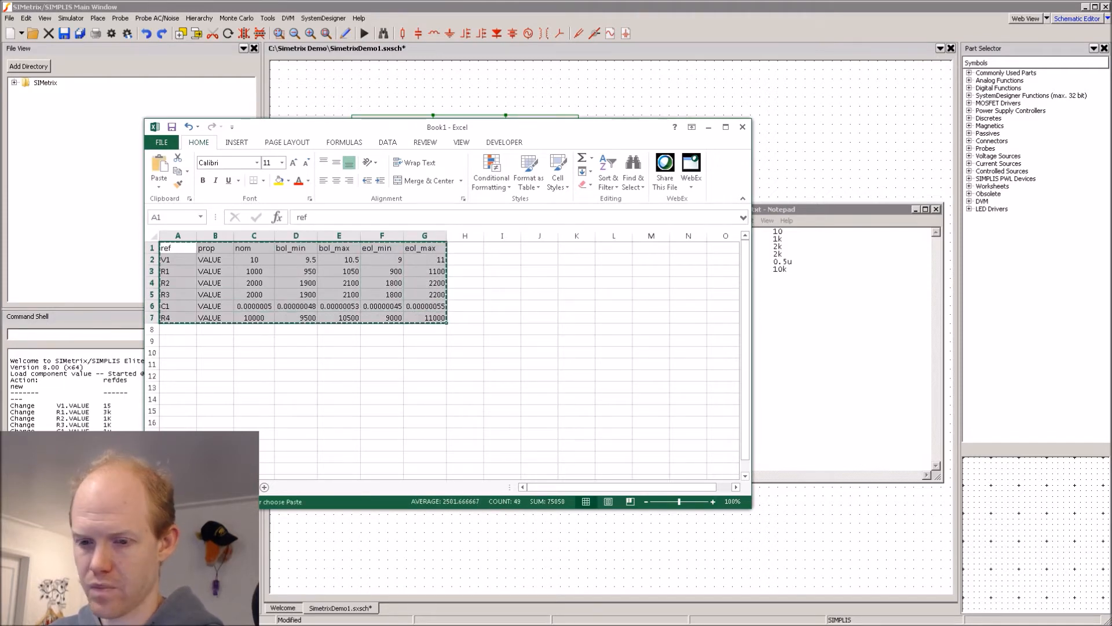
# - Start a new text document in the Simetrix Demo folder for the tolerance table
pyautogui.rightClick(624, 397)
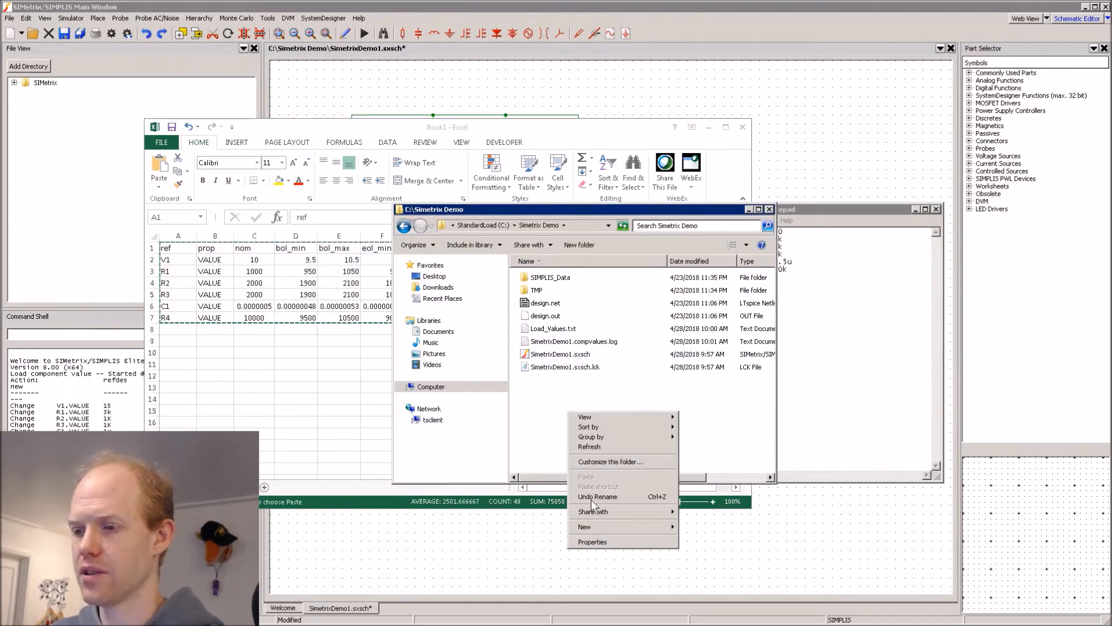
pyautogui.click(585, 526)
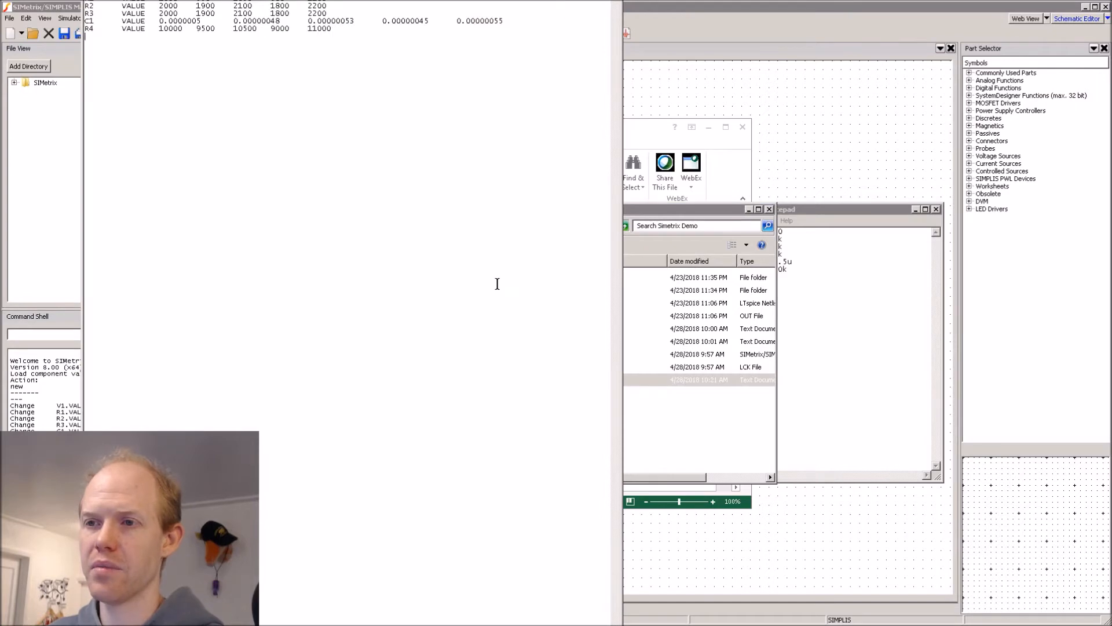
pyautogui.moveTo(210, 84)
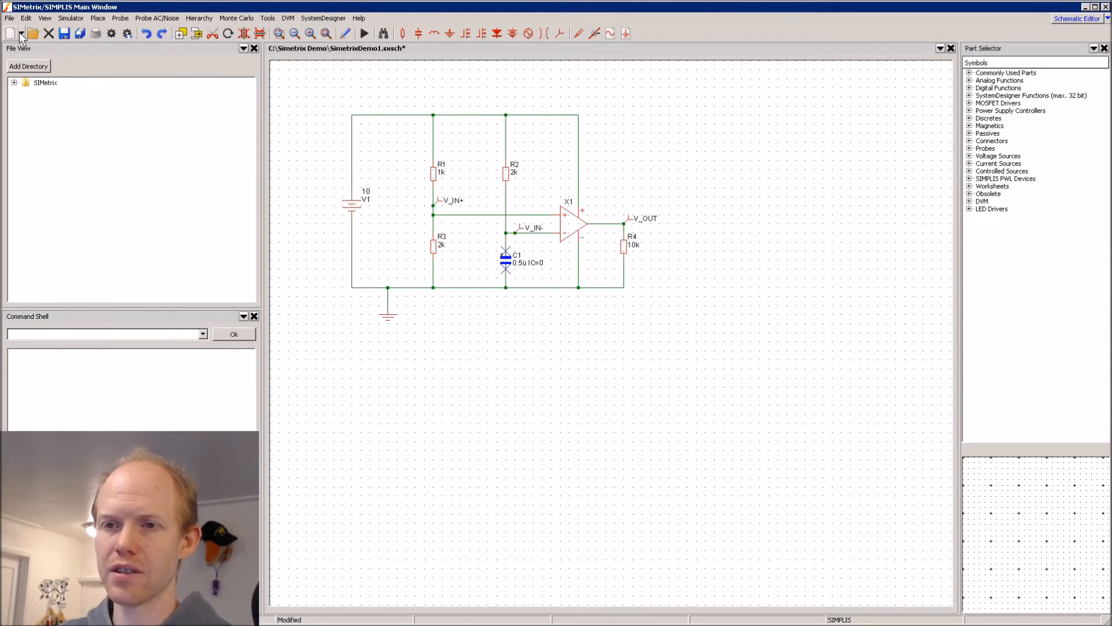
# - Choose New Script from the toolbar's New document dropdown
pyautogui.click(8, 18)
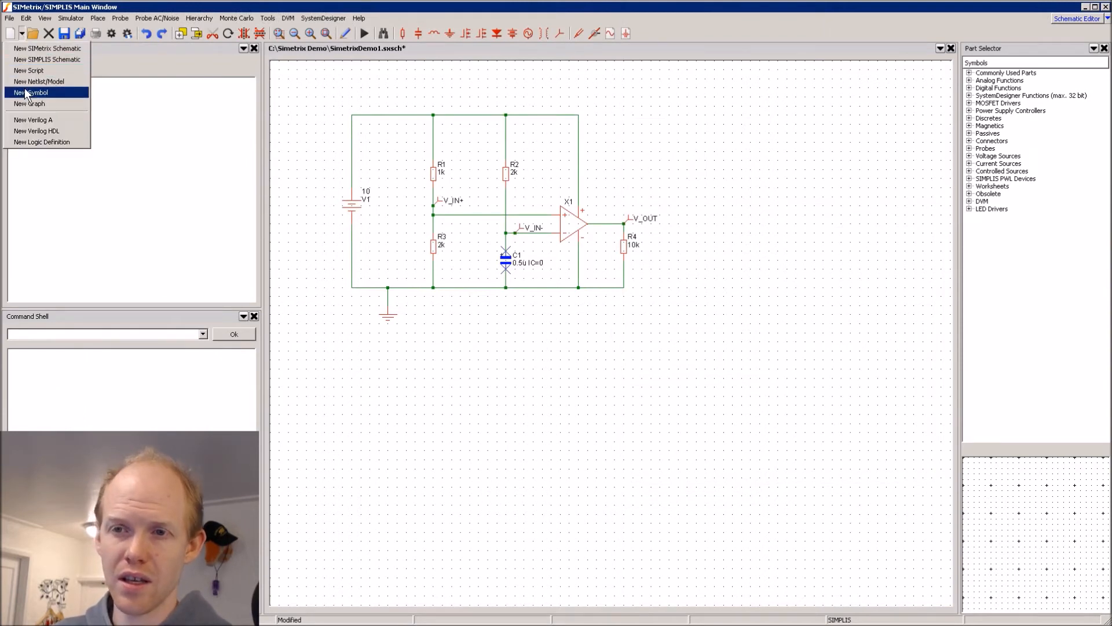
pyautogui.moveTo(38, 81)
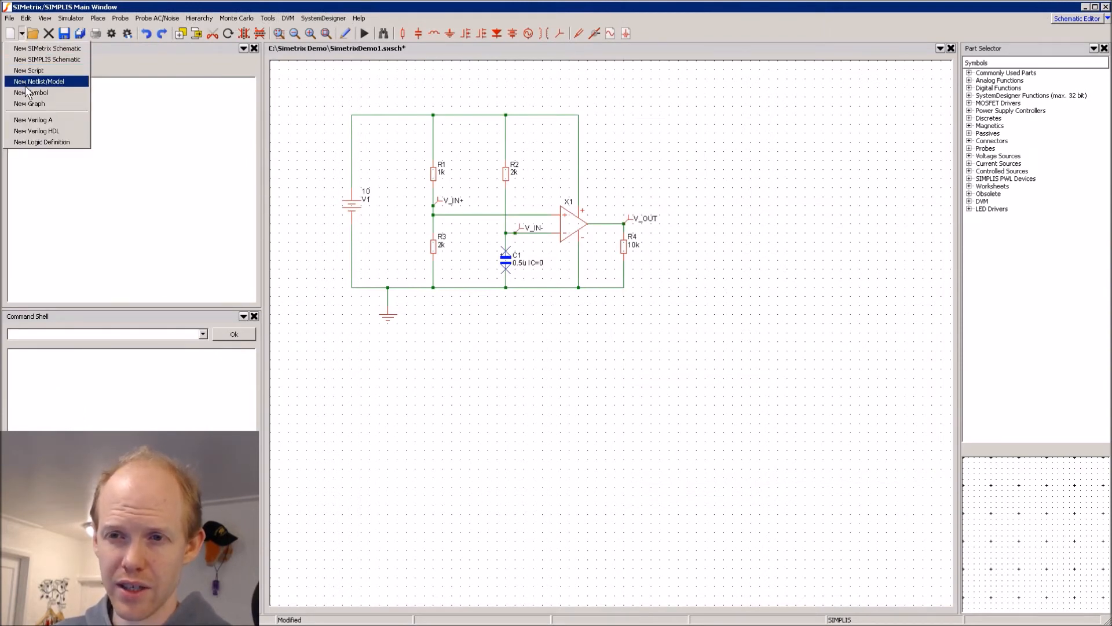
pyautogui.click(28, 70)
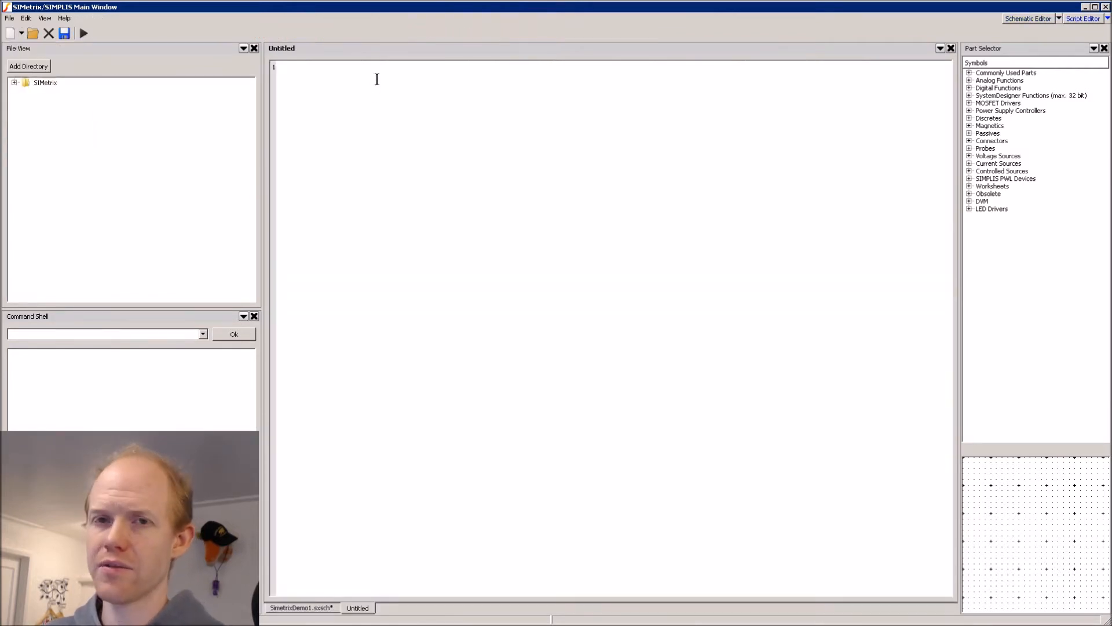
pyautogui.moveTo(430, 54)
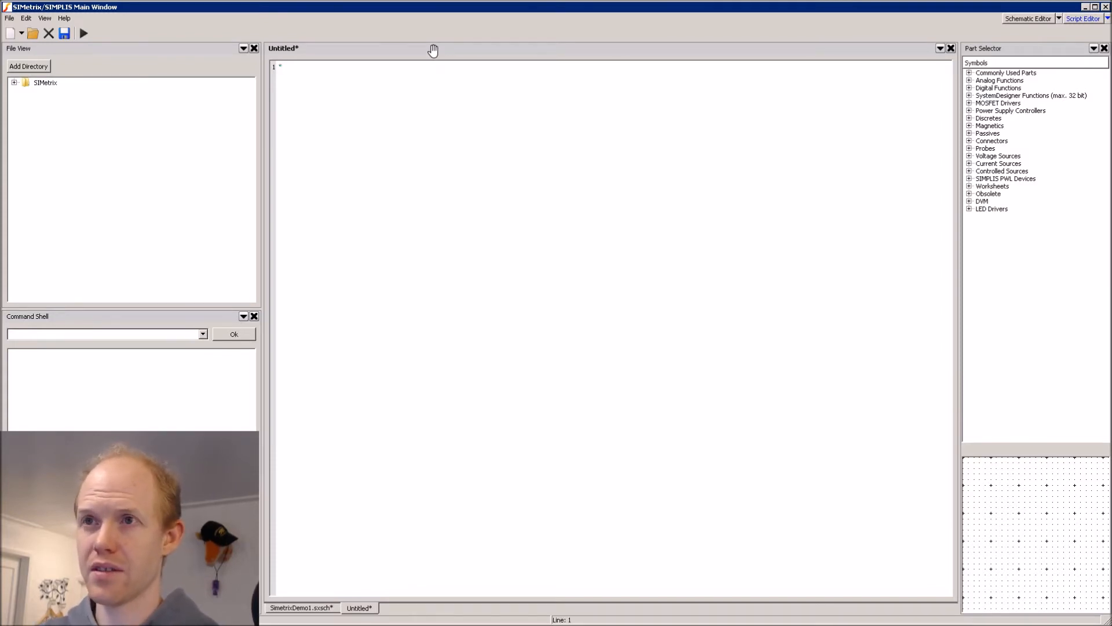
# - Add the comment 'load values from text' and a SplitPath(ScriptName()) path assignment
pyautogui.write('load val')
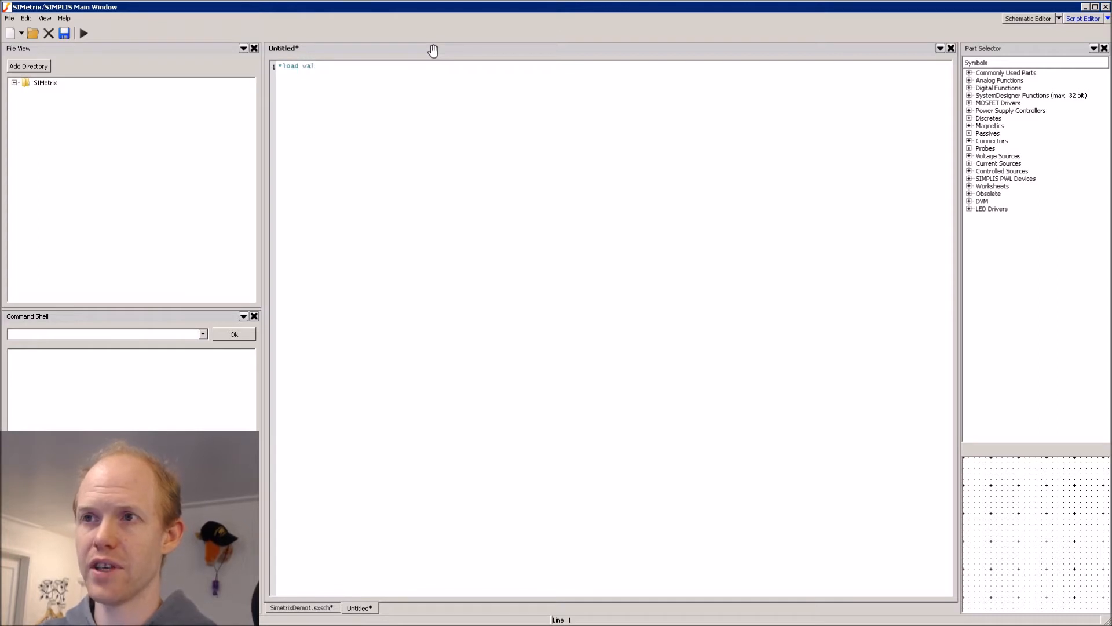
pyautogui.write('ues from text')
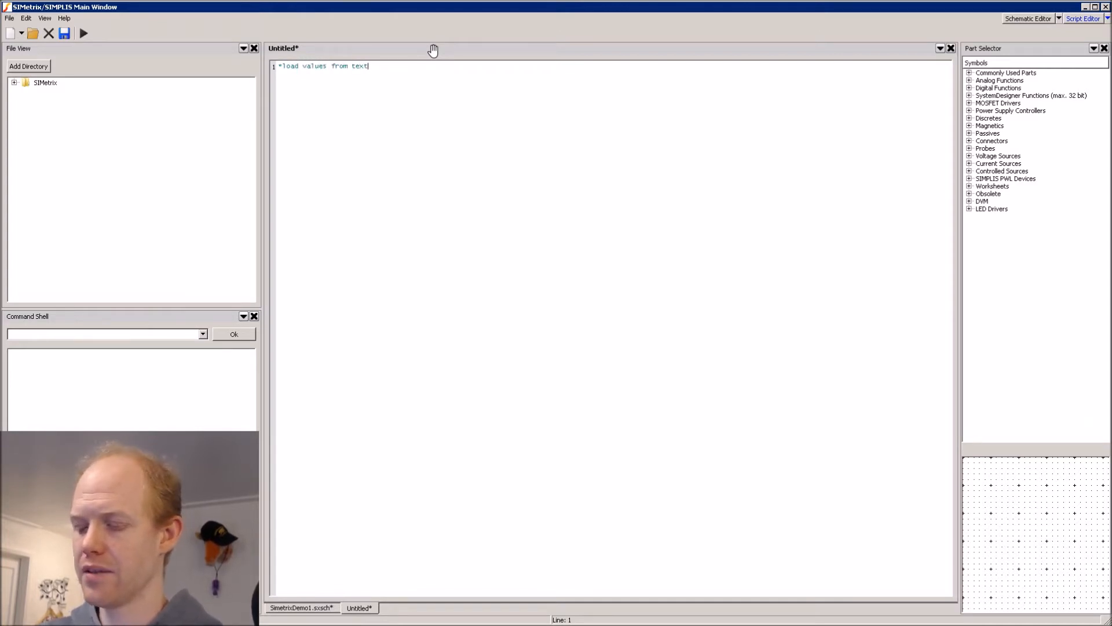
pyautogui.press('Return')
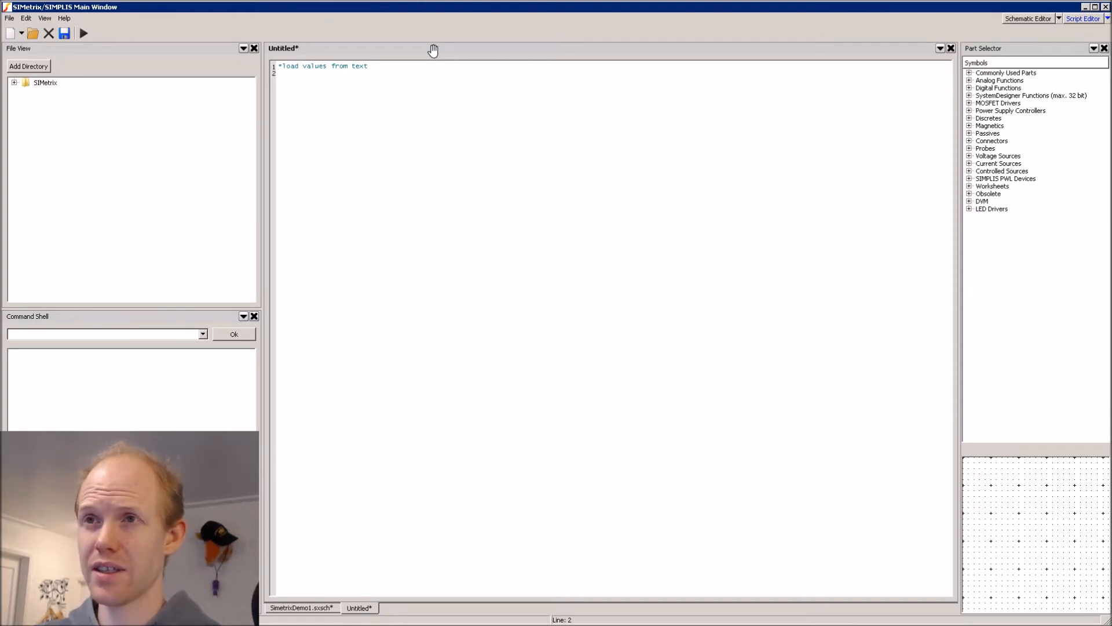
pyautogui.write('let')
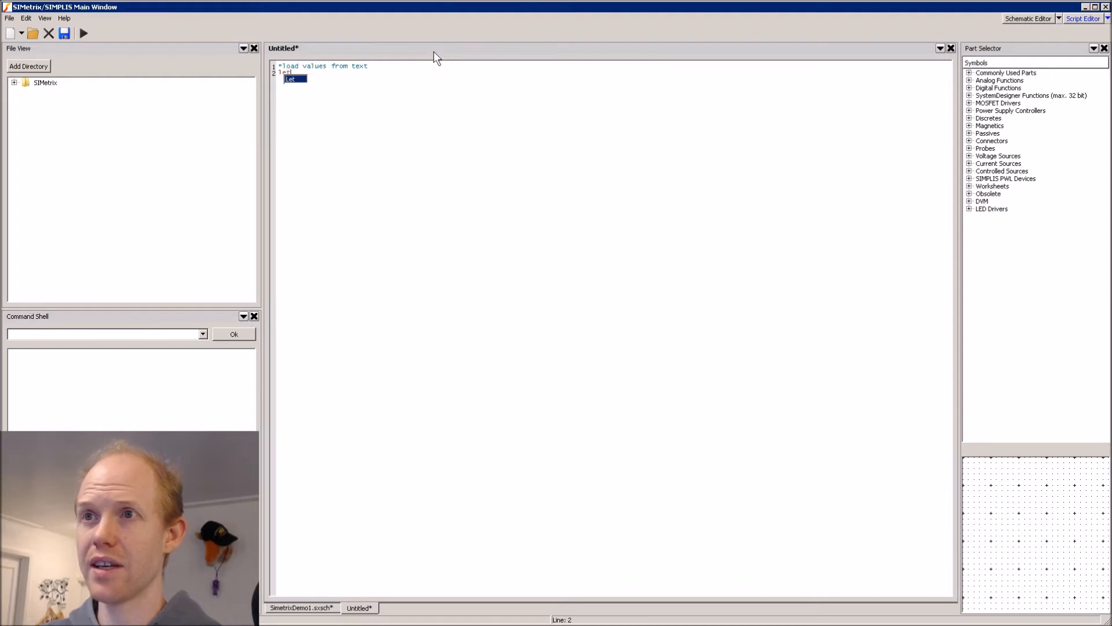
pyautogui.write('spa')
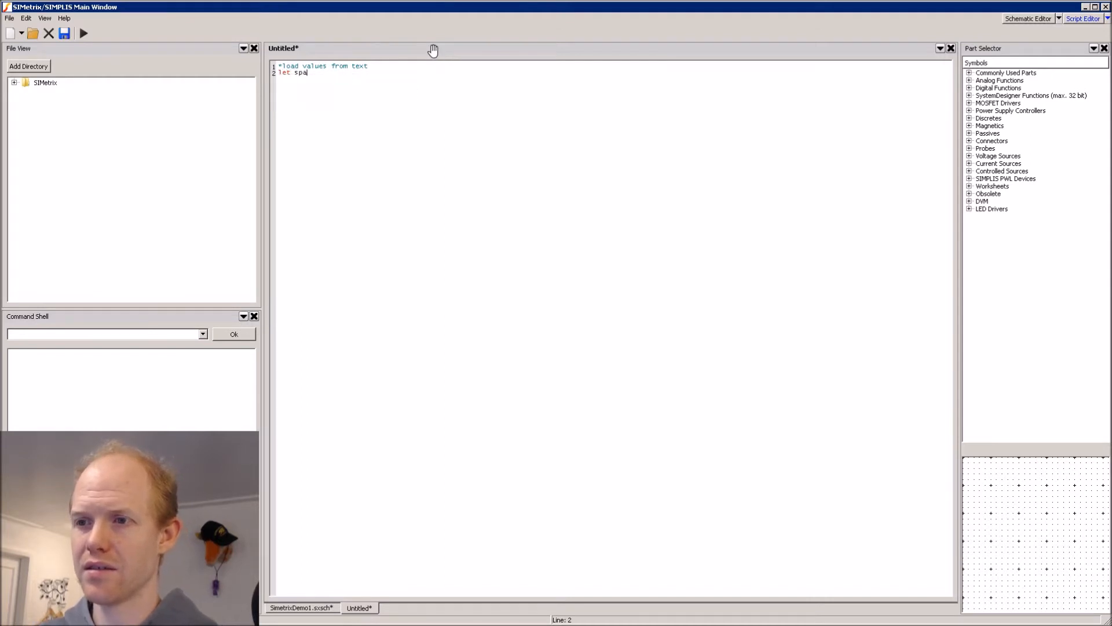
pyautogui.write('th')
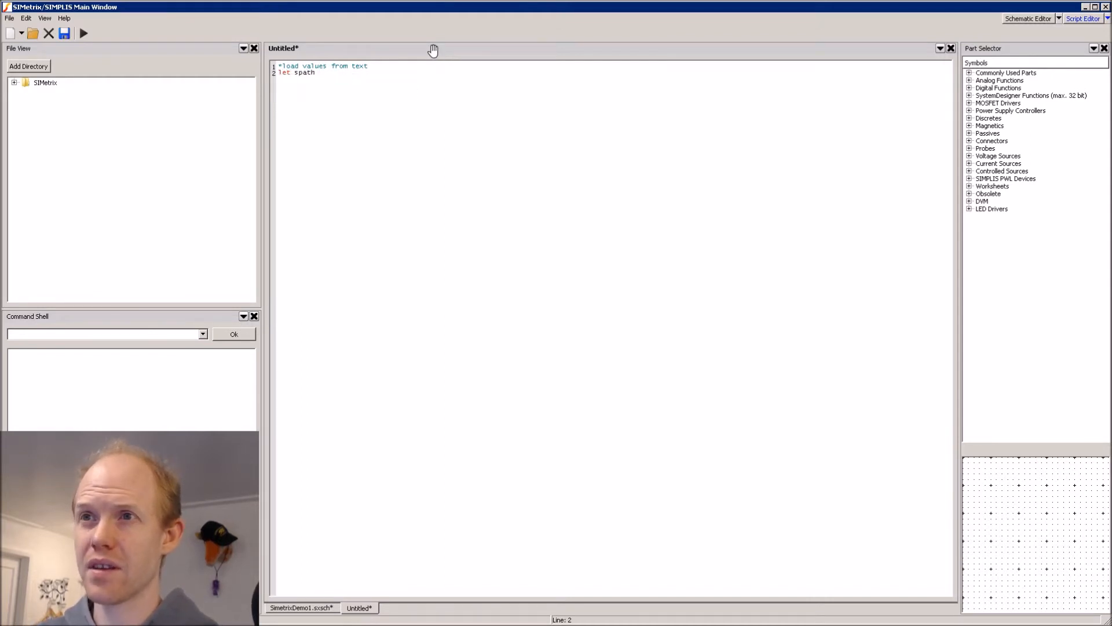
pyautogui.write('= SplitPath( ScriptName(')
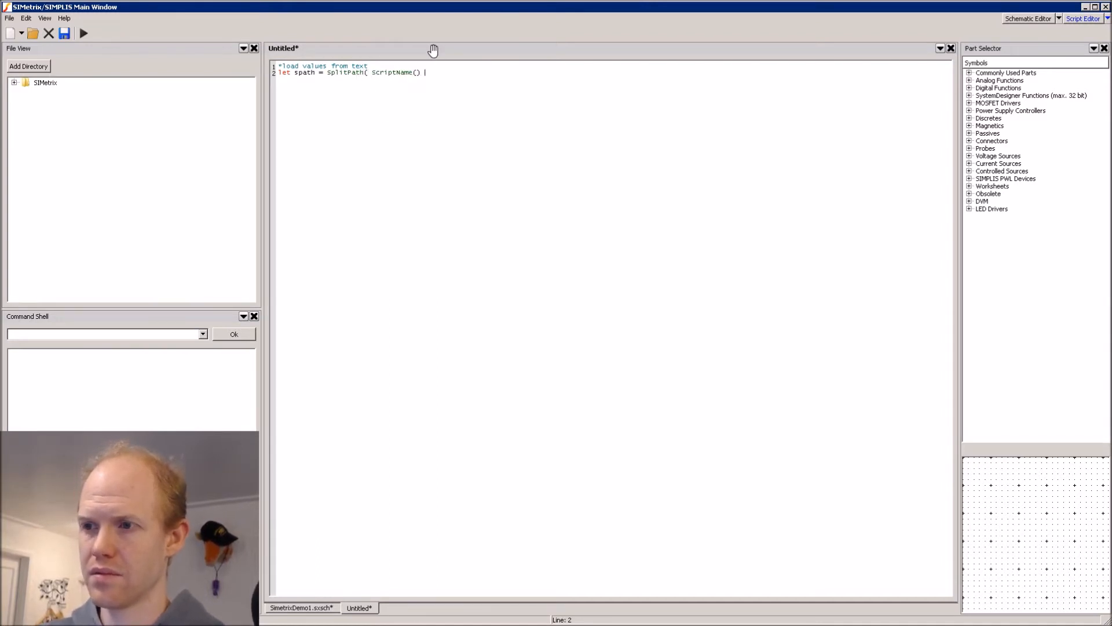
# - Build sdir from the split path parts and echo it as the working directory
pyautogui.write('Let')
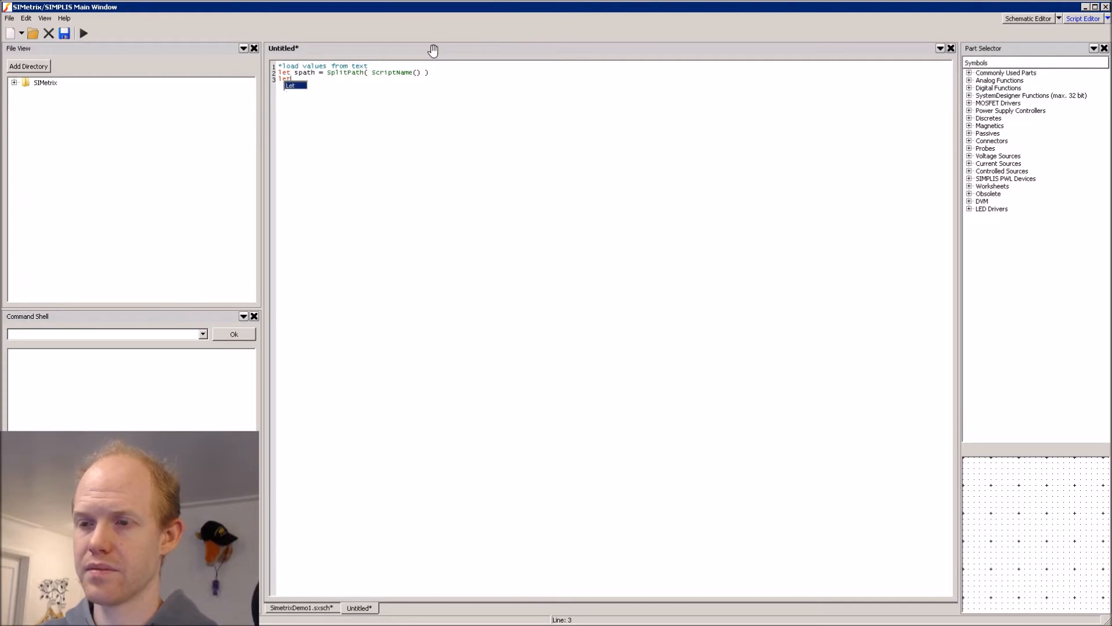
pyautogui.write('sdir =')
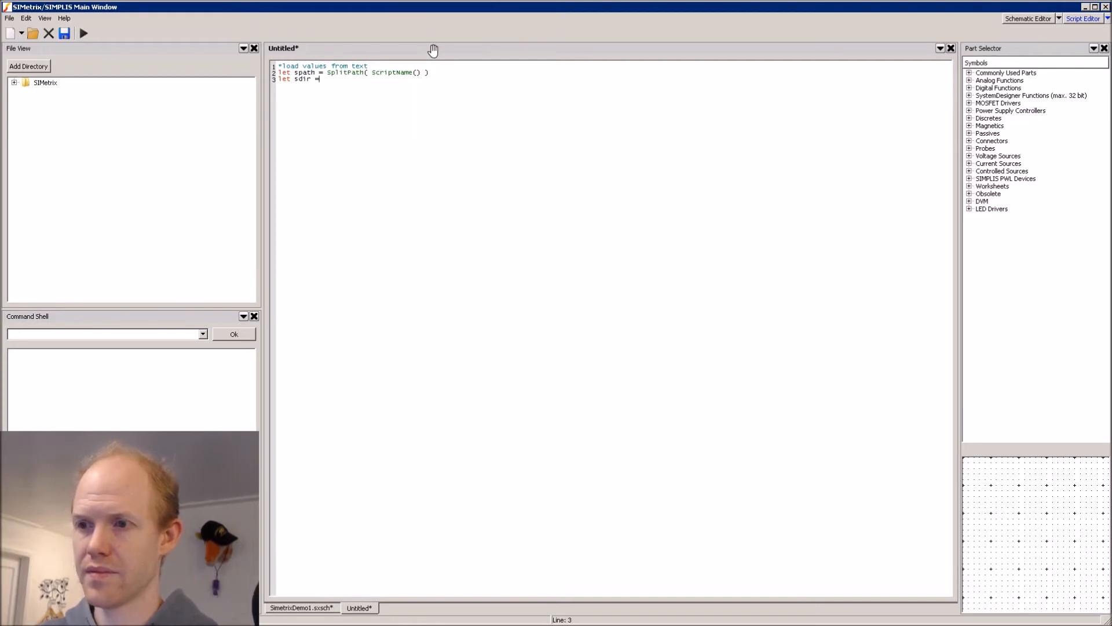
pyautogui.write('spath')
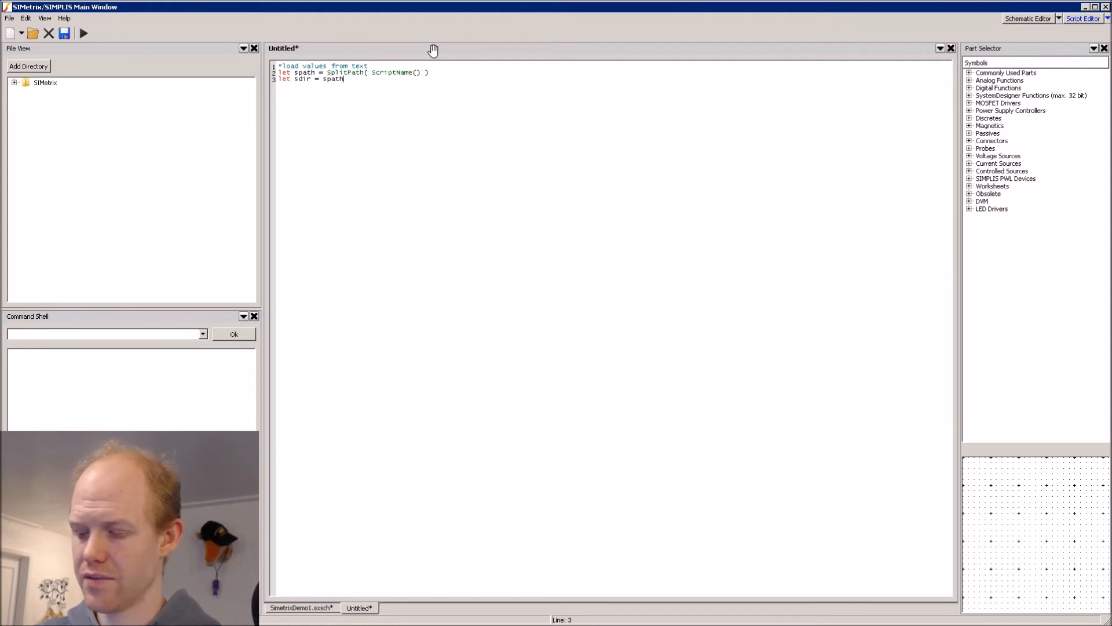
pyautogui.write('[')
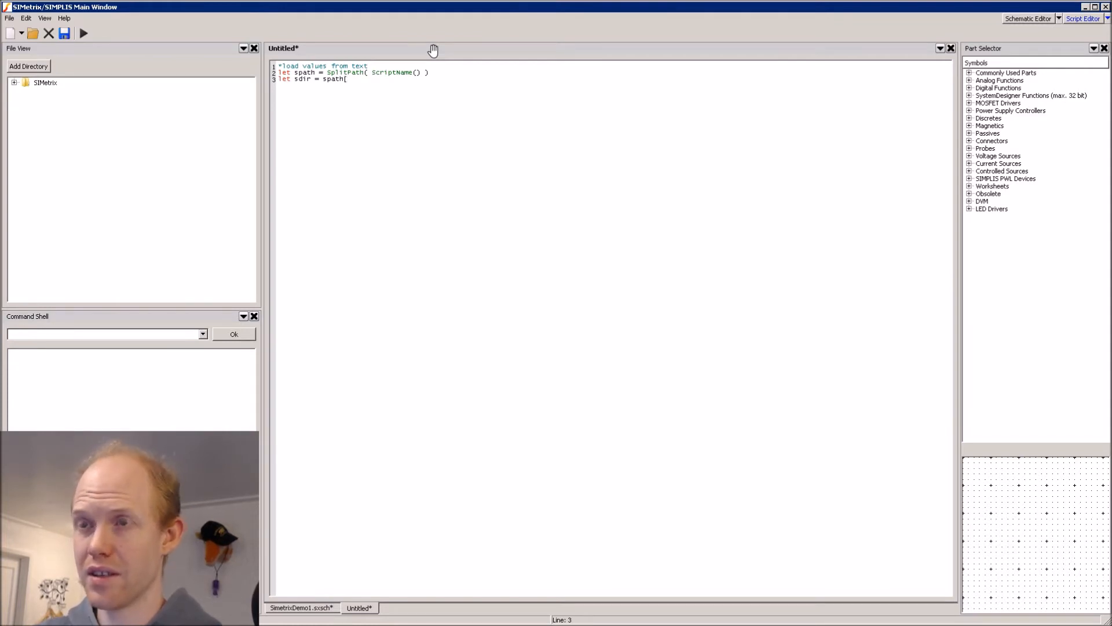
pyautogui.write('0] & spath')
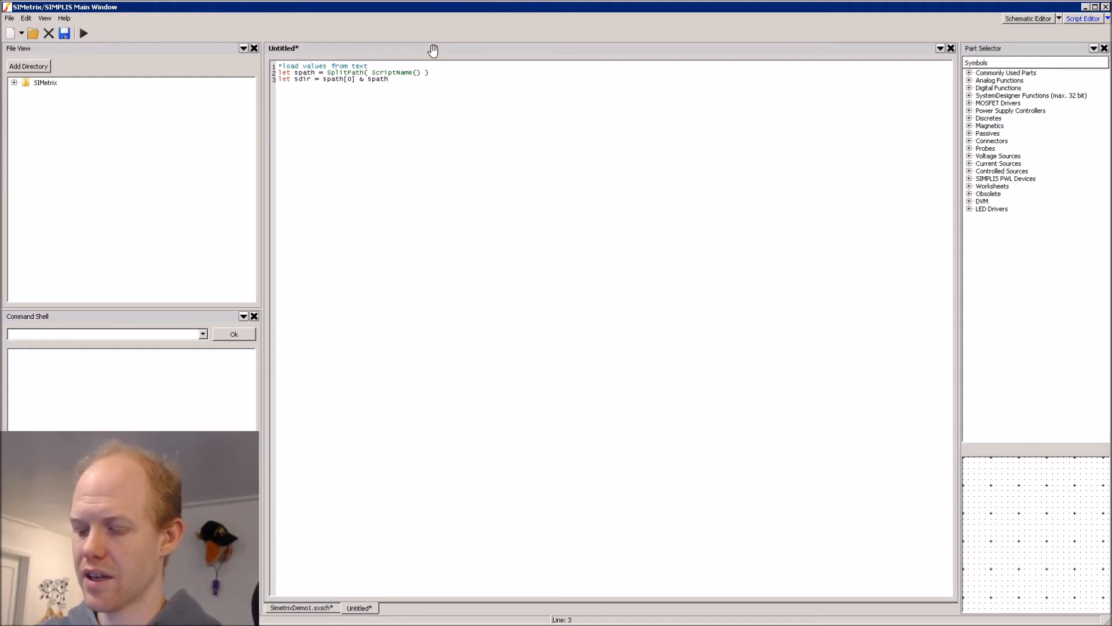
pyautogui.write('[i]')
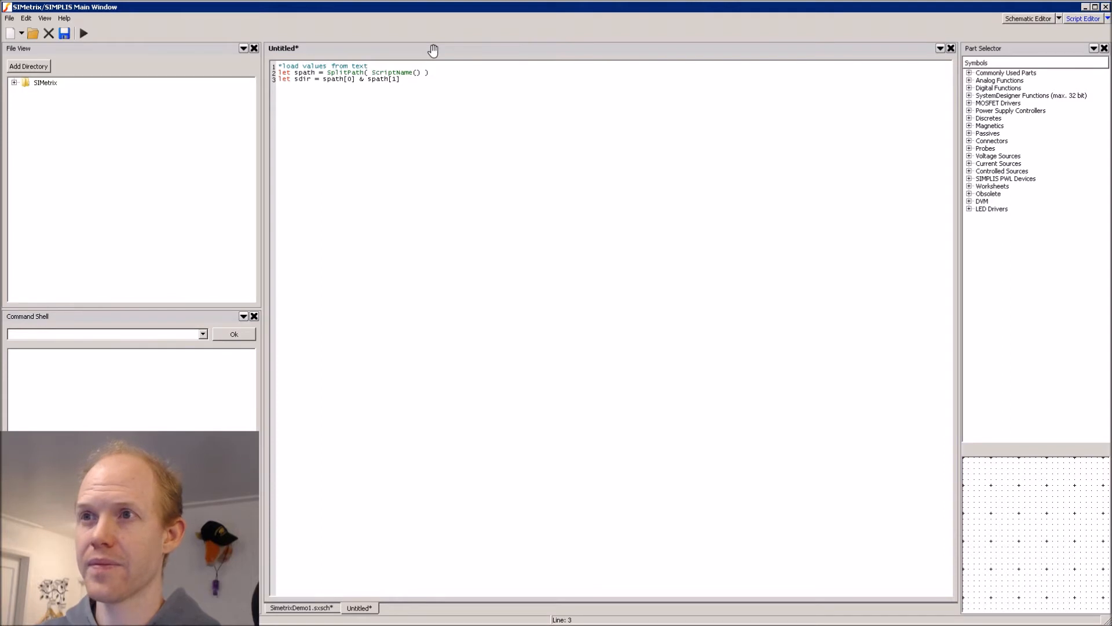
pyautogui.press('Return')
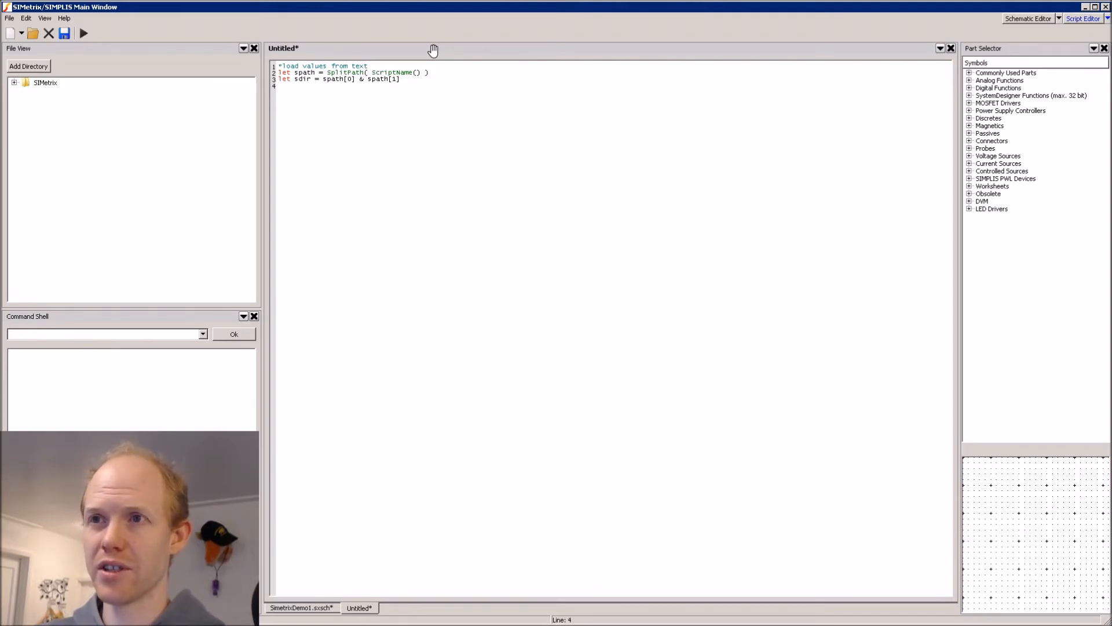
pyautogui.write('echo working directory is')
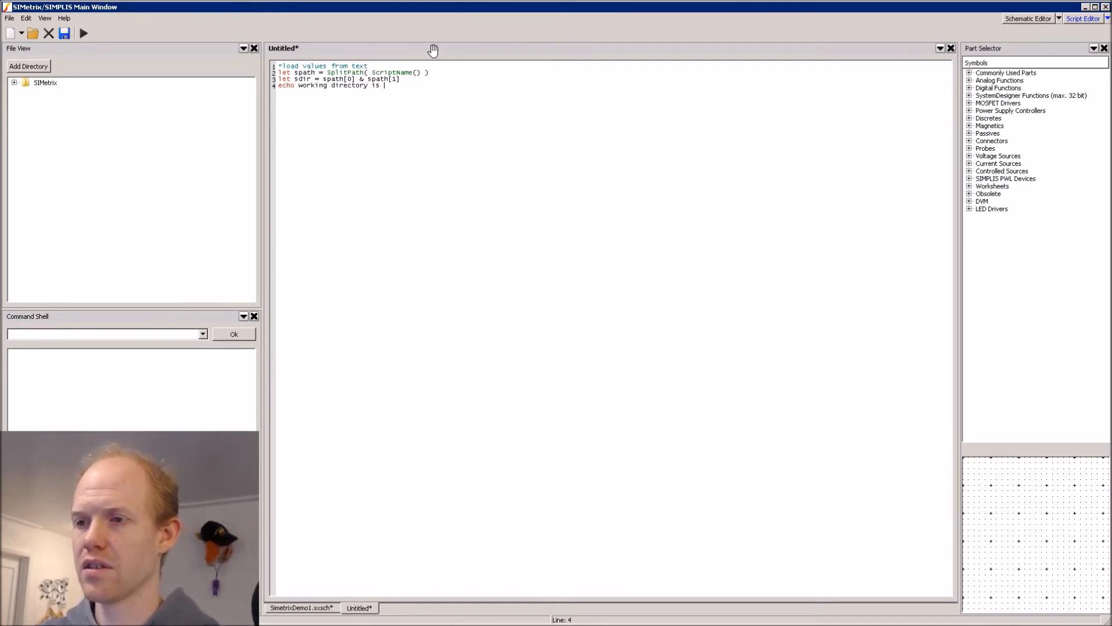
pyautogui.write('{sdi')
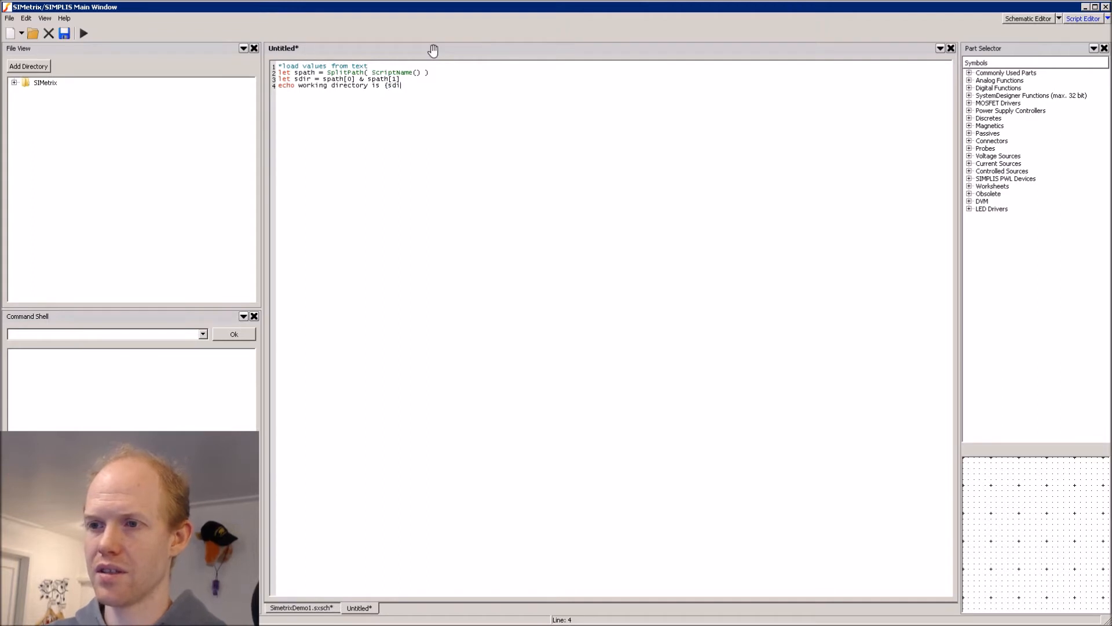
pyautogui.write('r)')
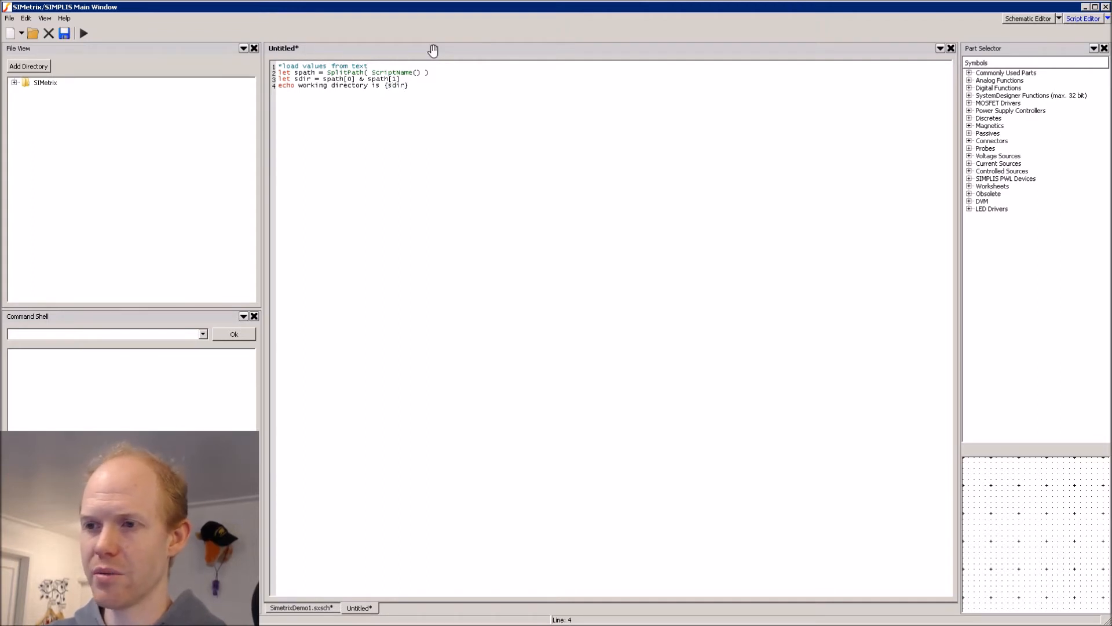
pyautogui.moveTo(316, 80)
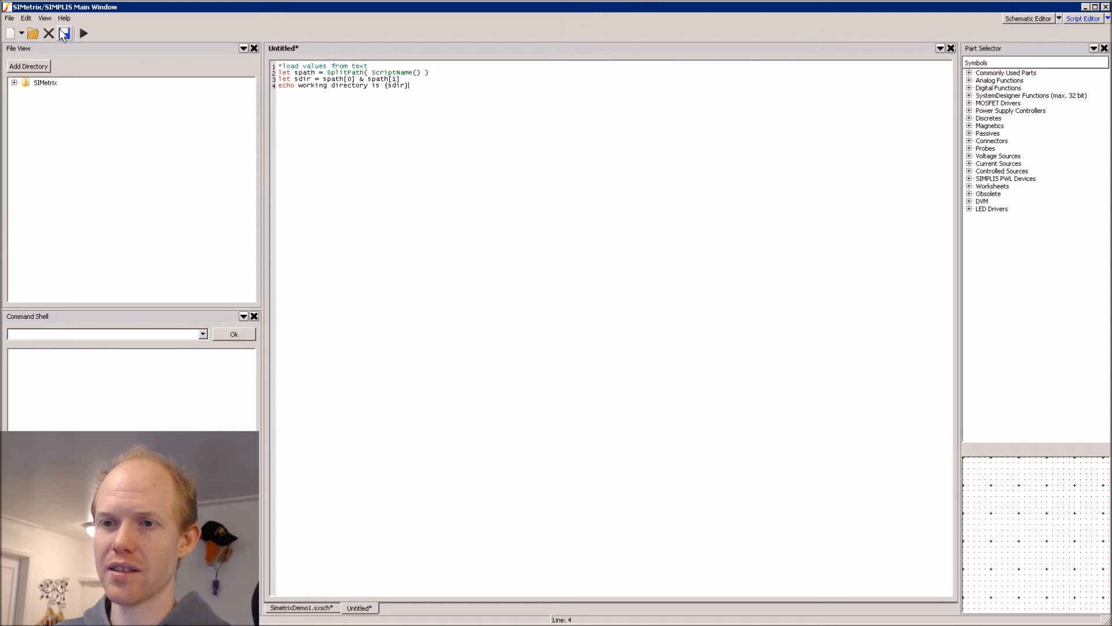
pyautogui.moveTo(64, 34)
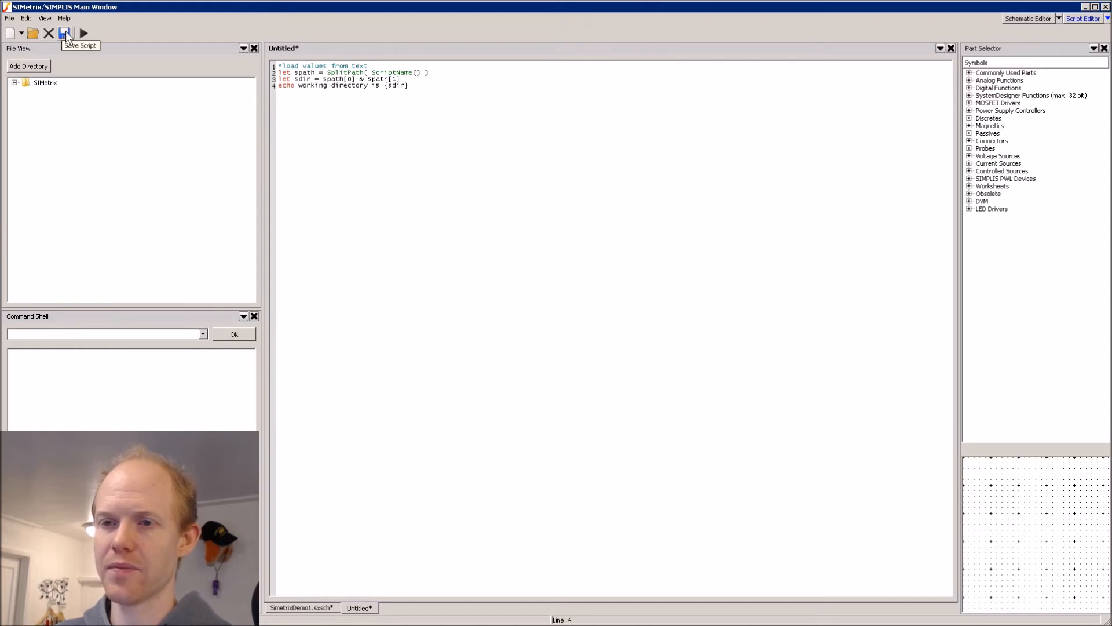
# - Save the script as loadNom.sxscr in C:\Simetrix Demo and run it several times
pyautogui.click(64, 33)
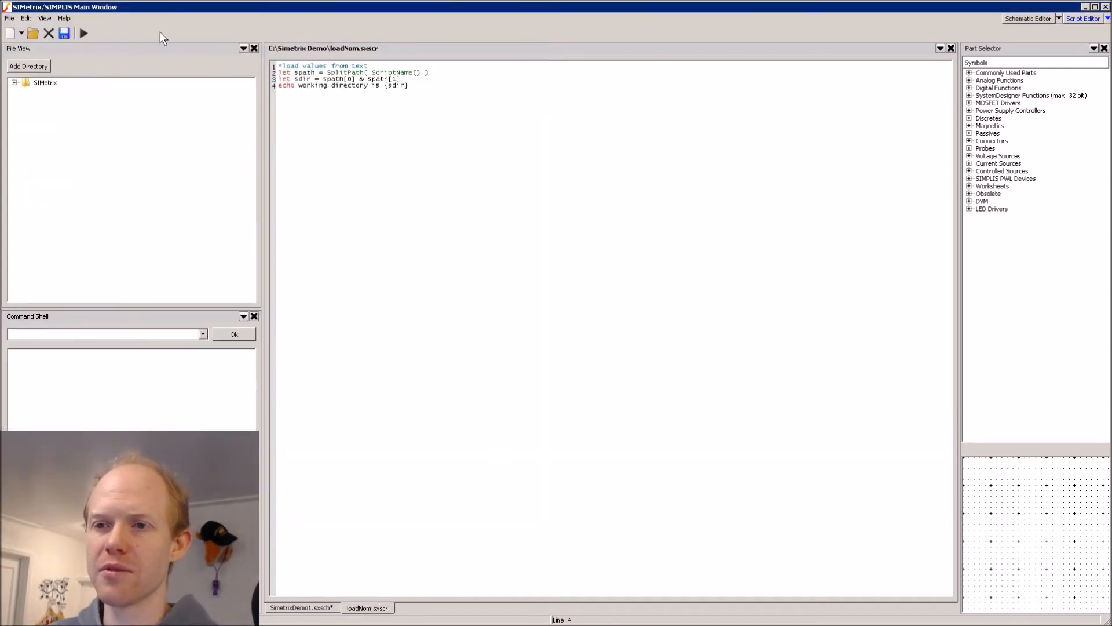
pyautogui.click(82, 33)
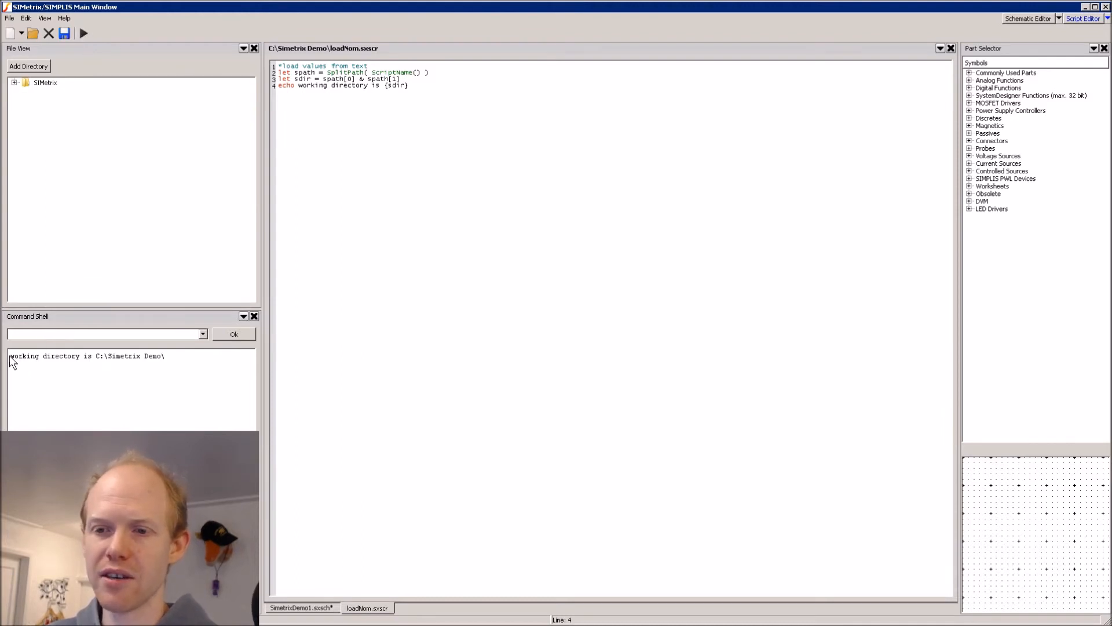
pyautogui.moveTo(106, 364)
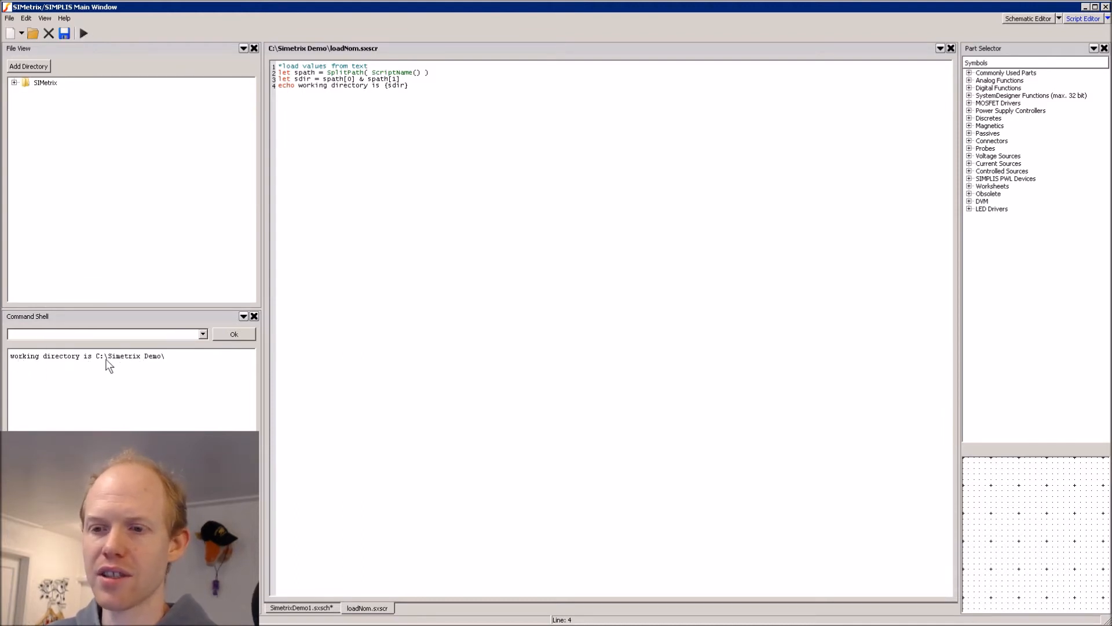
pyautogui.moveTo(171, 363)
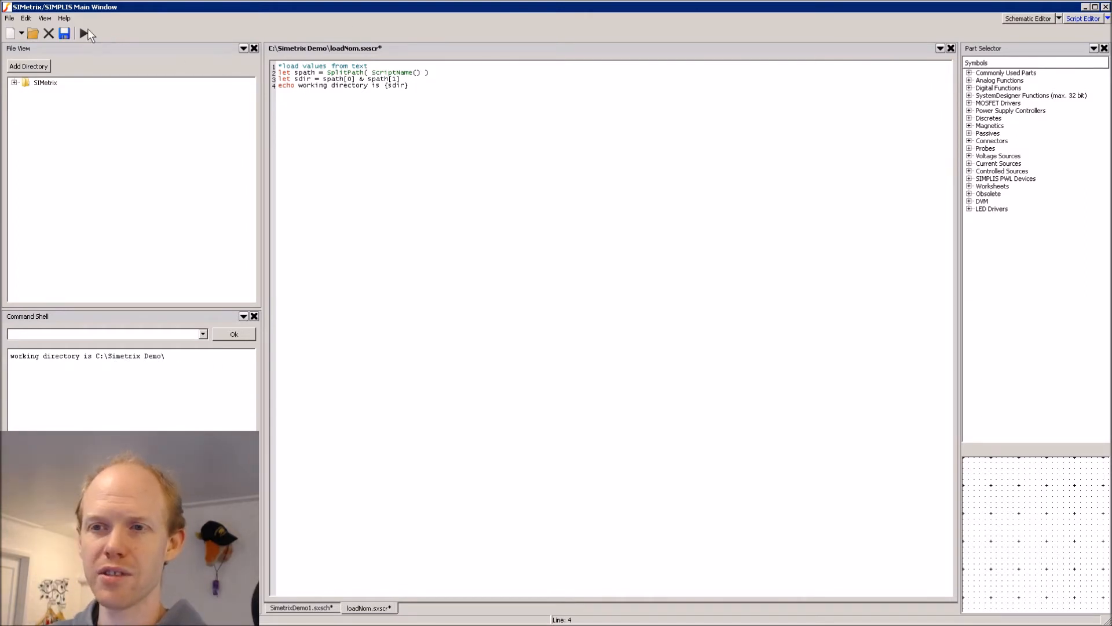
pyautogui.click(83, 34)
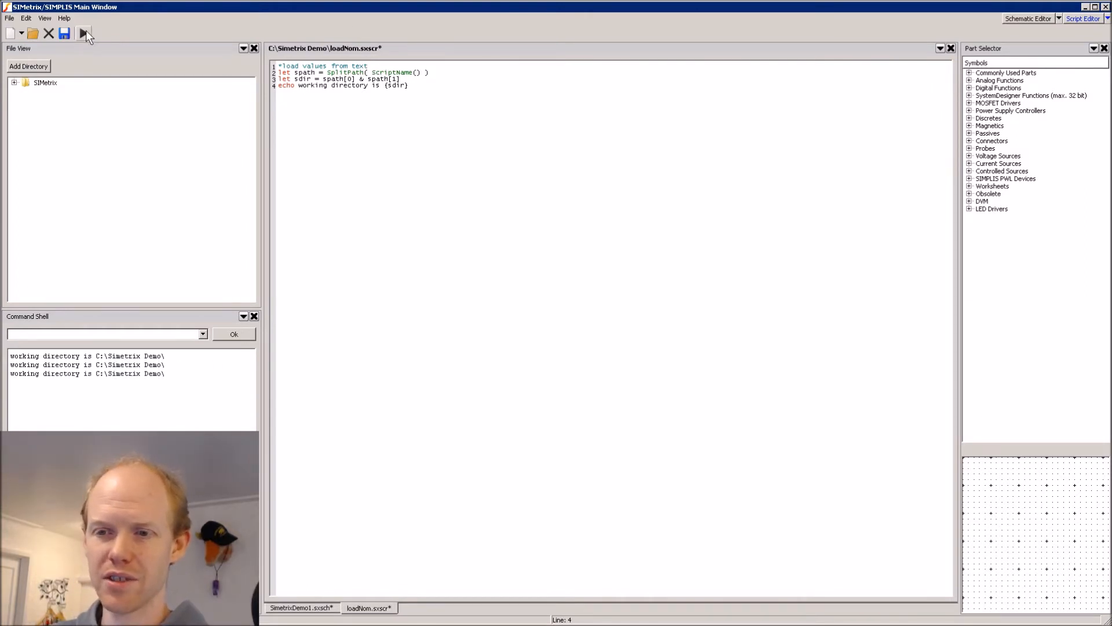
pyautogui.click(83, 33)
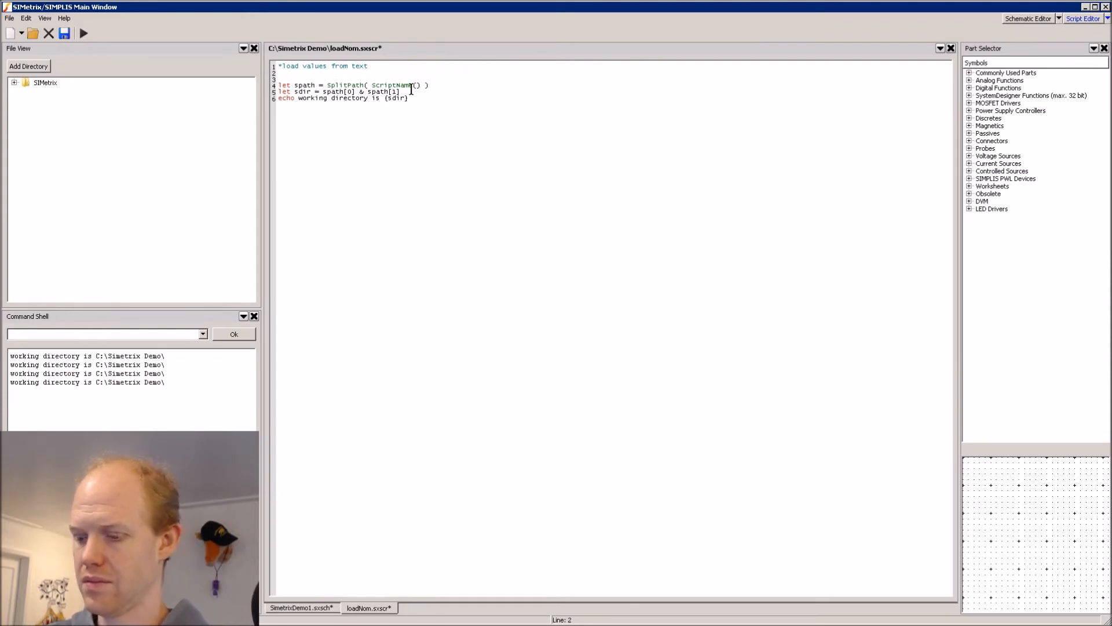
# - Add a ClearMessageWindow line, rerun, and begin the 'determine file name' section
pyautogui.write('ClearMessageWindow')
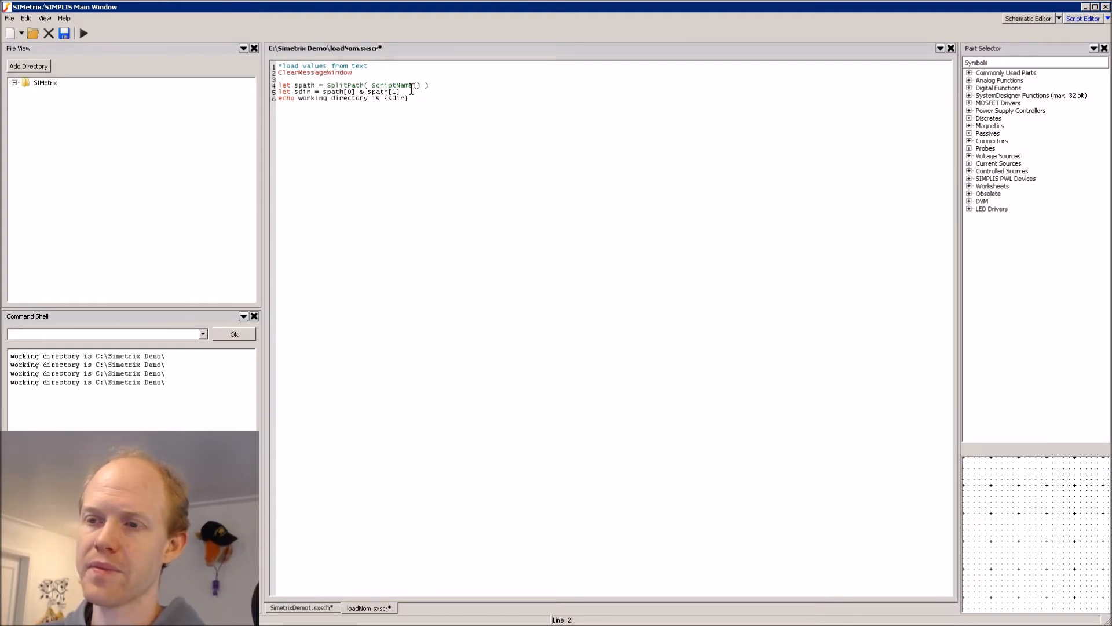
pyautogui.click(83, 32)
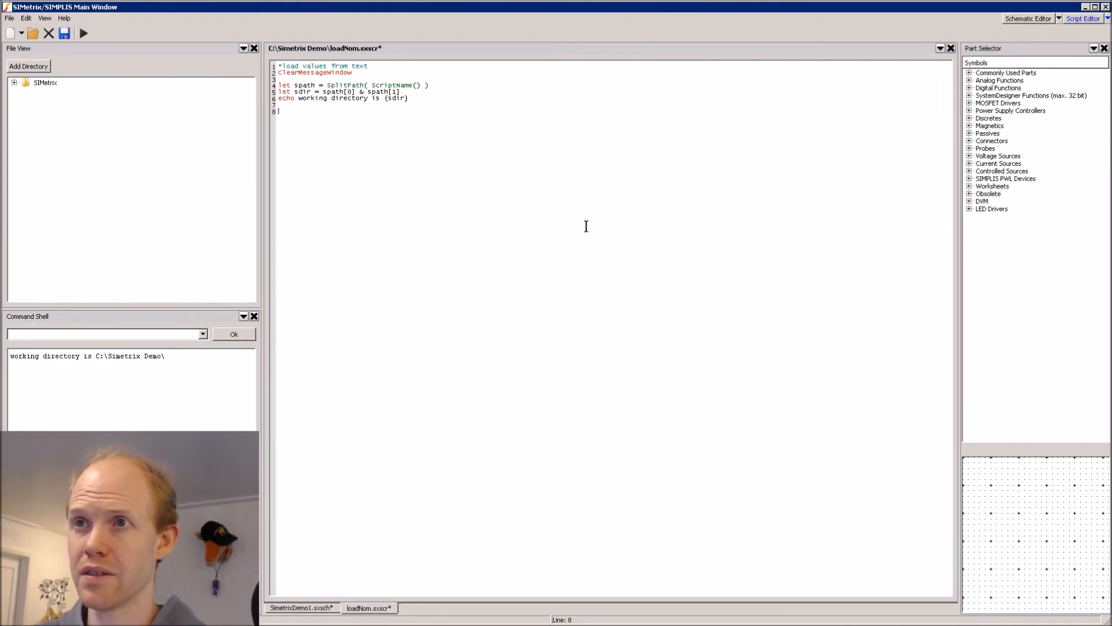
pyautogui.write('*determine file name')
pyautogui.write('let filename')
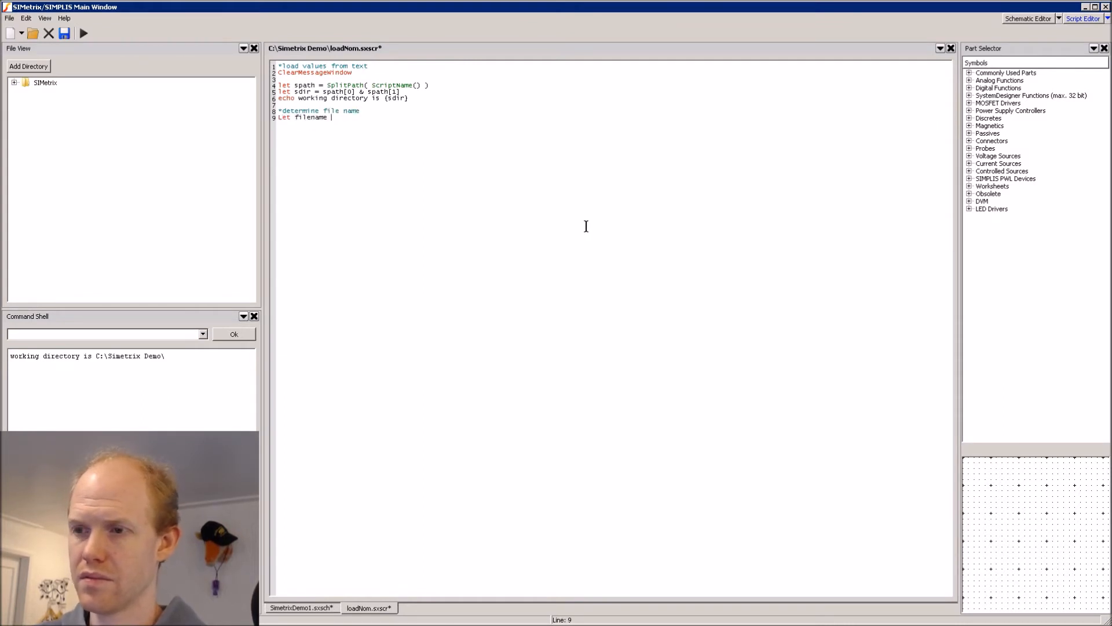
# - Set filename to sdir & 'tols.txt' and read it with Let lines = ReadFile(filename)
pyautogui.write("= sdir & 'tols.txt")
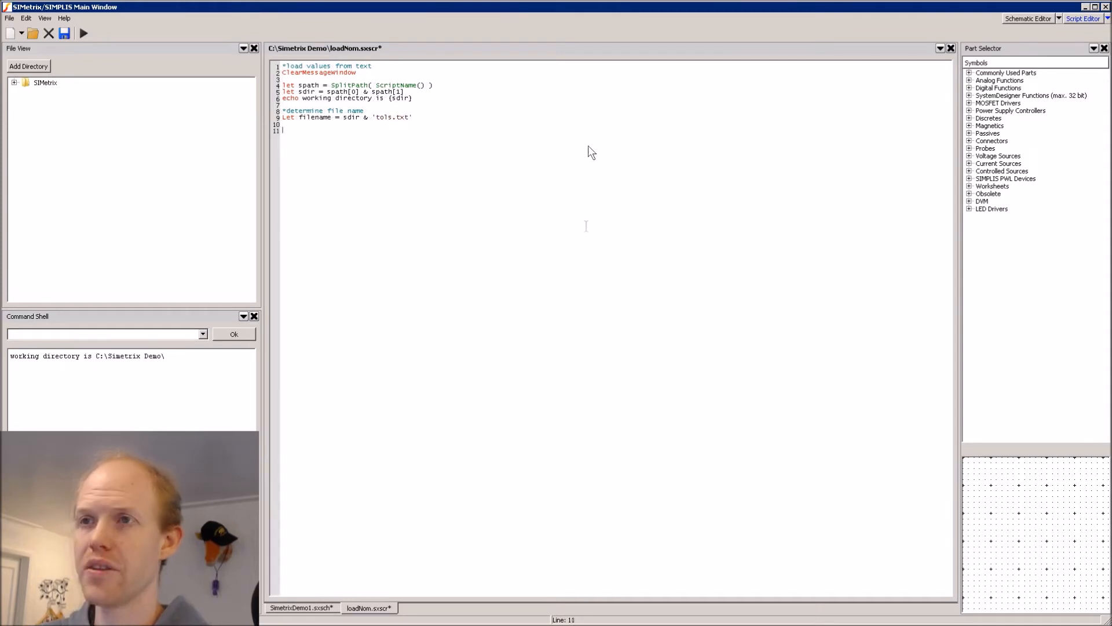
pyautogui.moveTo(547, 172)
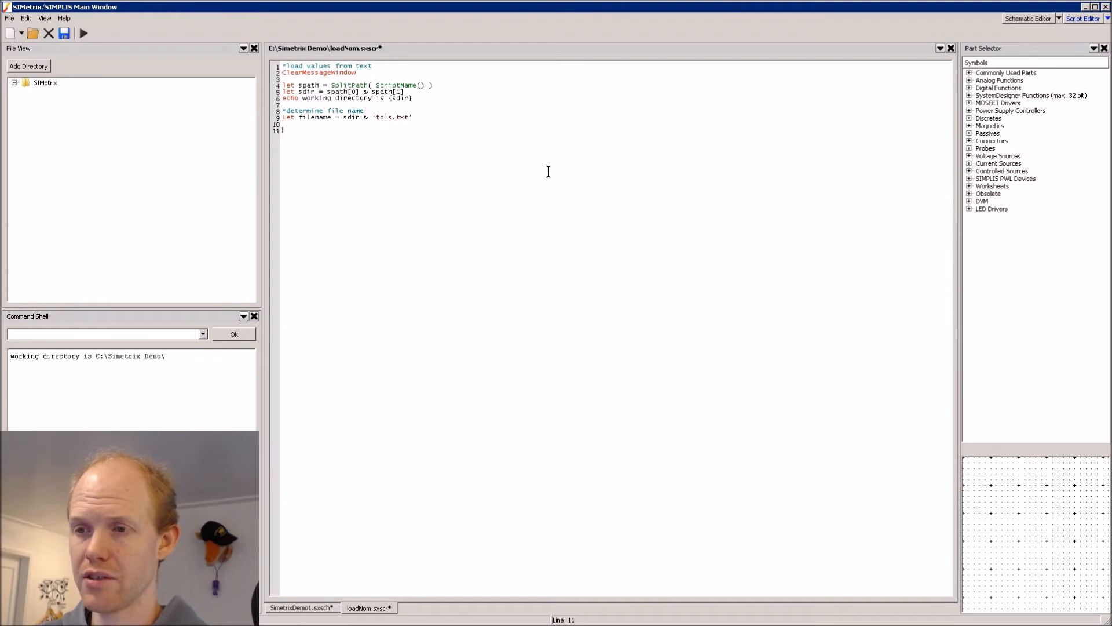
pyautogui.write('Let lines =')
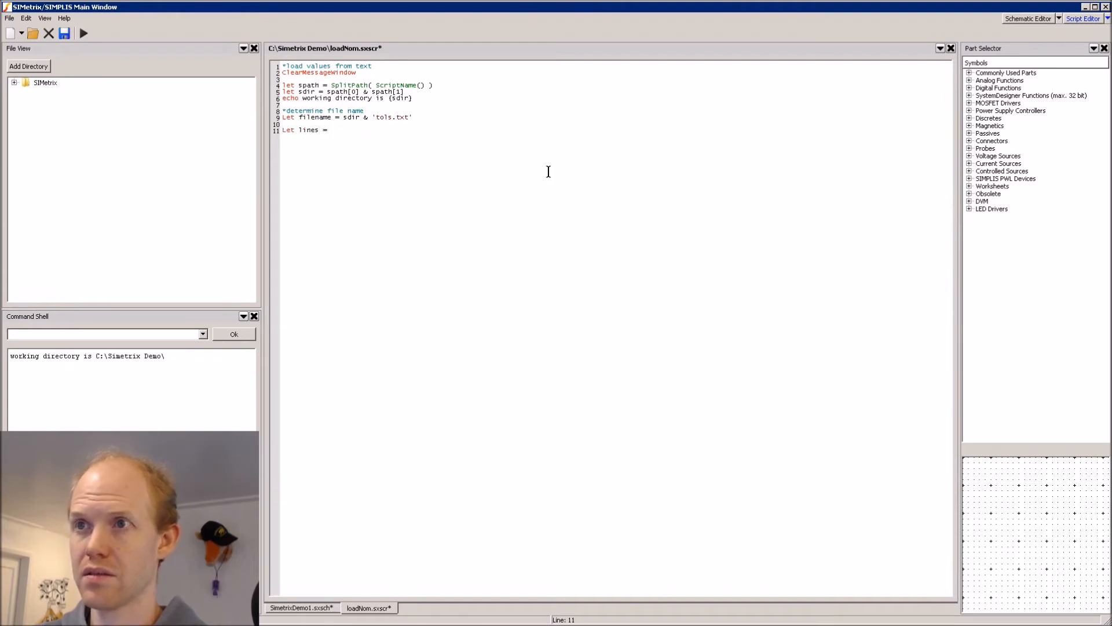
pyautogui.write('ReadFile( filename')
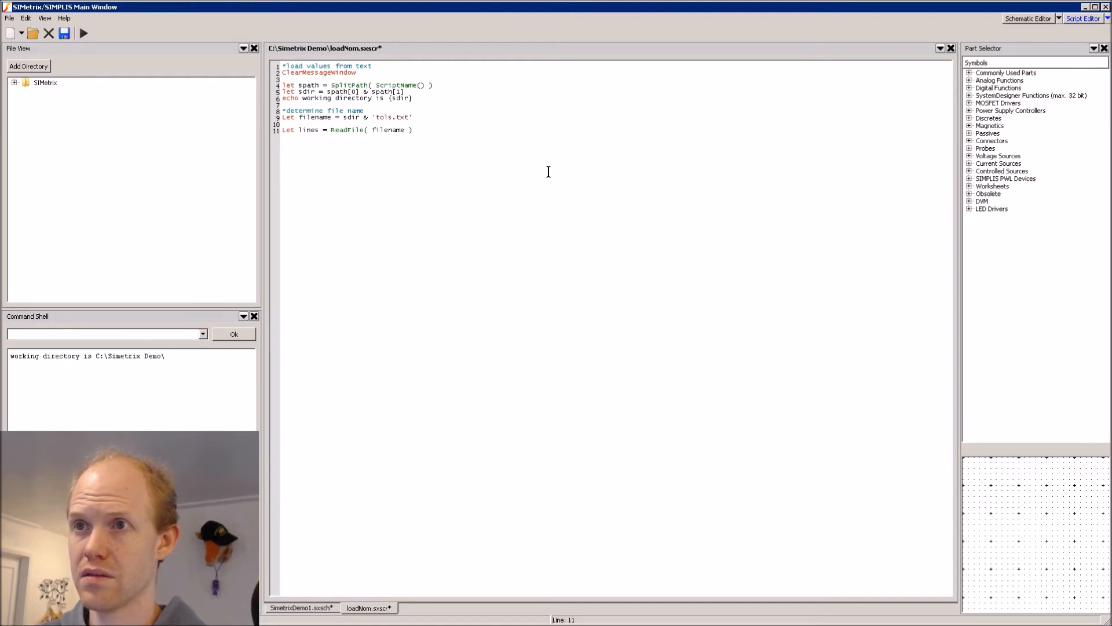
pyautogui.write('*load file lines into array')
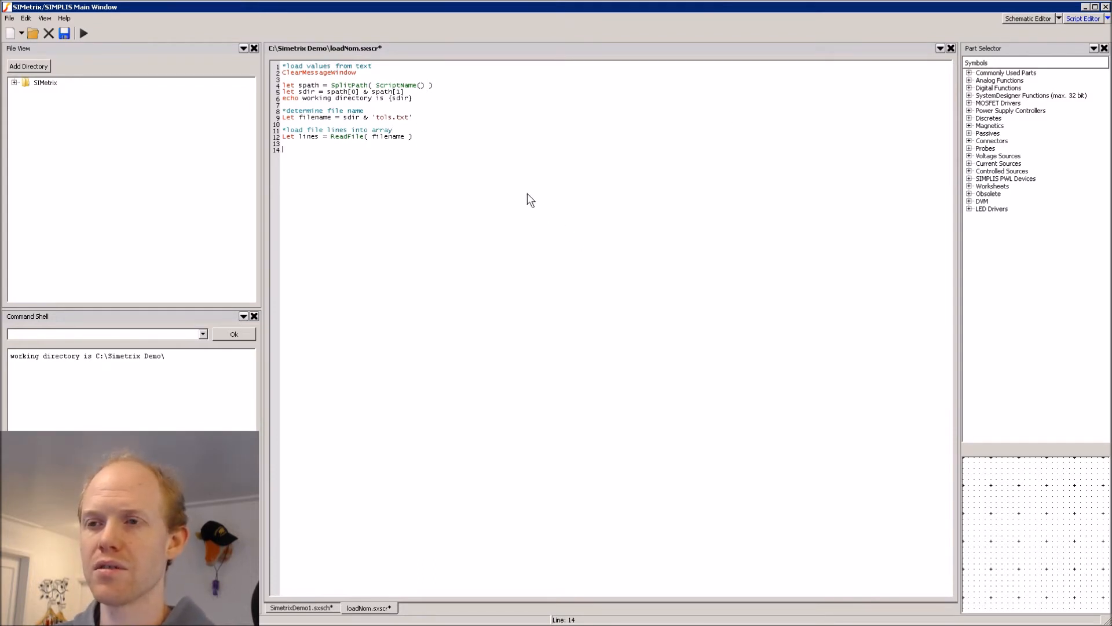
pyautogui.moveTo(379, 168)
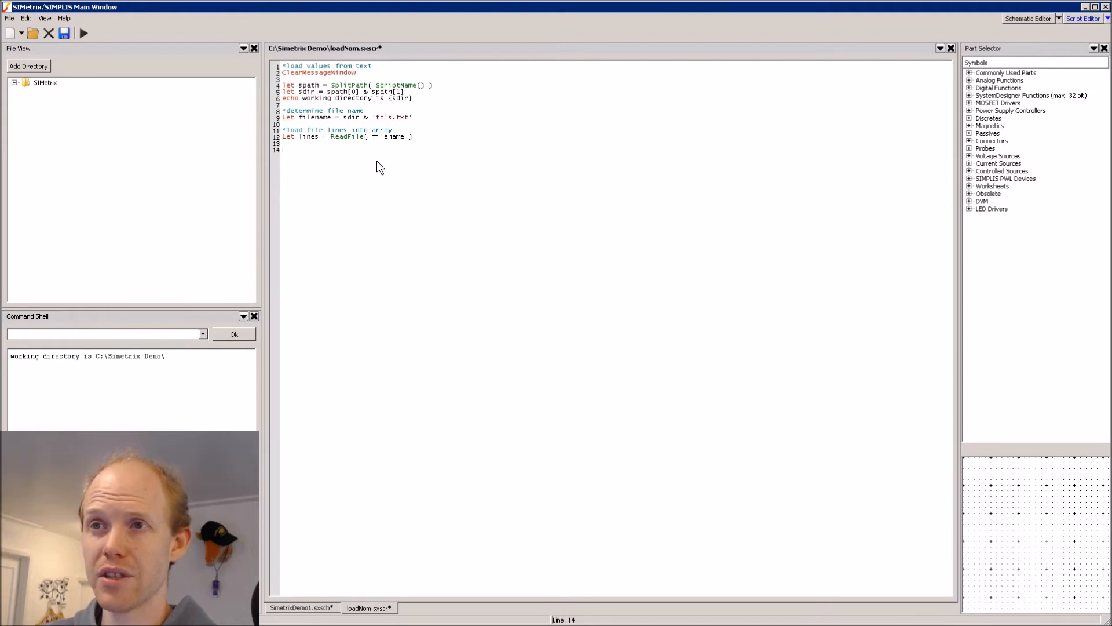
pyautogui.moveTo(354, 164)
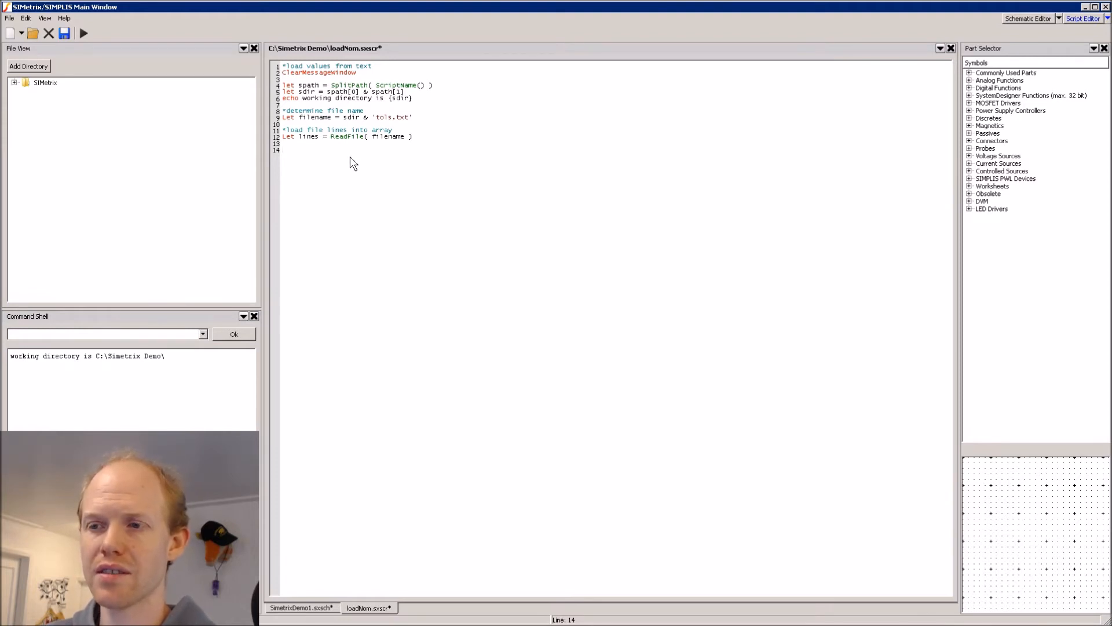
pyautogui.moveTo(336, 160)
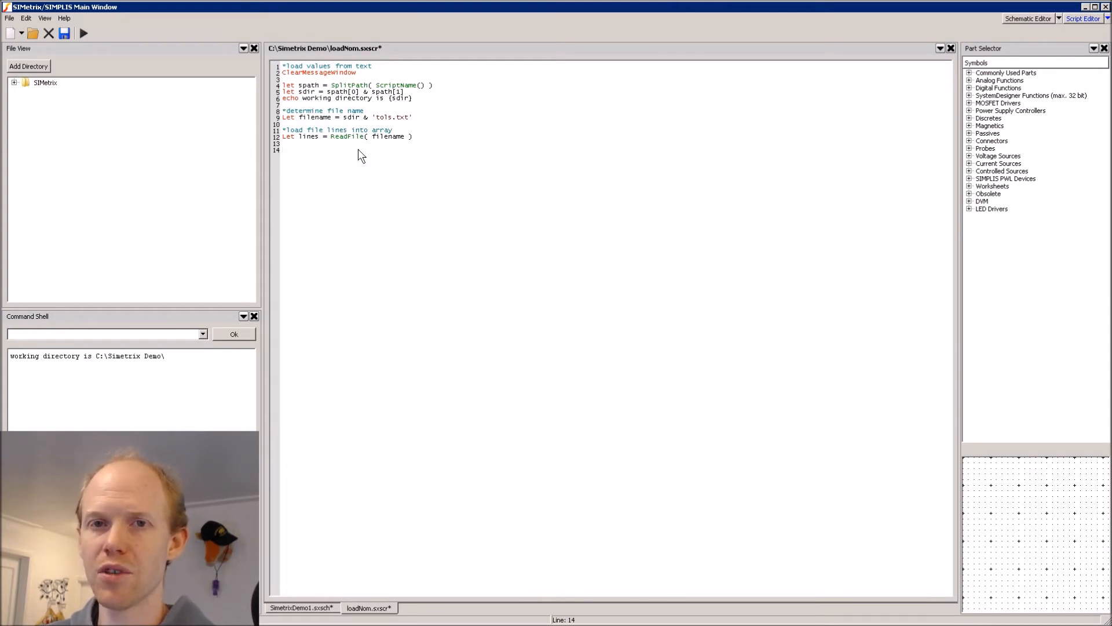
# - Scan lines[0] on EscapeString('\t') into headers and start searching for the 'ref' column
pyautogui.write('*determine column indexes from names')
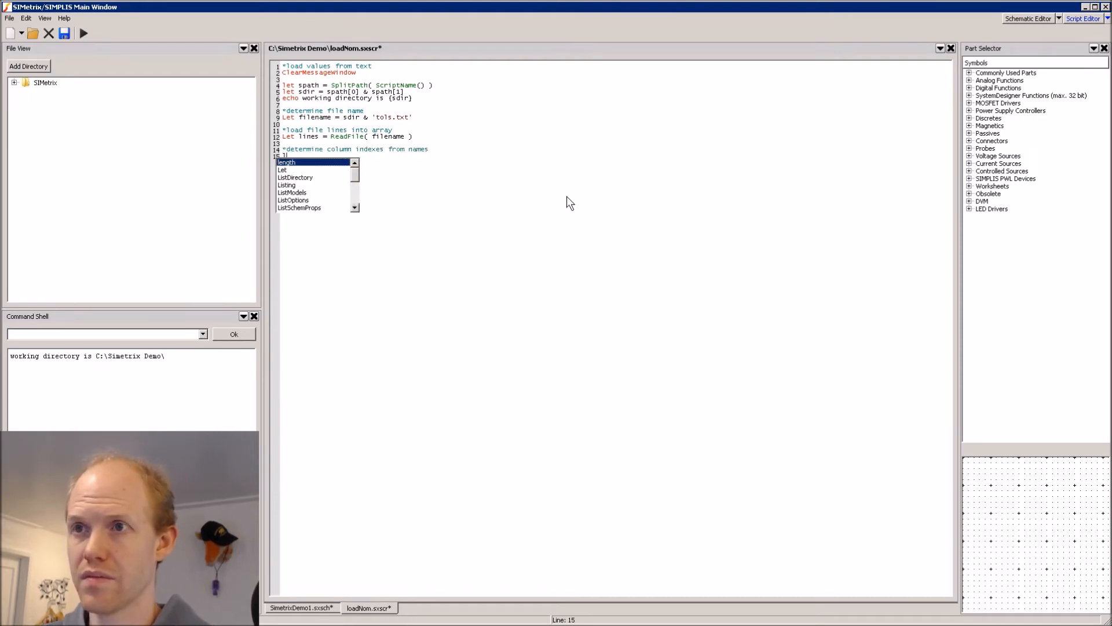
pyautogui.write('let headers = Scan(lines')
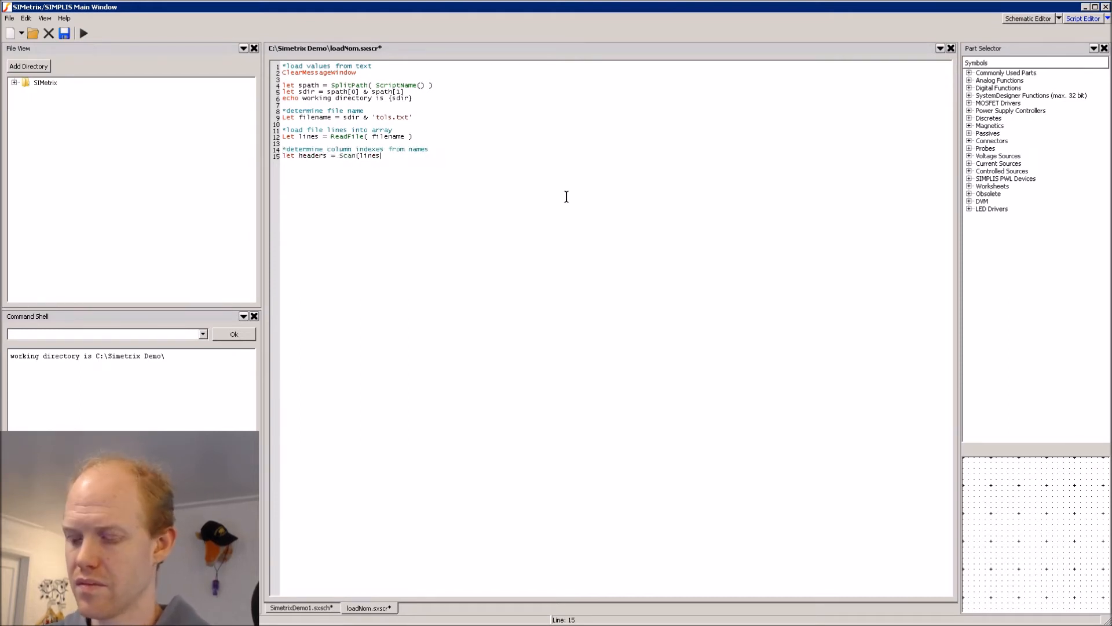
pyautogui.write('[0], EscapeString(')
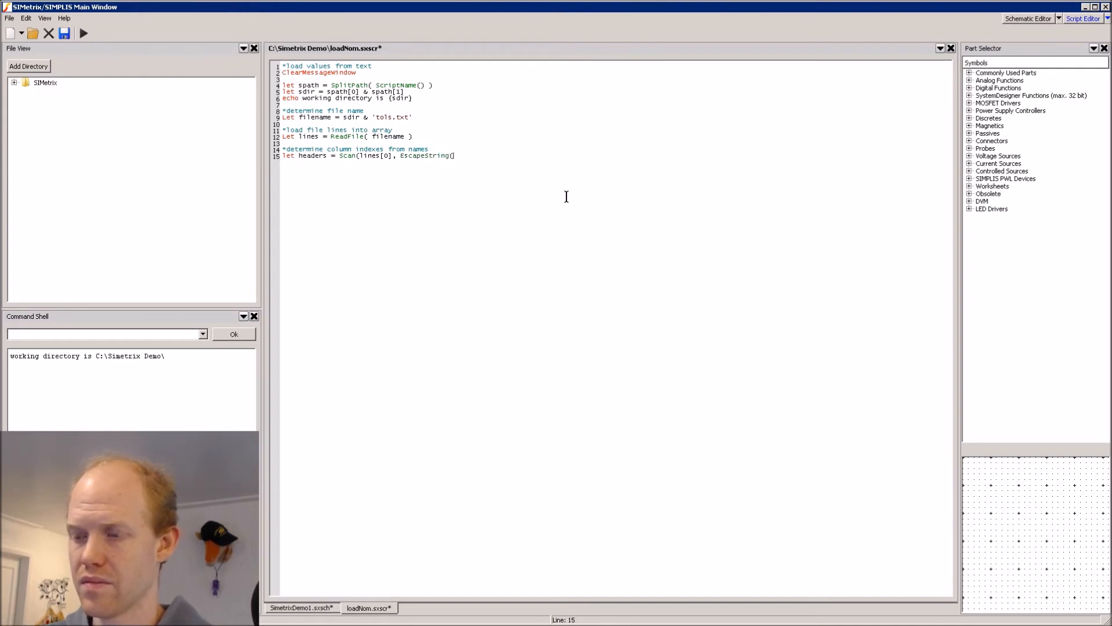
pyautogui.write("'\\t' )")
pyautogui.write('let ref_idx = search( headers')
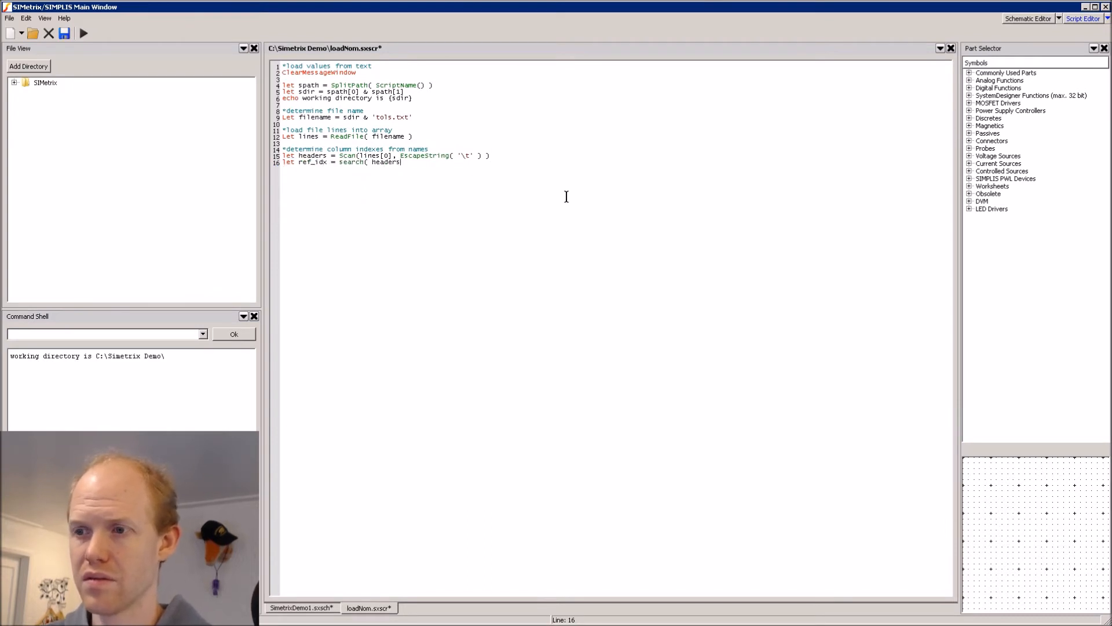
pyautogui.write(", 'ref' )")
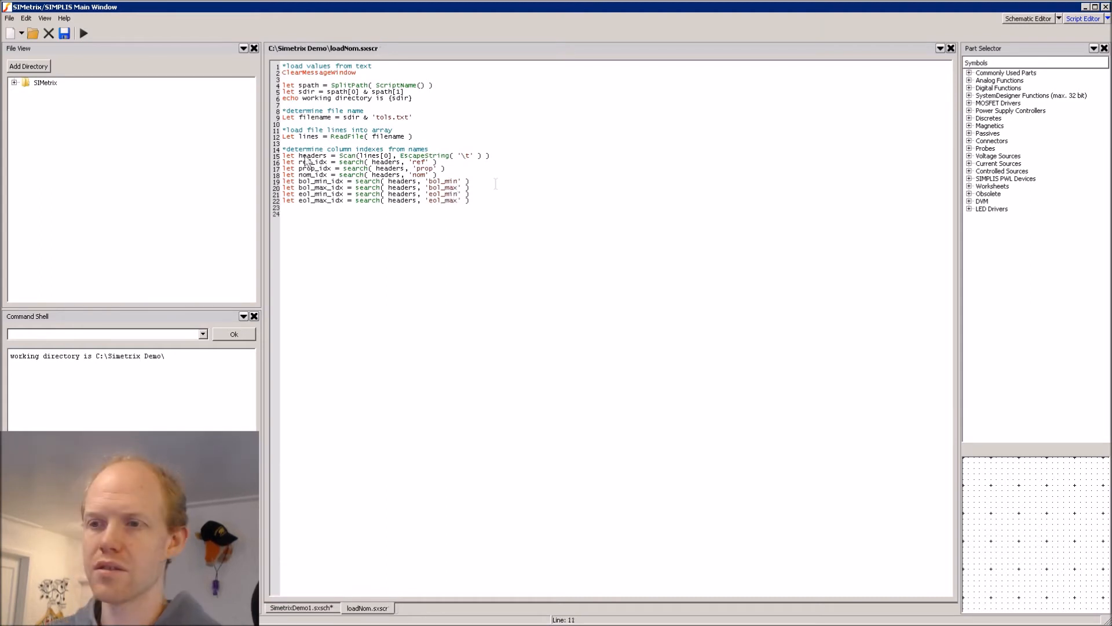
pyautogui.doubleClick(309, 155)
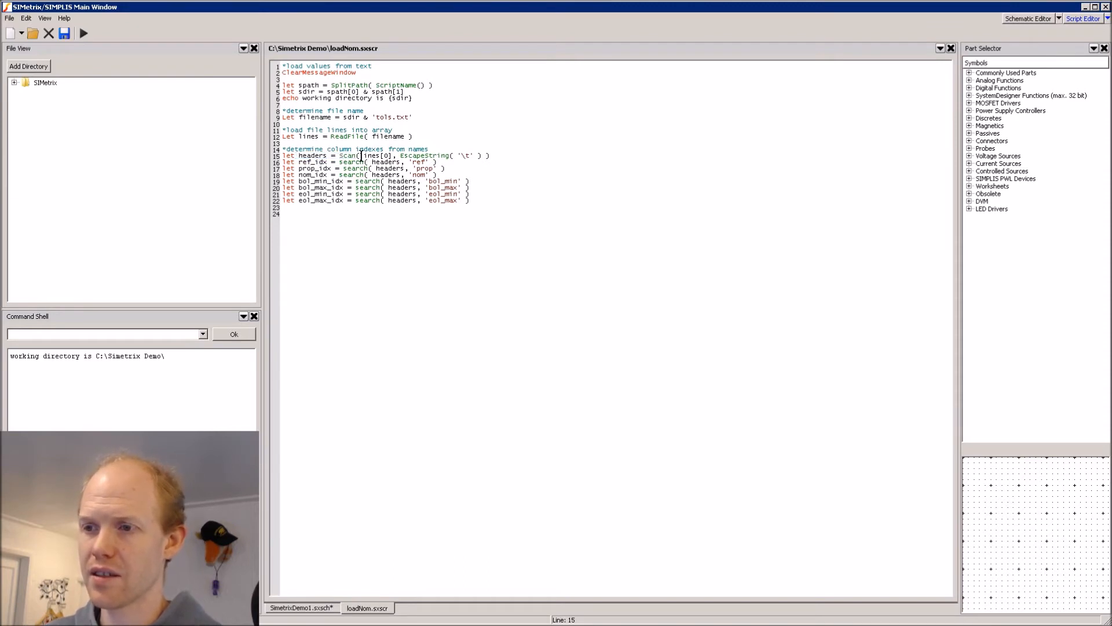
pyautogui.doubleClick(376, 155)
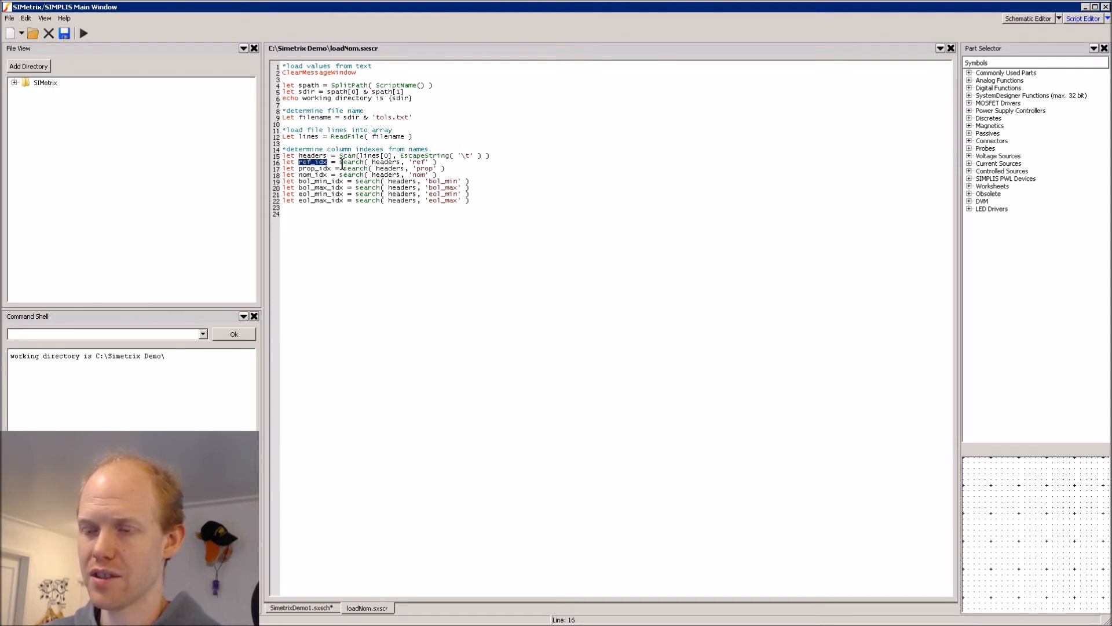
pyautogui.doubleClick(423, 155)
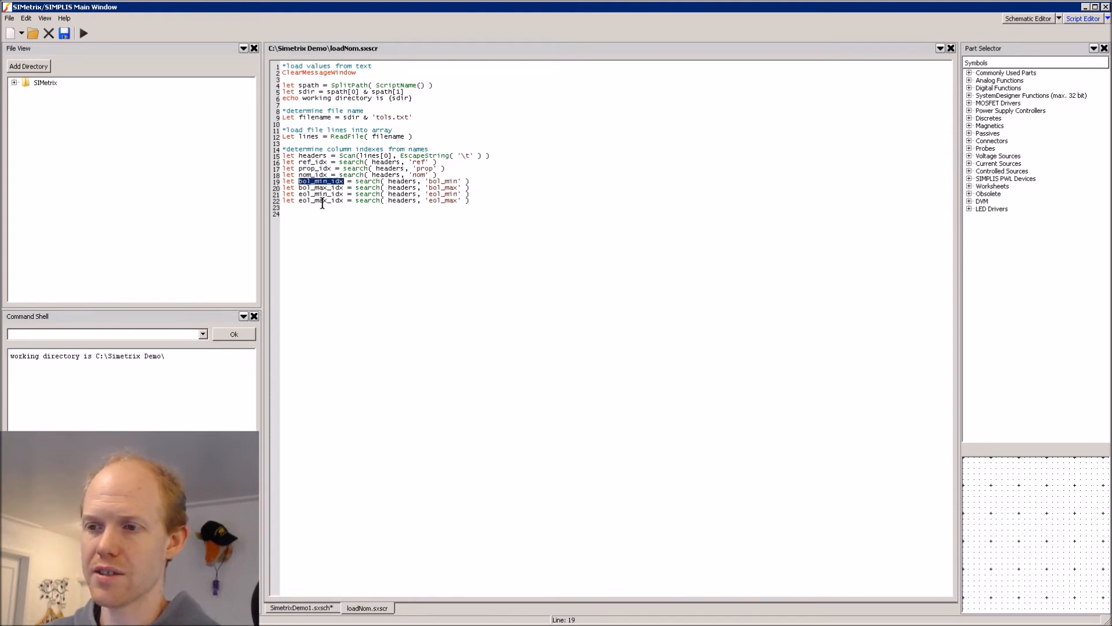
pyautogui.click(613, 253)
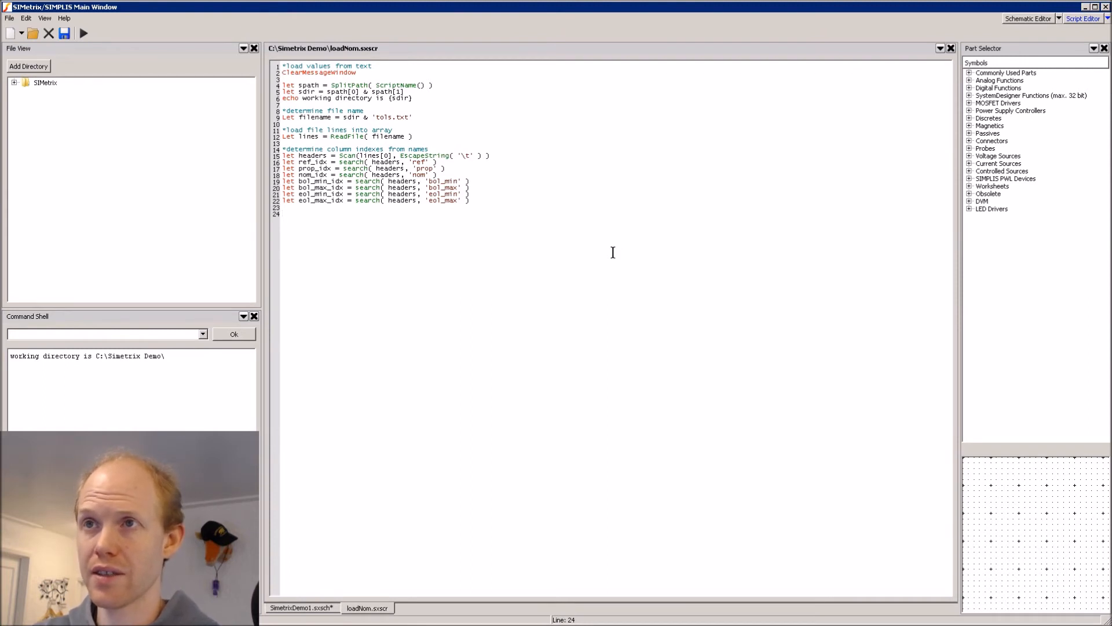
# - Add a 'determine list of reference' comment and set refdes_list via tab-separated SelectColumns on lines
pyautogui.write('*determine list of reference designators')
pyautogui.write('let refdes_list')
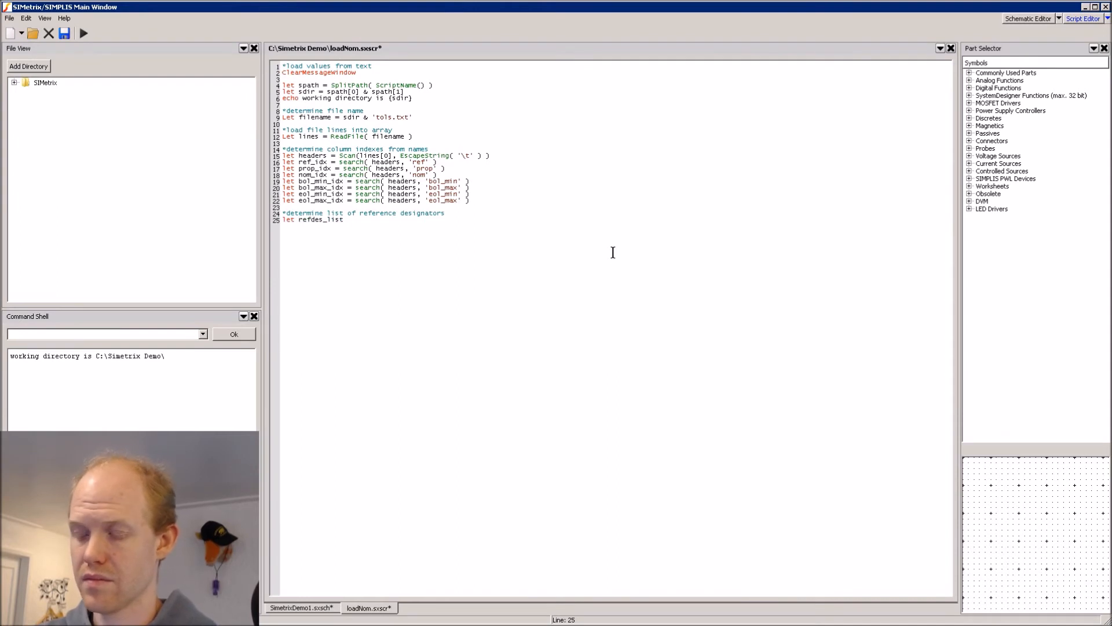
pyautogui.write("= SelectColumns( lines, ref_idx, EscapeString( '")
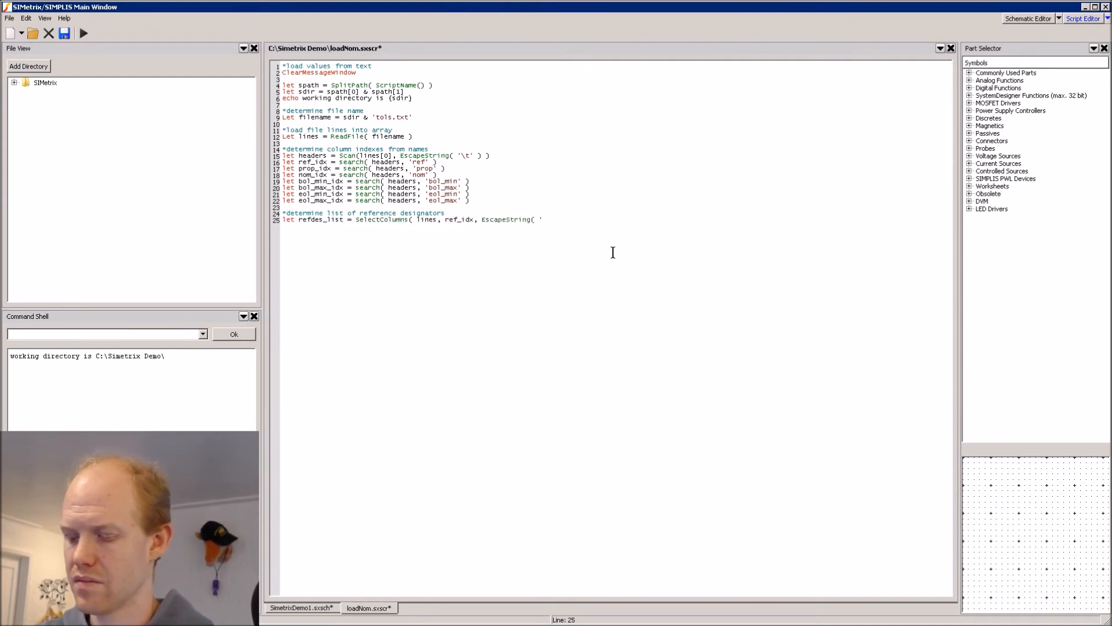
pyautogui.write("\\t' ) )")
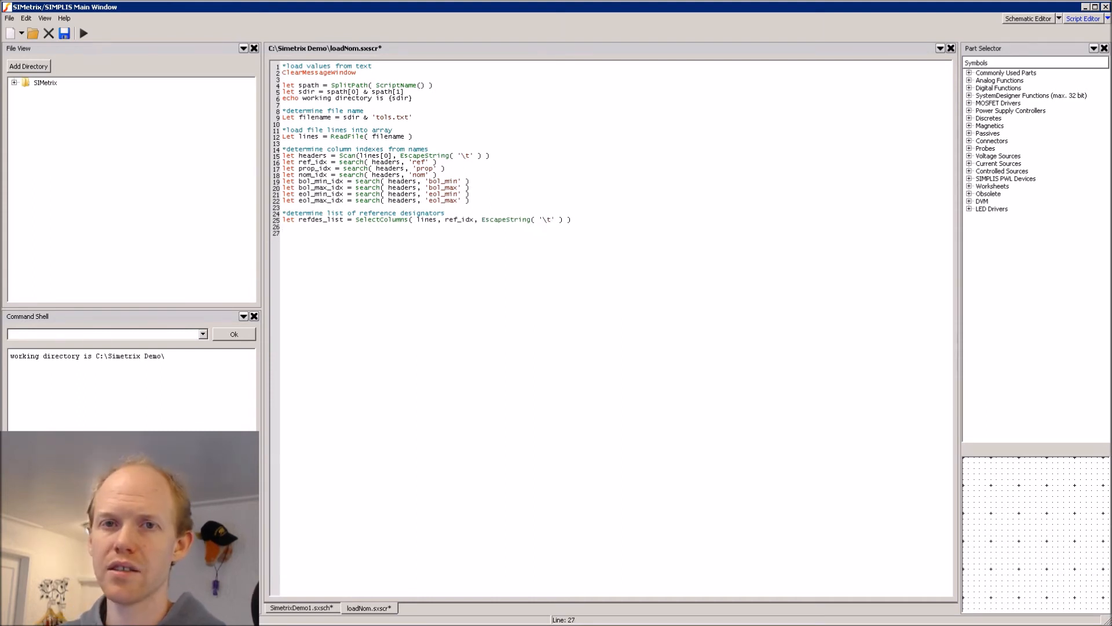
pyautogui.moveTo(418, 260)
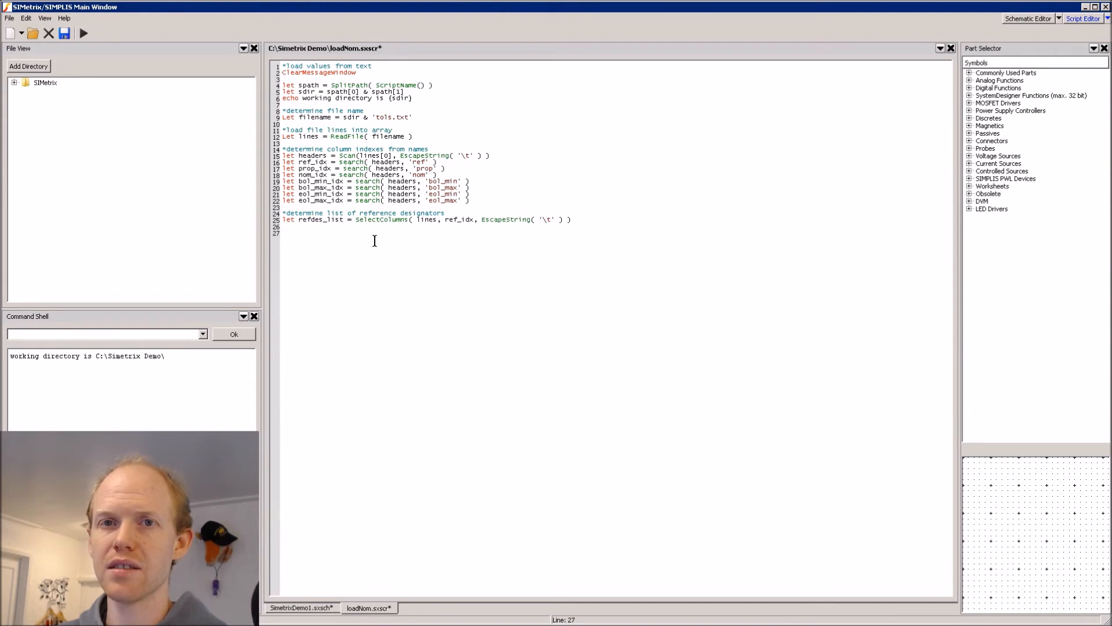
# - On line 27, add a for loop over refdes_list ending in next i, echoing 'Selecting {refdes_list[i]}'
pyautogui.click(282, 232)
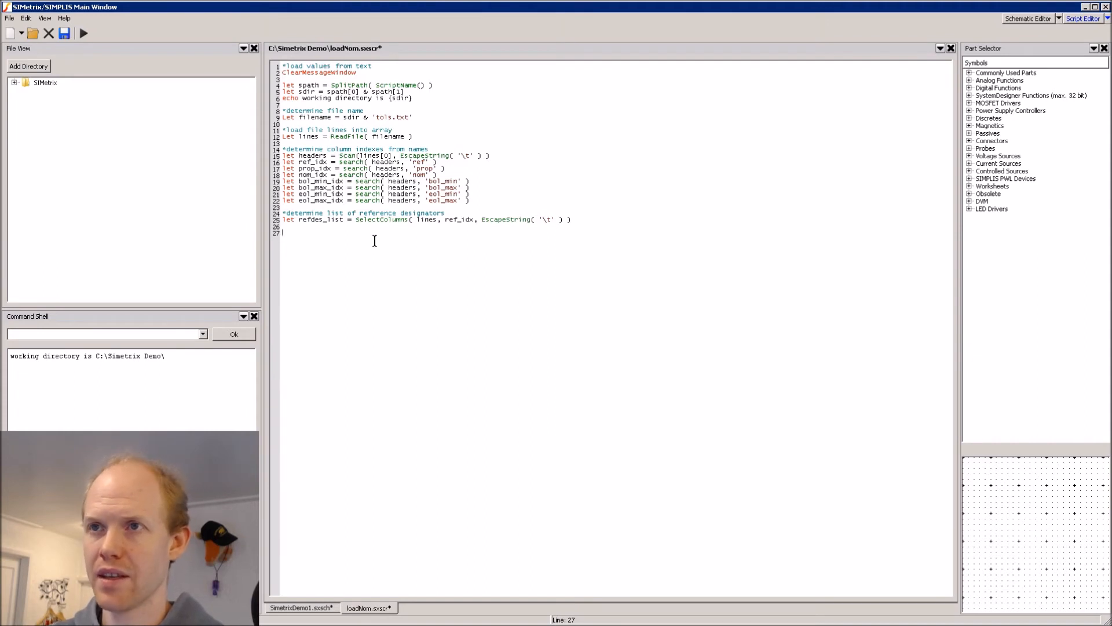
pyautogui.write('for')
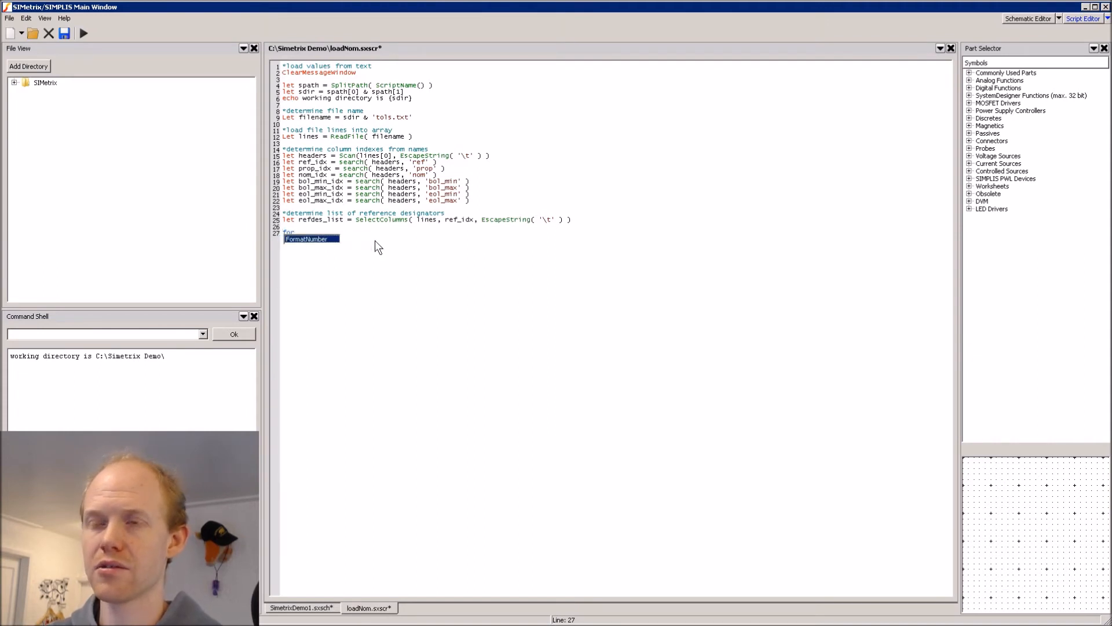
pyautogui.write('i=')
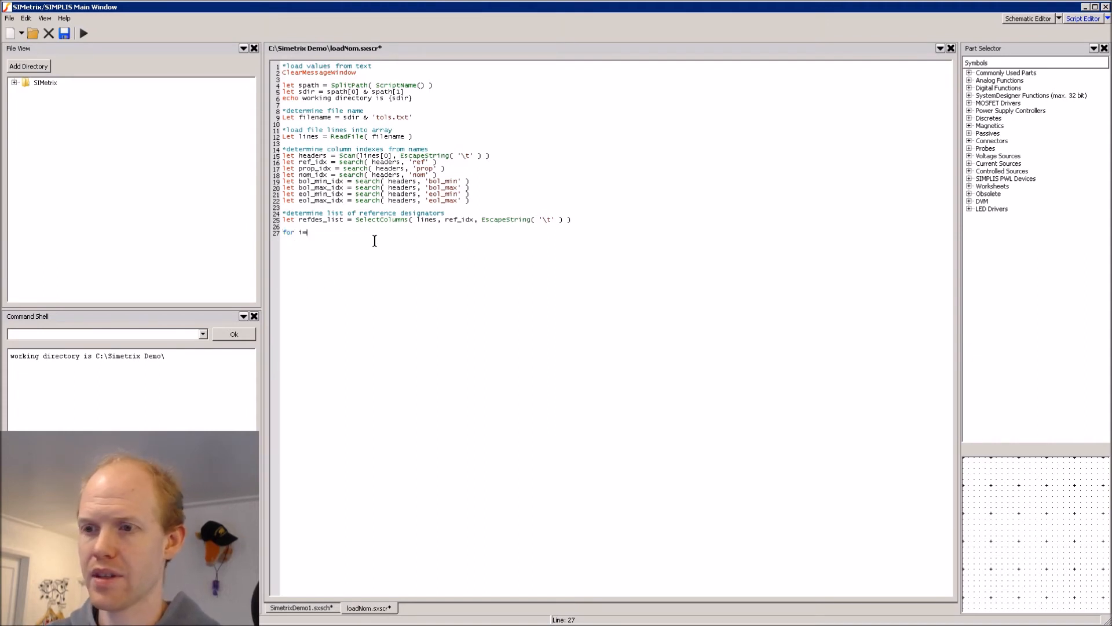
pyautogui.write('1 to Length(')
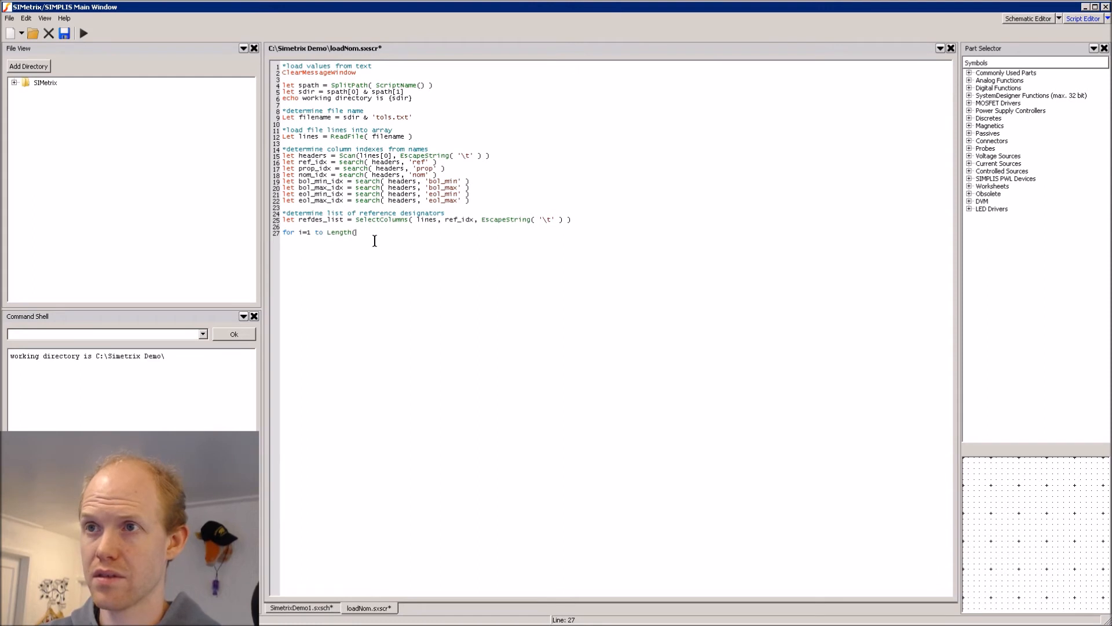
pyautogui.write('refdes')
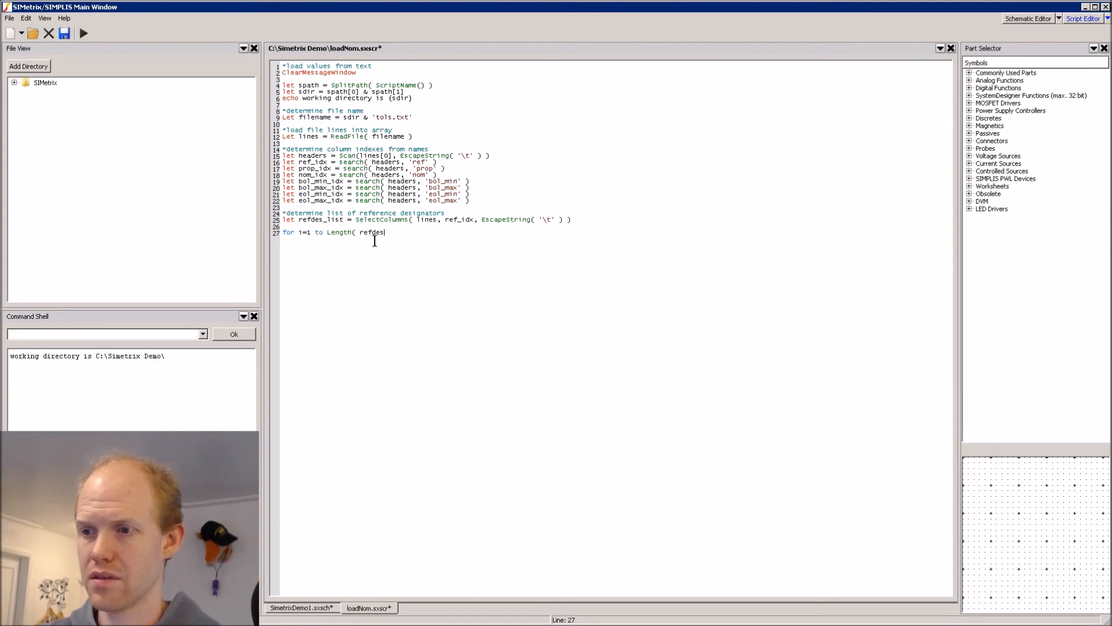
pyautogui.write('_list ) -')
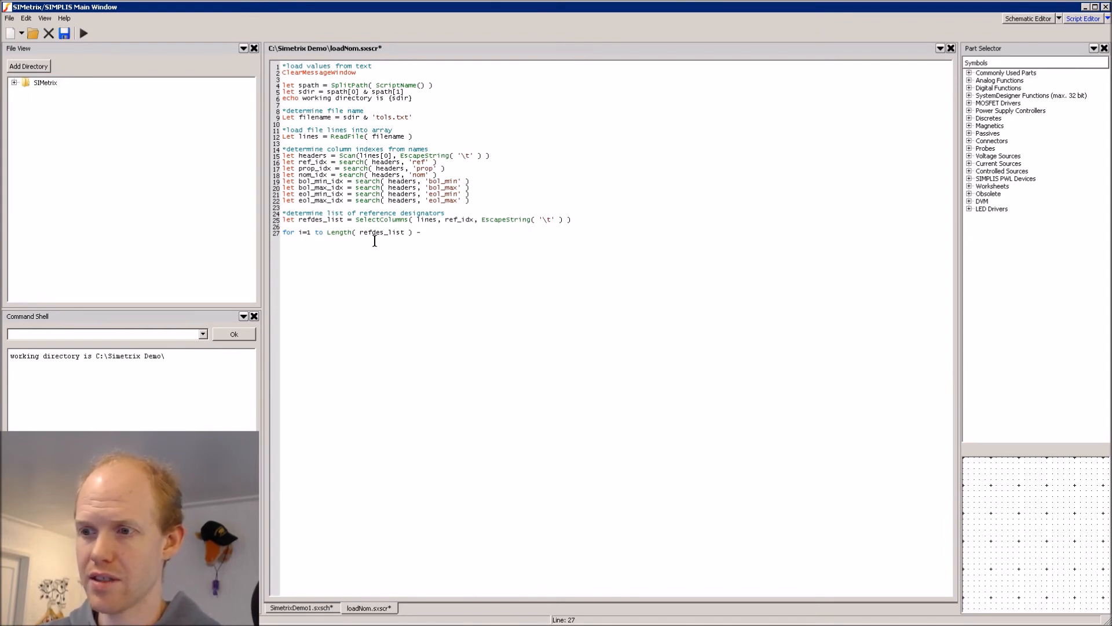
pyautogui.write('1')
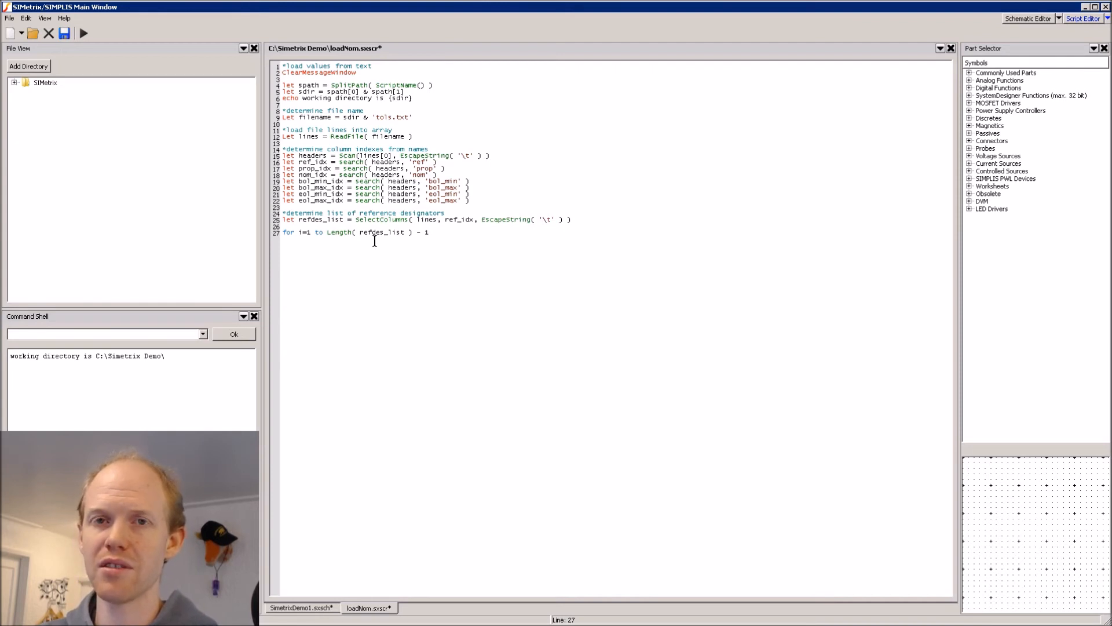
pyautogui.press('Return')
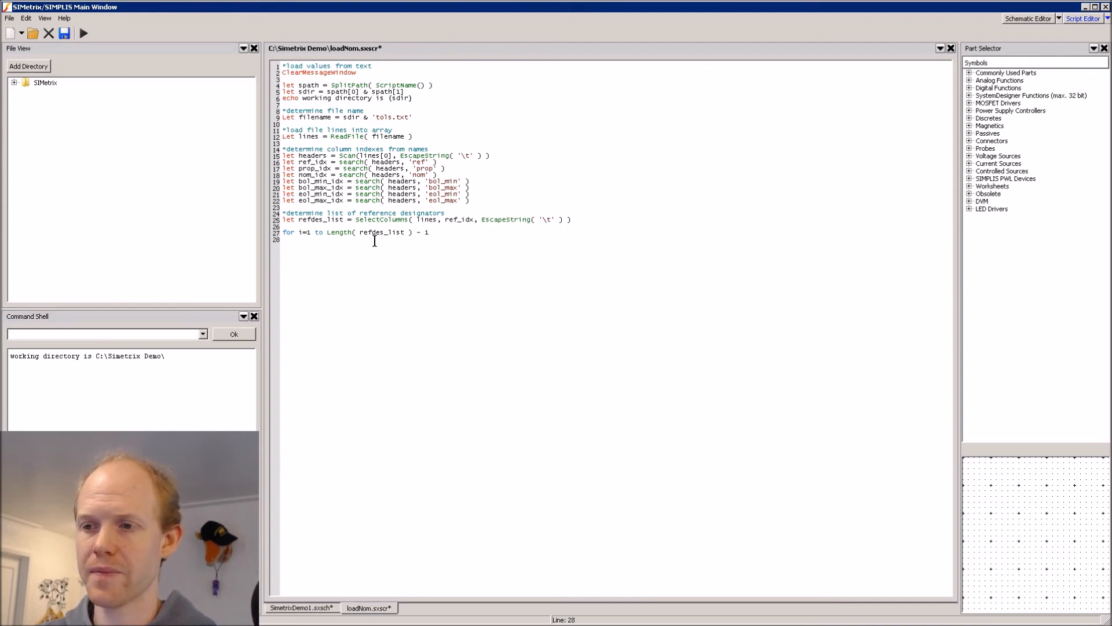
pyautogui.write('next i')
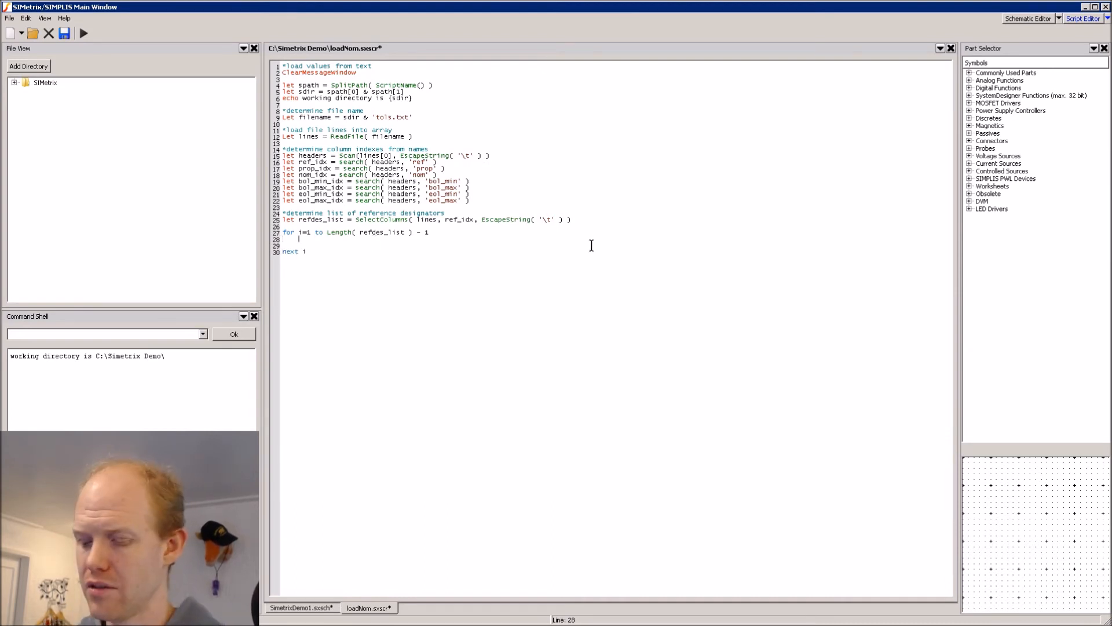
pyautogui.write('Echo')
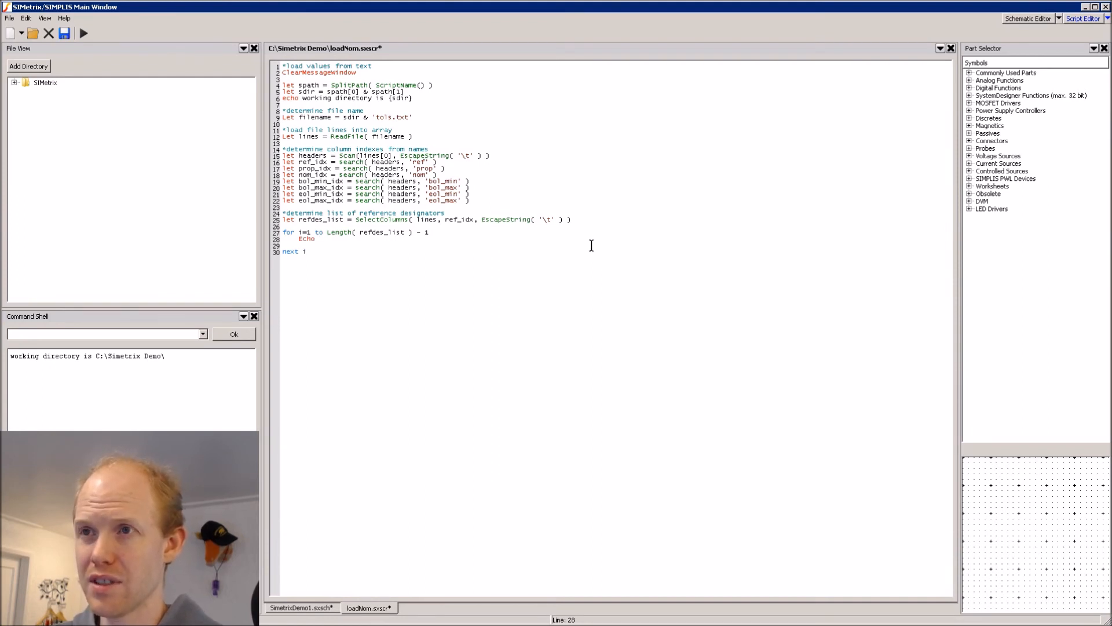
pyautogui.write('Selecting')
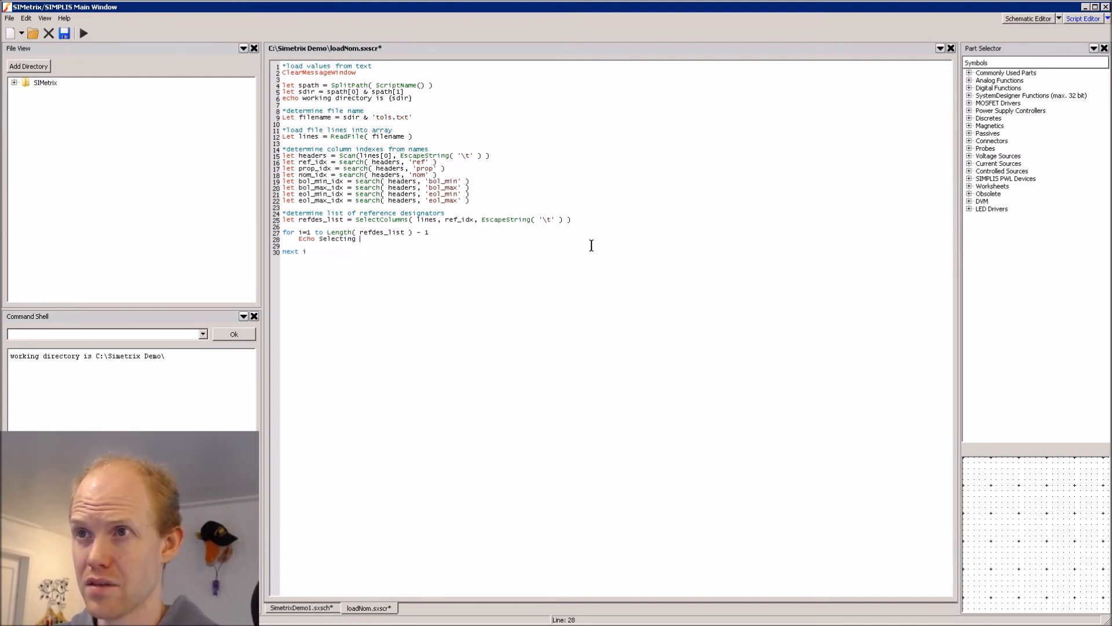
pyautogui.write('(refdes_list[i]}')
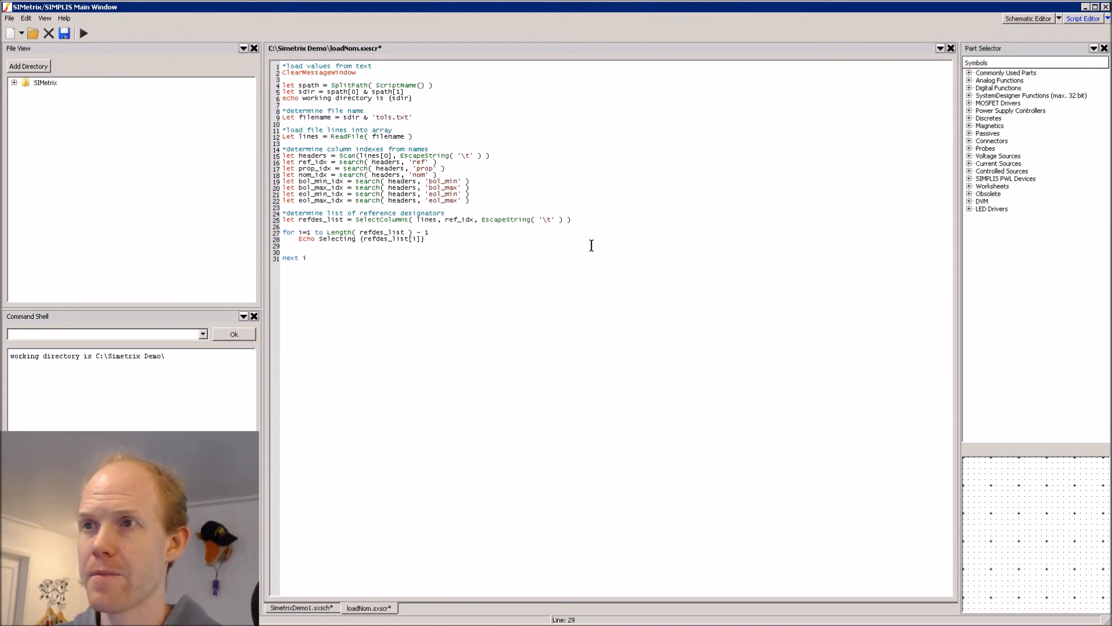
# - Inside the loop, unselect, then select /prop ref {refdes_list[i]}
pyautogui.write('un')
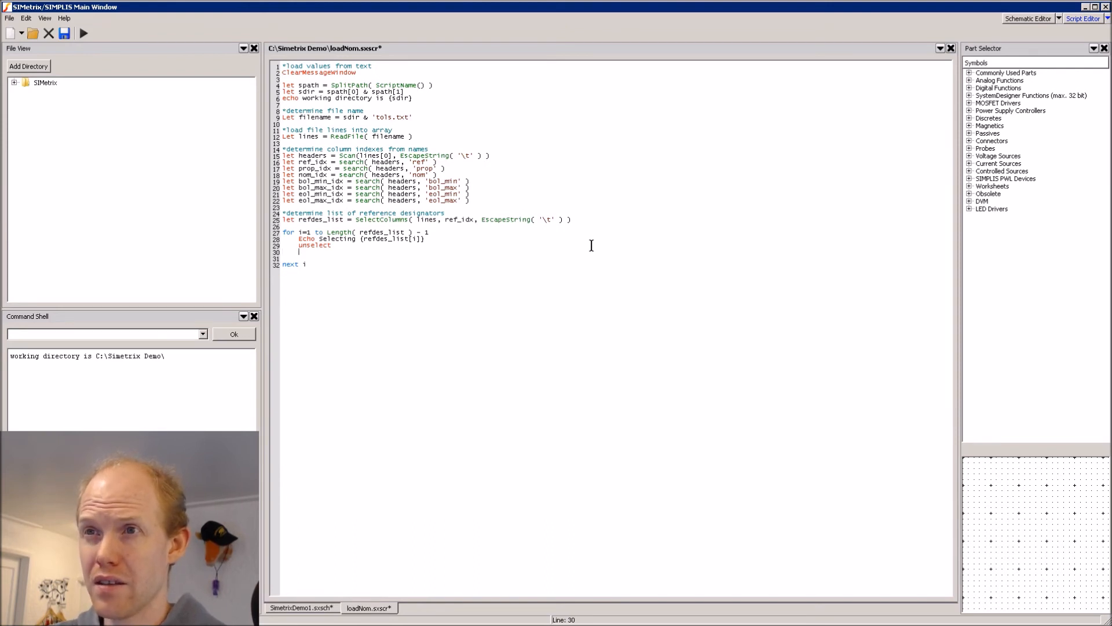
pyautogui.write('select /')
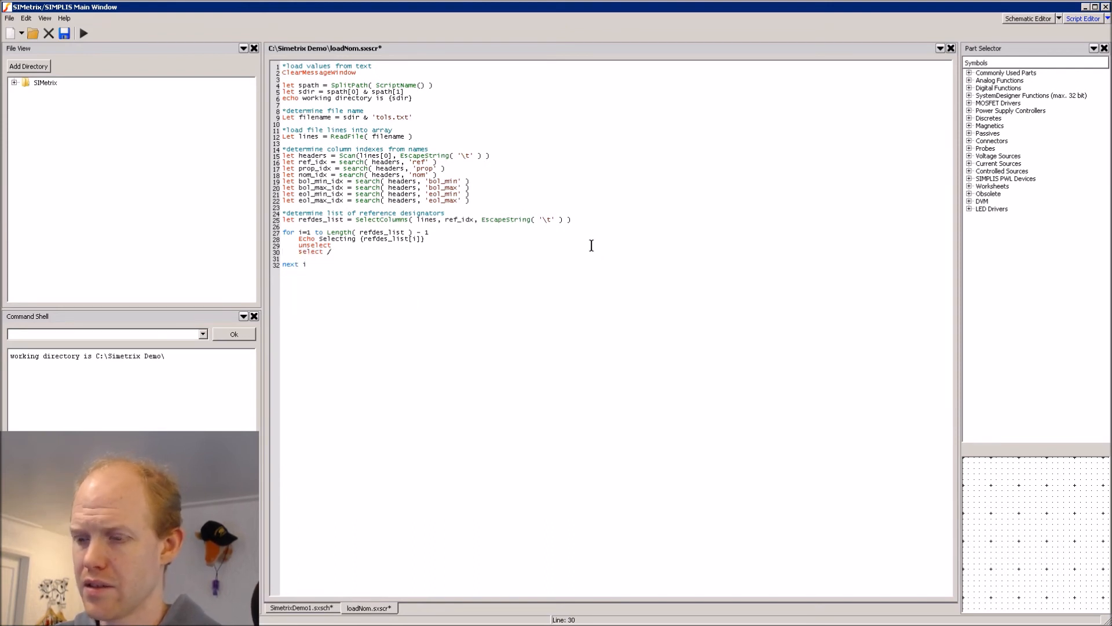
pyautogui.write('/prop ref {')
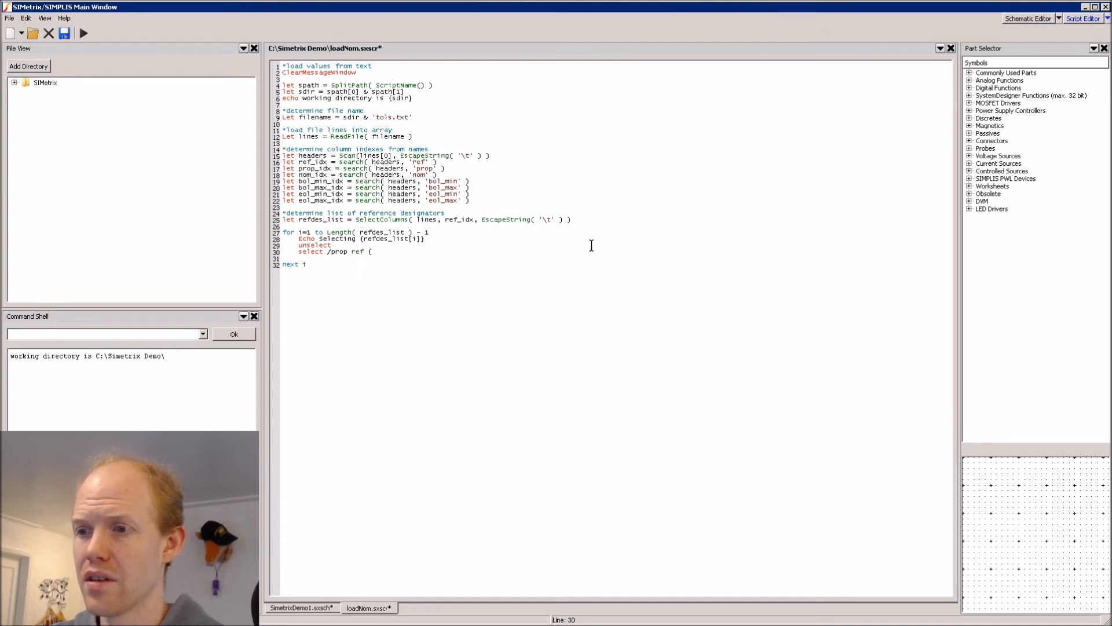
pyautogui.write('refdes')
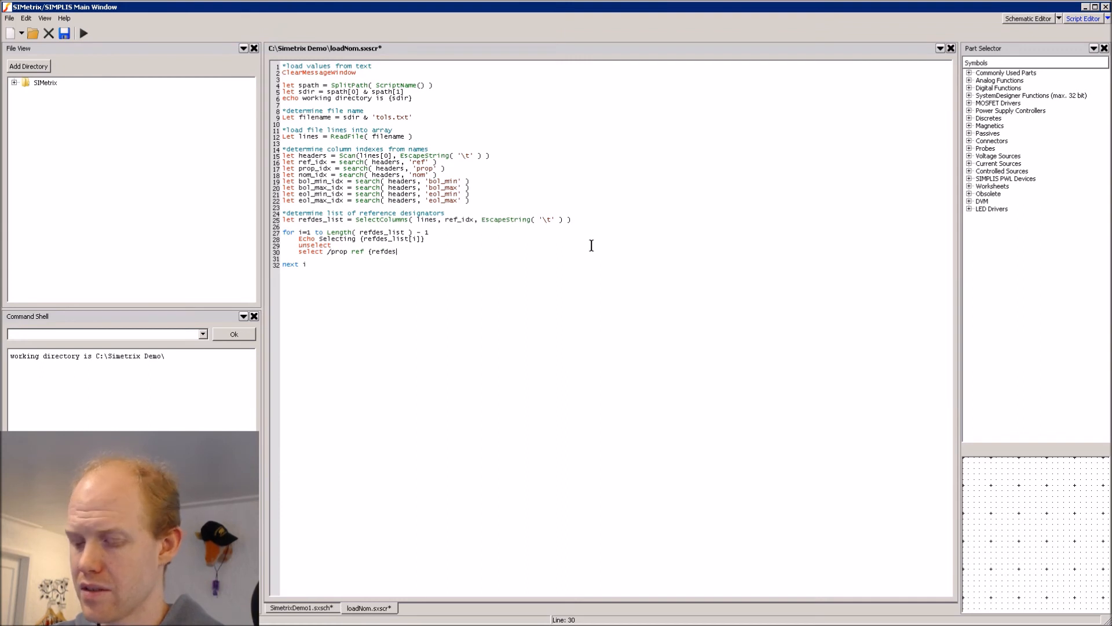
pyautogui.write('_list')
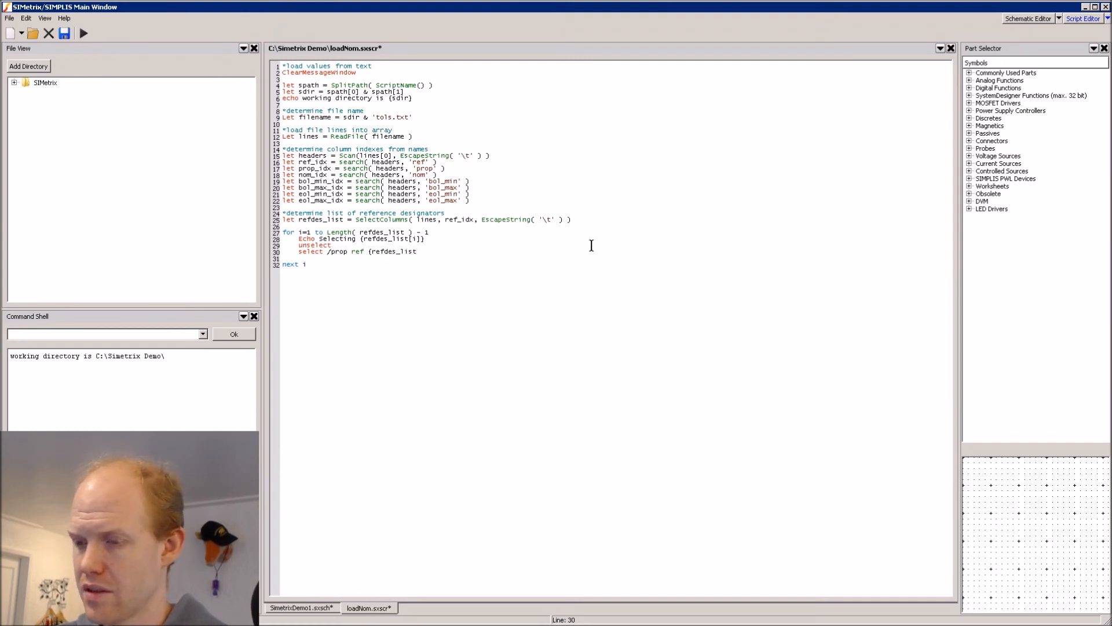
pyautogui.write('[i]')
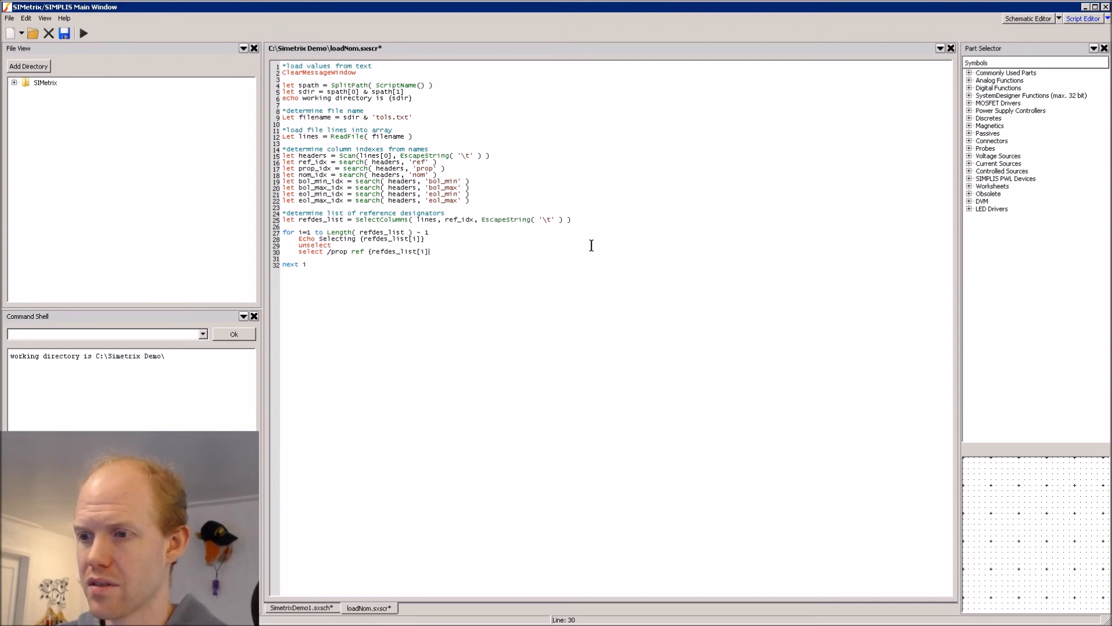
pyautogui.press('Enter')
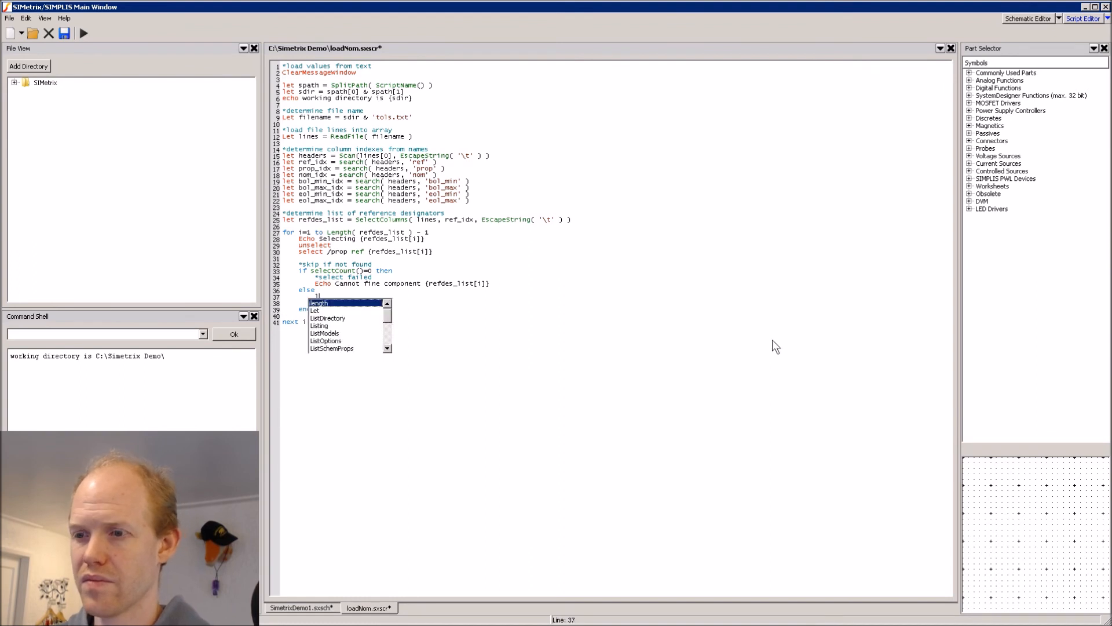
# - Read propval and nomVal with SelectColumns, apply prop {propval} {nomVal}, and echo 'Set {propval}…'
pyautogui.write("let propval = SelectColumns( lines[i], prop_idx, EscapeString( '")
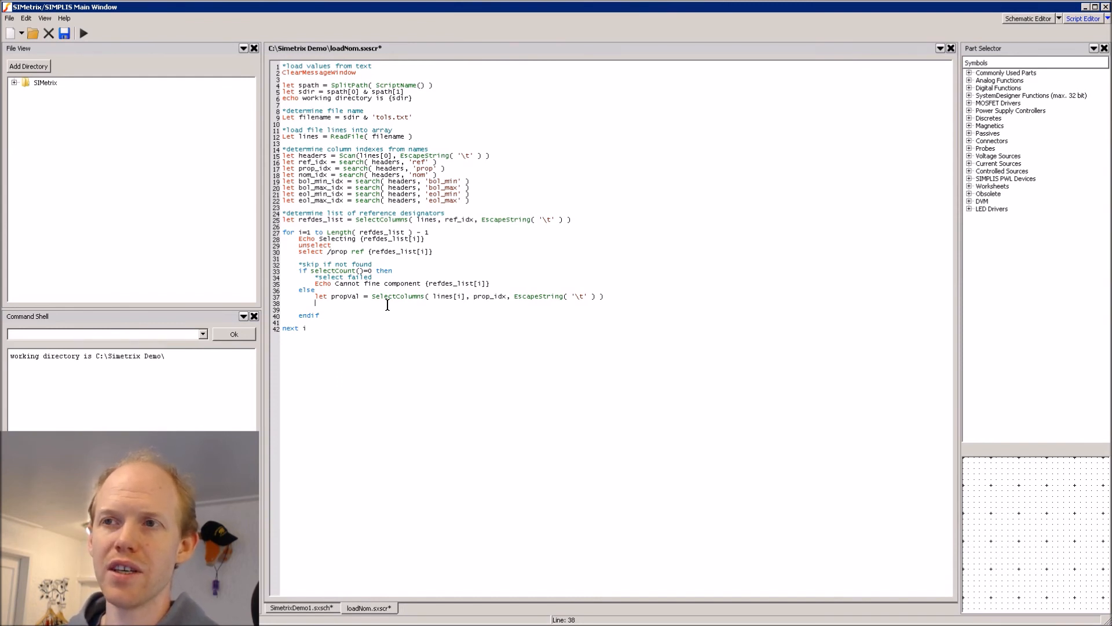
pyautogui.write('let nomva')
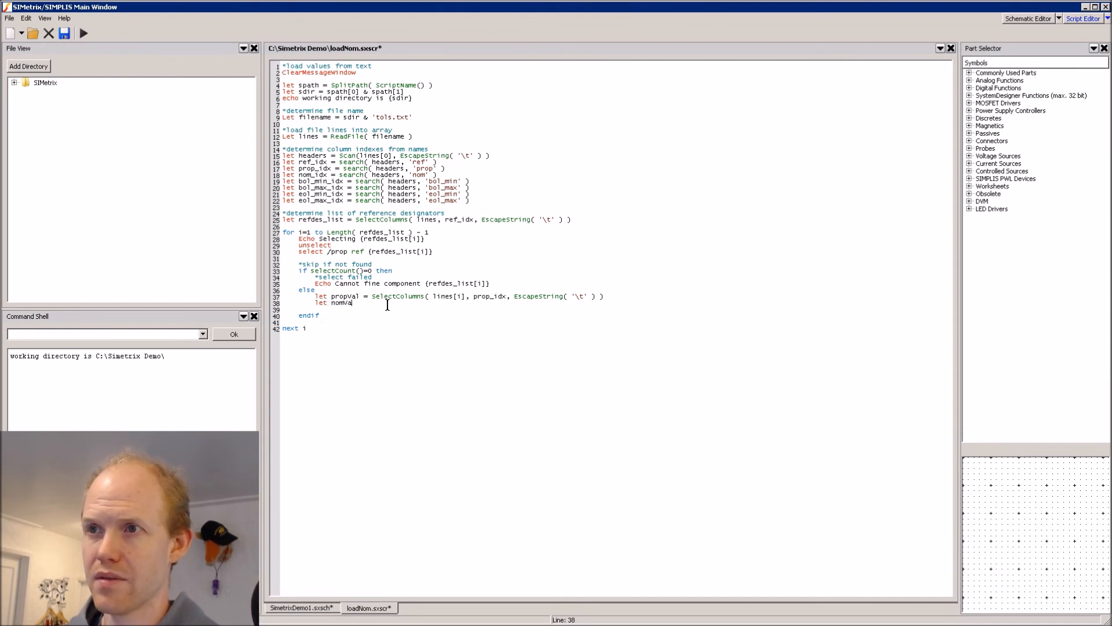
pyautogui.write("= SelectColumns lines[i], nom_idx, EscapeString( '\\t' ) )")
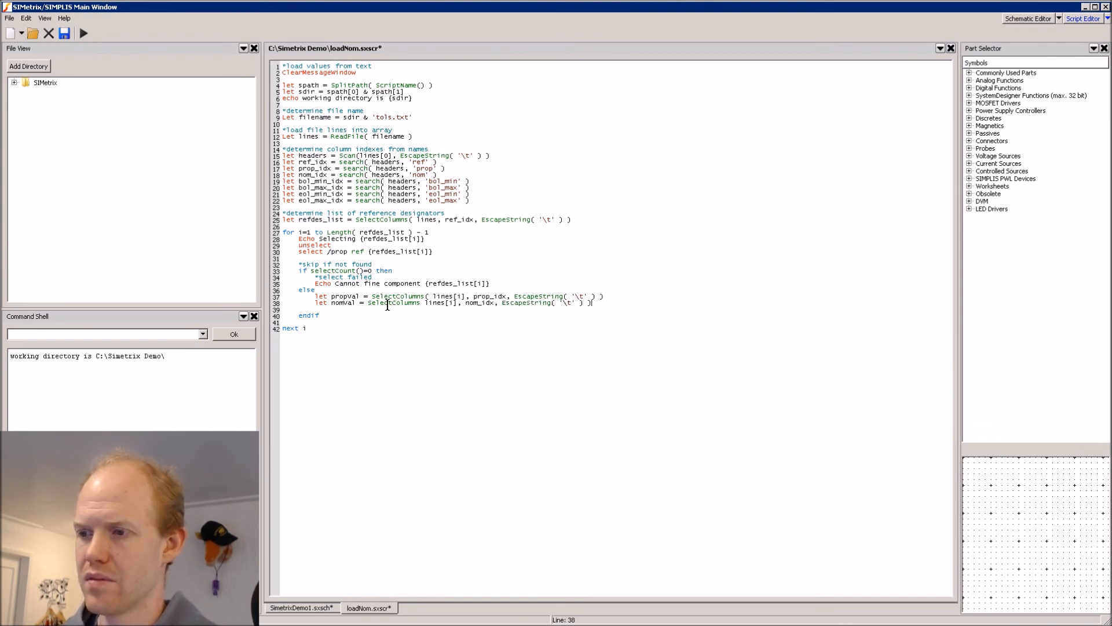
pyautogui.write('prop {propval}')
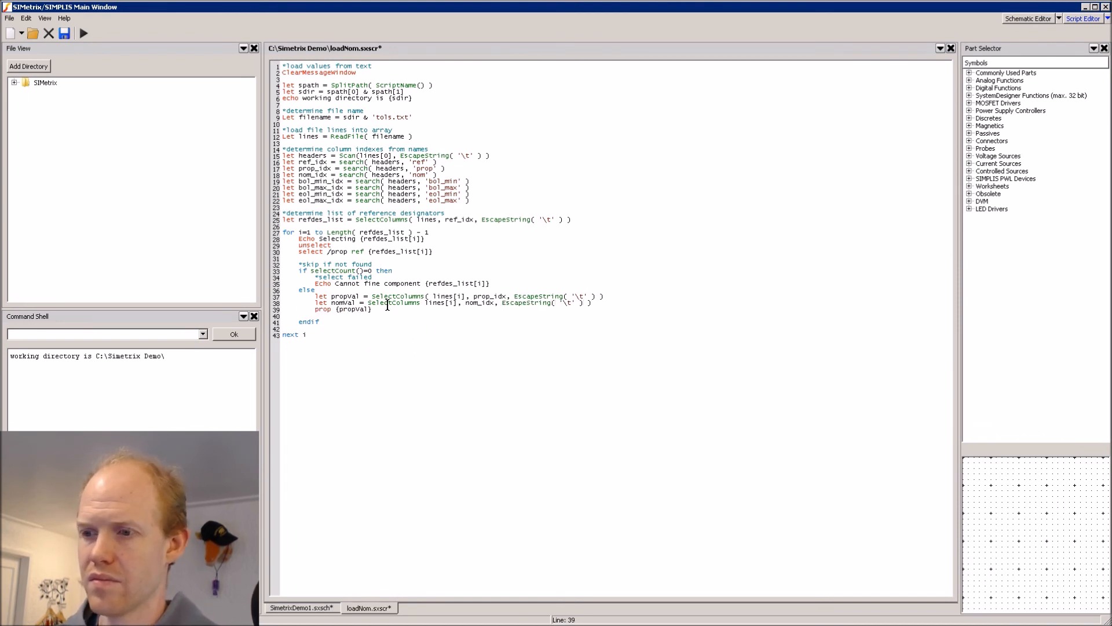
pyautogui.write('{nomVal}')
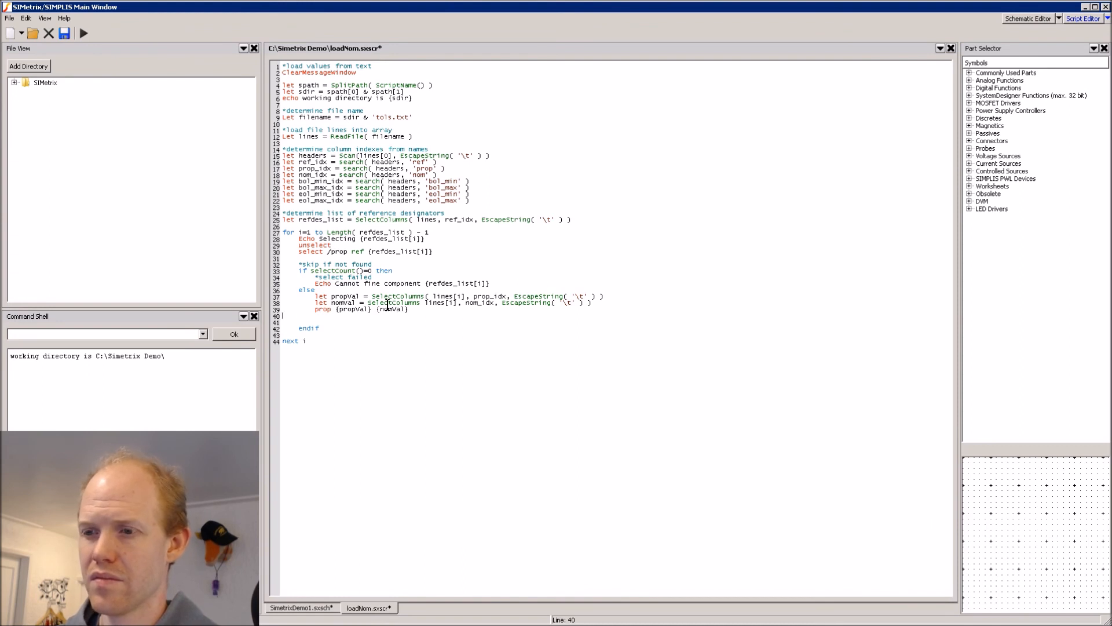
pyautogui.write('Echo Set {propVal} to {nomVal')
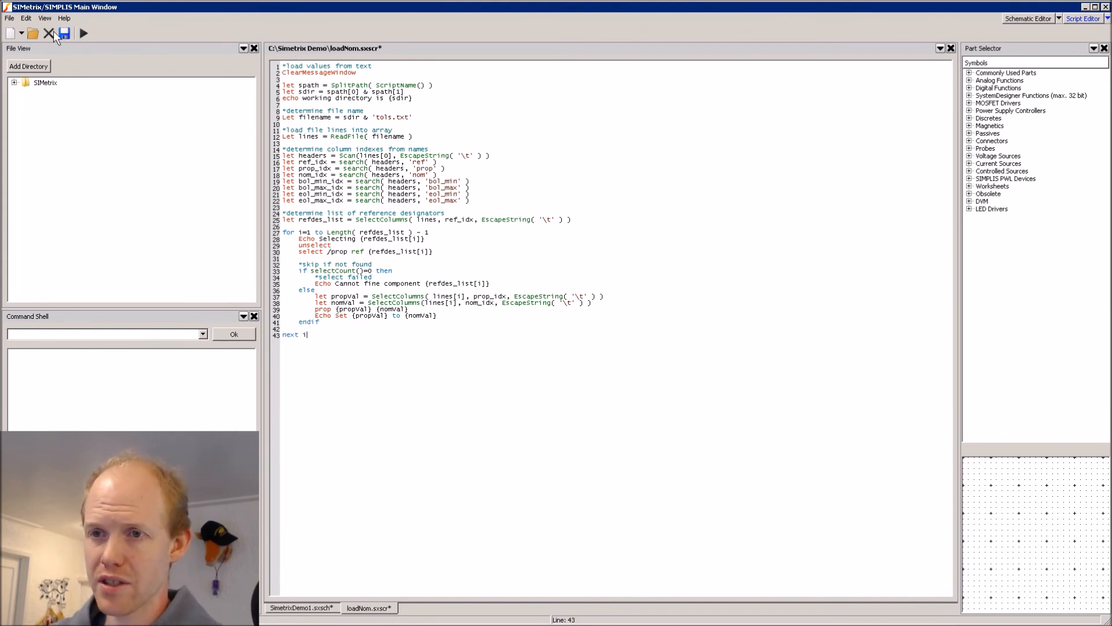
# - Save loadNom.sxscr with the finished nominal-value loop
pyautogui.click(64, 33)
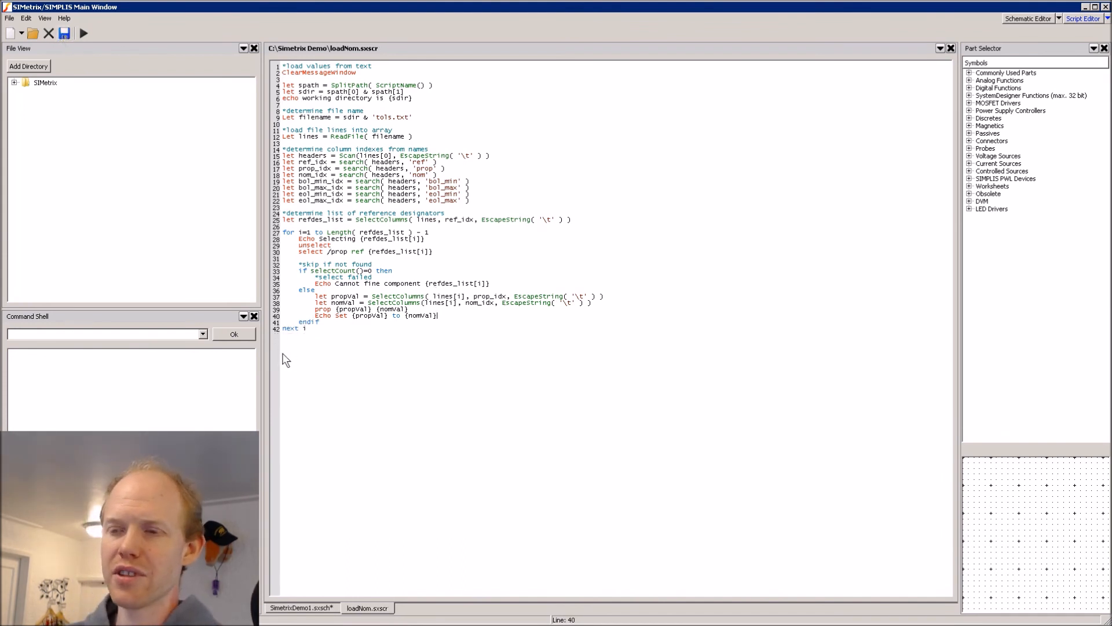
pyautogui.moveTo(354, 320)
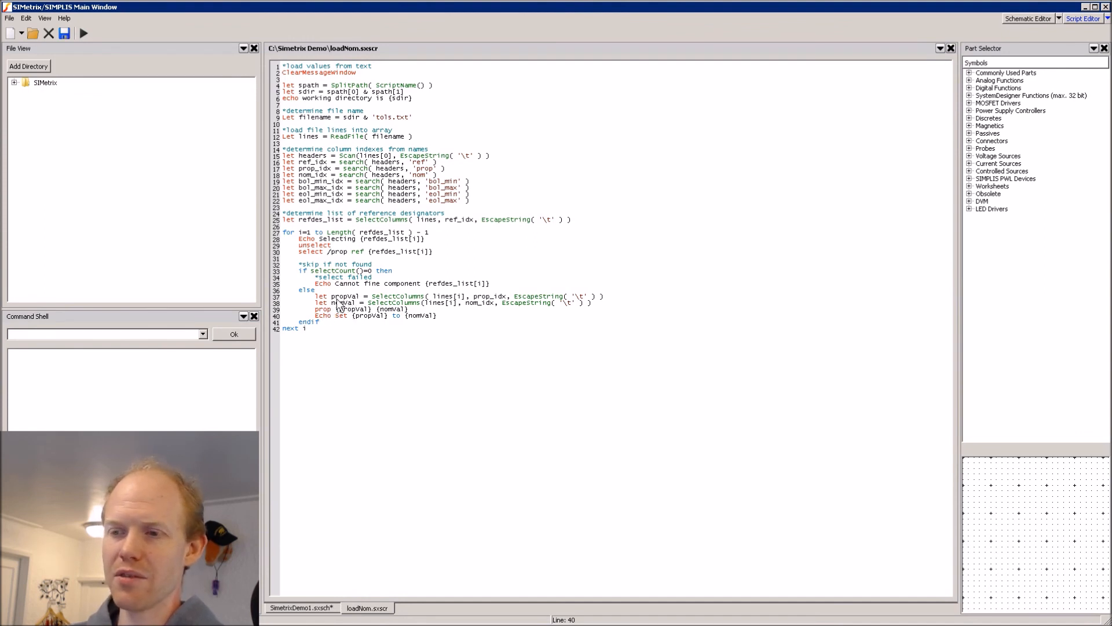
pyautogui.moveTo(319, 260)
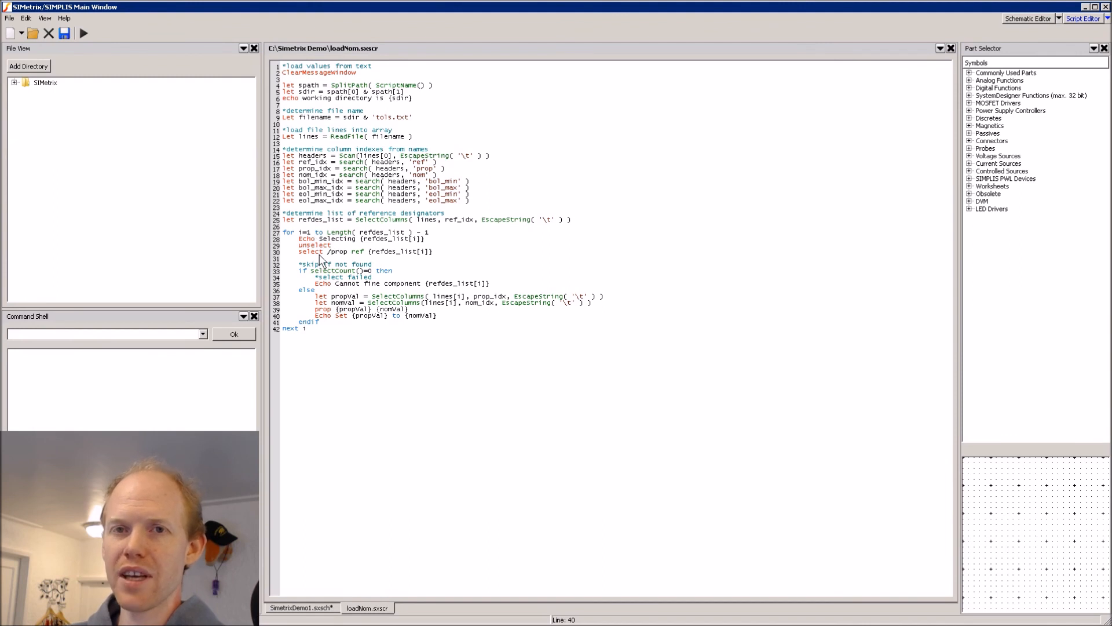
pyautogui.moveTo(323, 257)
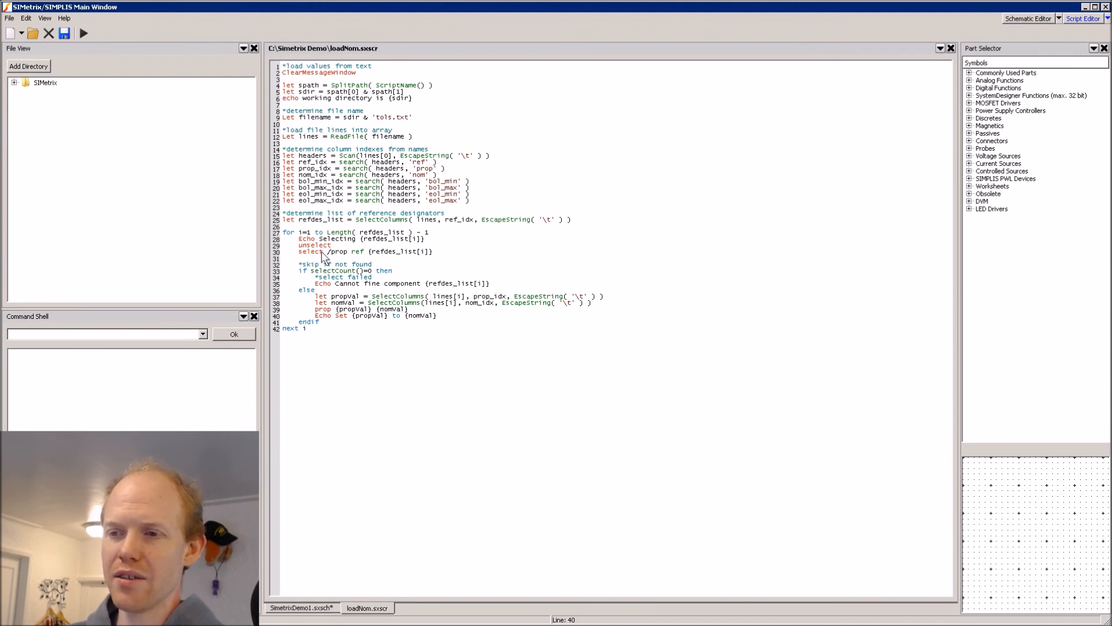
pyautogui.moveTo(360, 289)
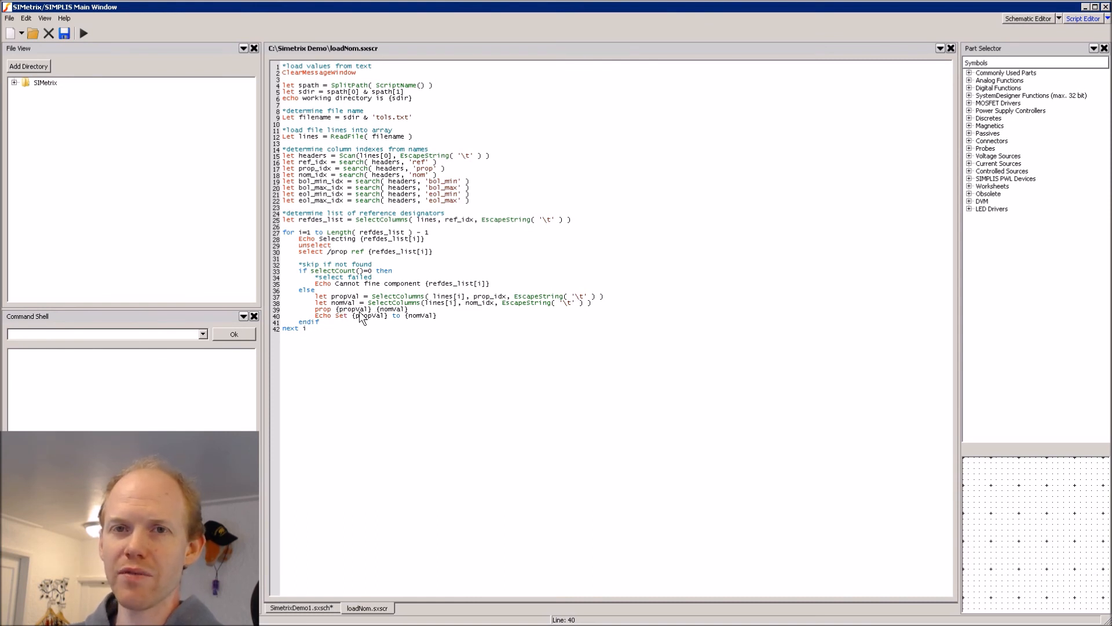
pyautogui.moveTo(401, 316)
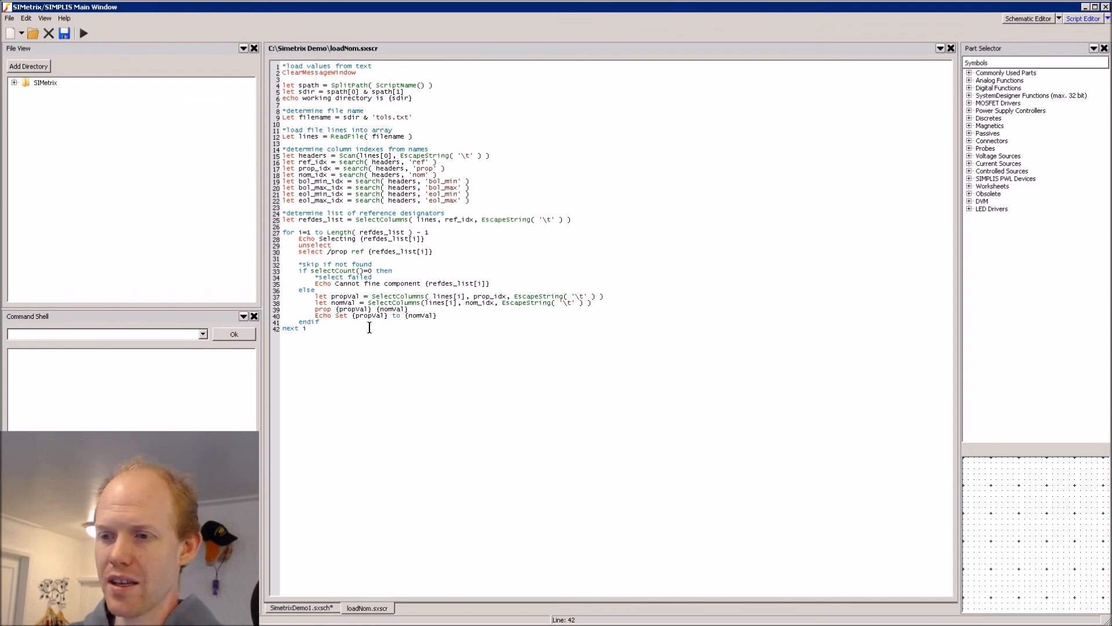
pyautogui.moveTo(187, 75)
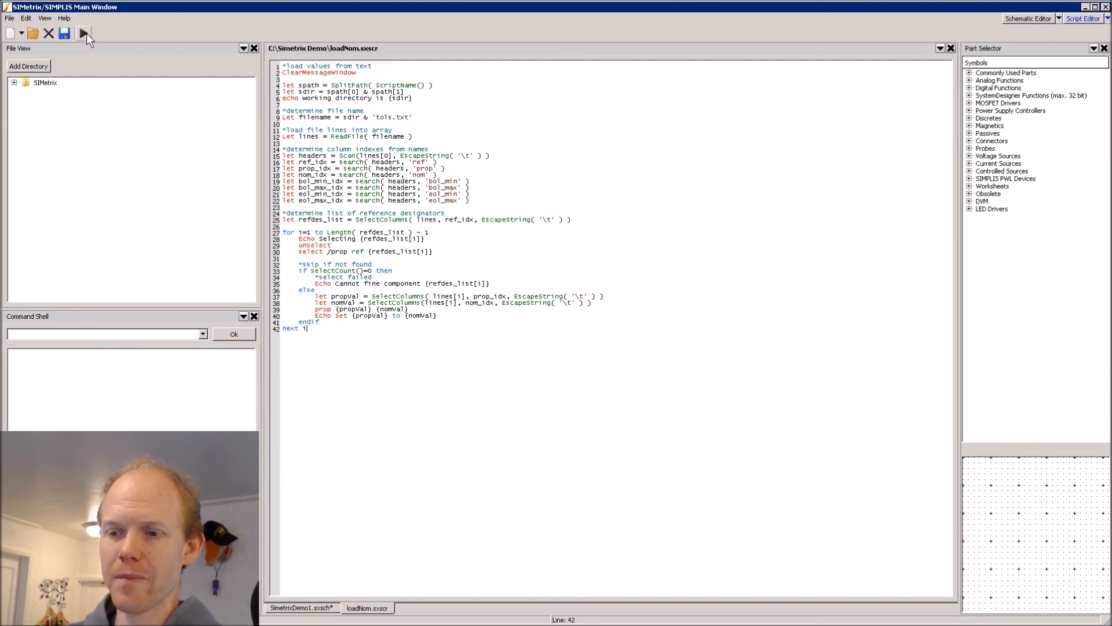
# - Bring up the SimetrixDemo1 schematic and run loadNom.sxscr to set V1, R1, R2, R3 values
pyautogui.click(302, 607)
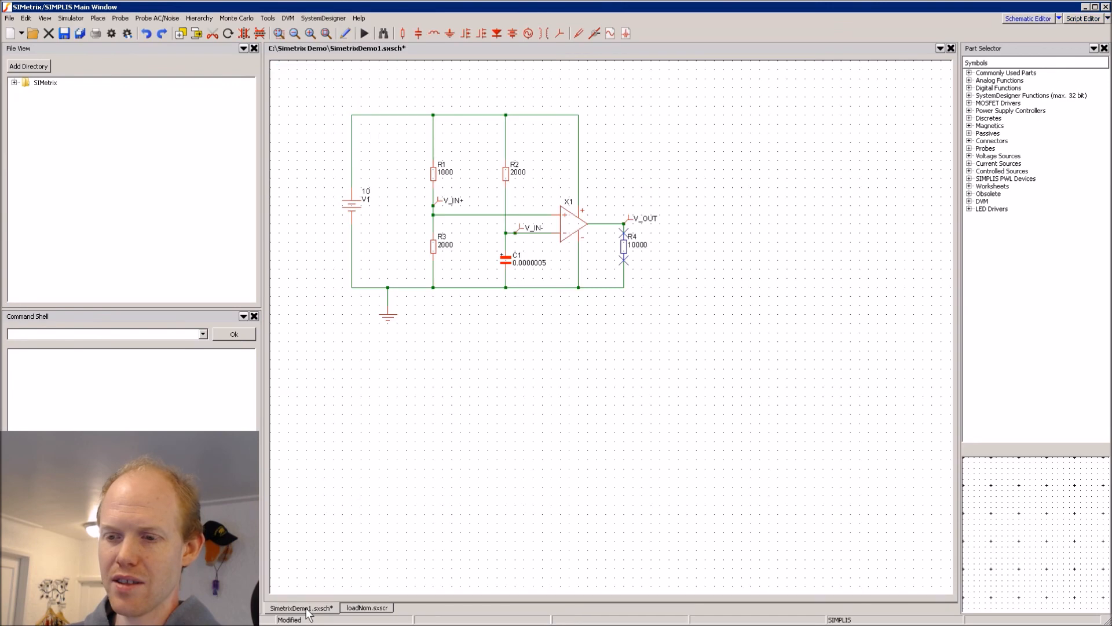
pyautogui.moveTo(363, 341)
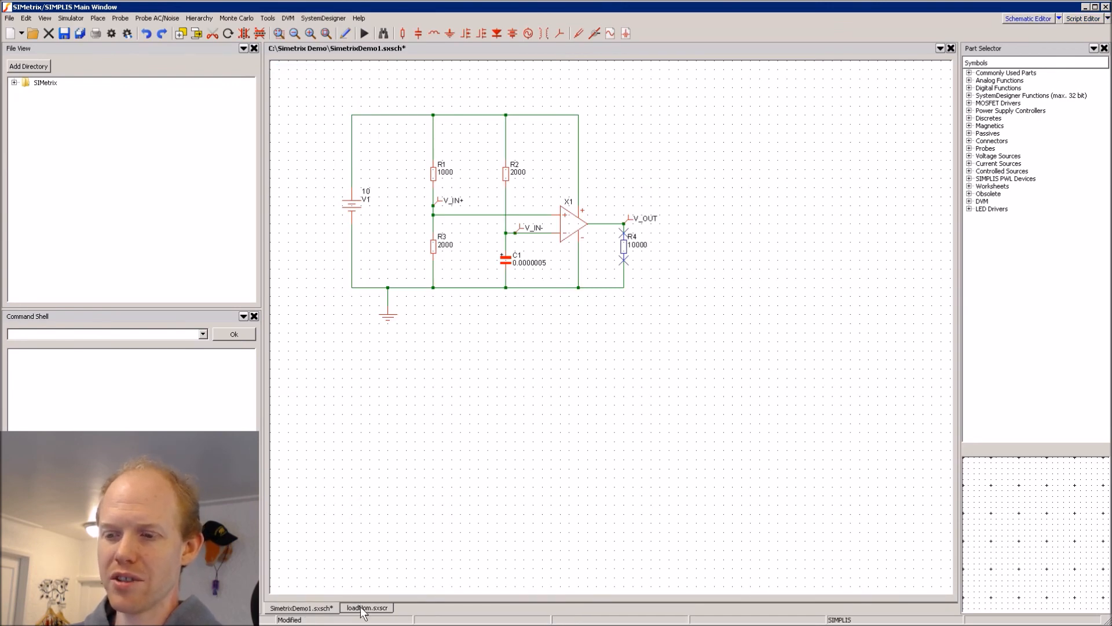
pyautogui.click(367, 607)
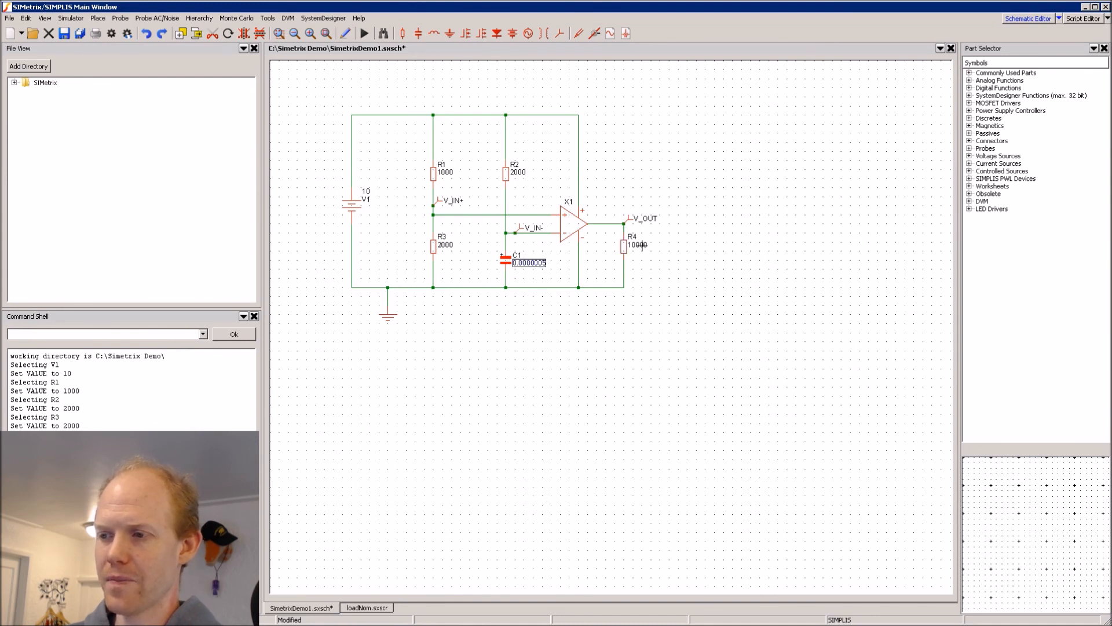
pyautogui.click(445, 244)
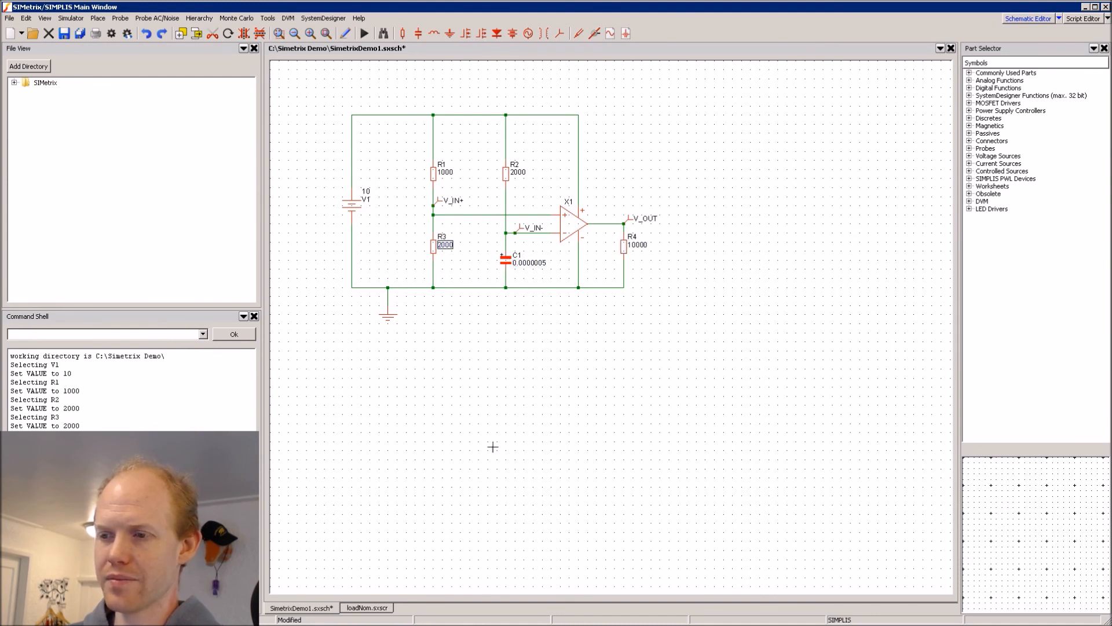